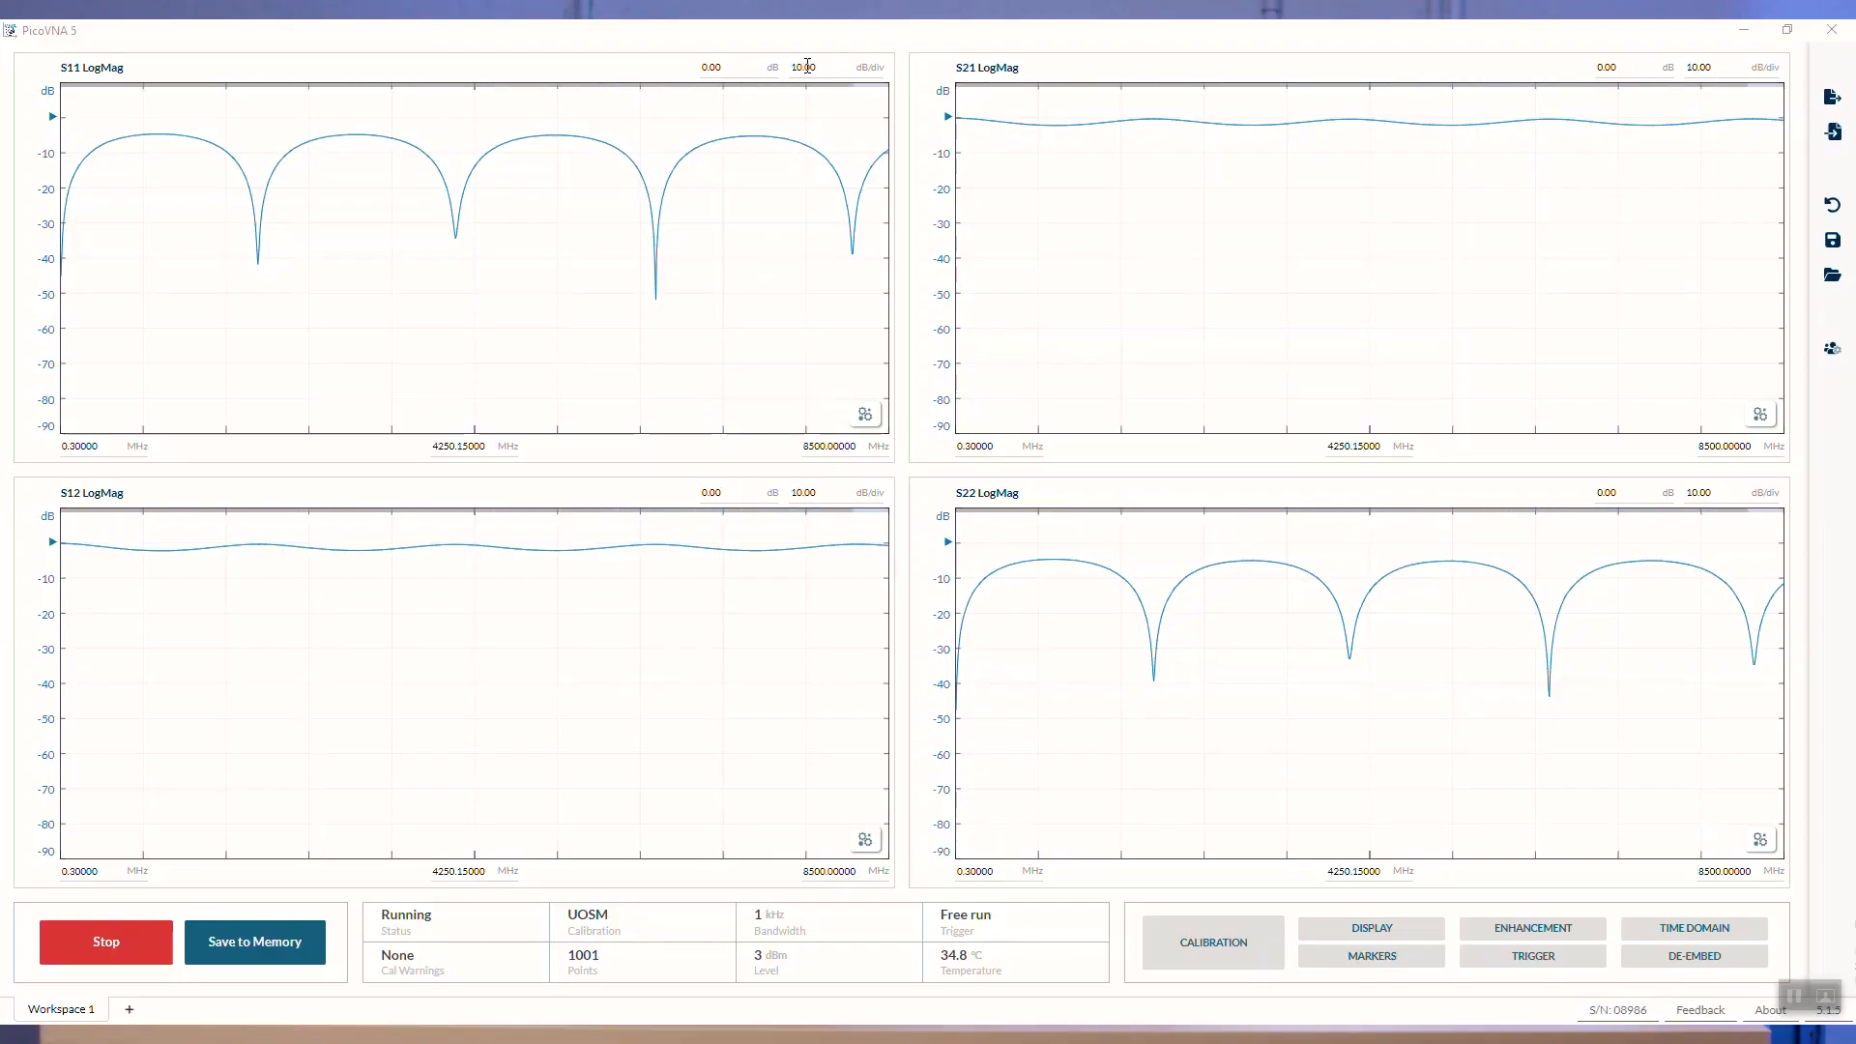
- Set the S11 plot to 5 dB/div and the S21 plot to 0.25 dB/div
click(802, 67)
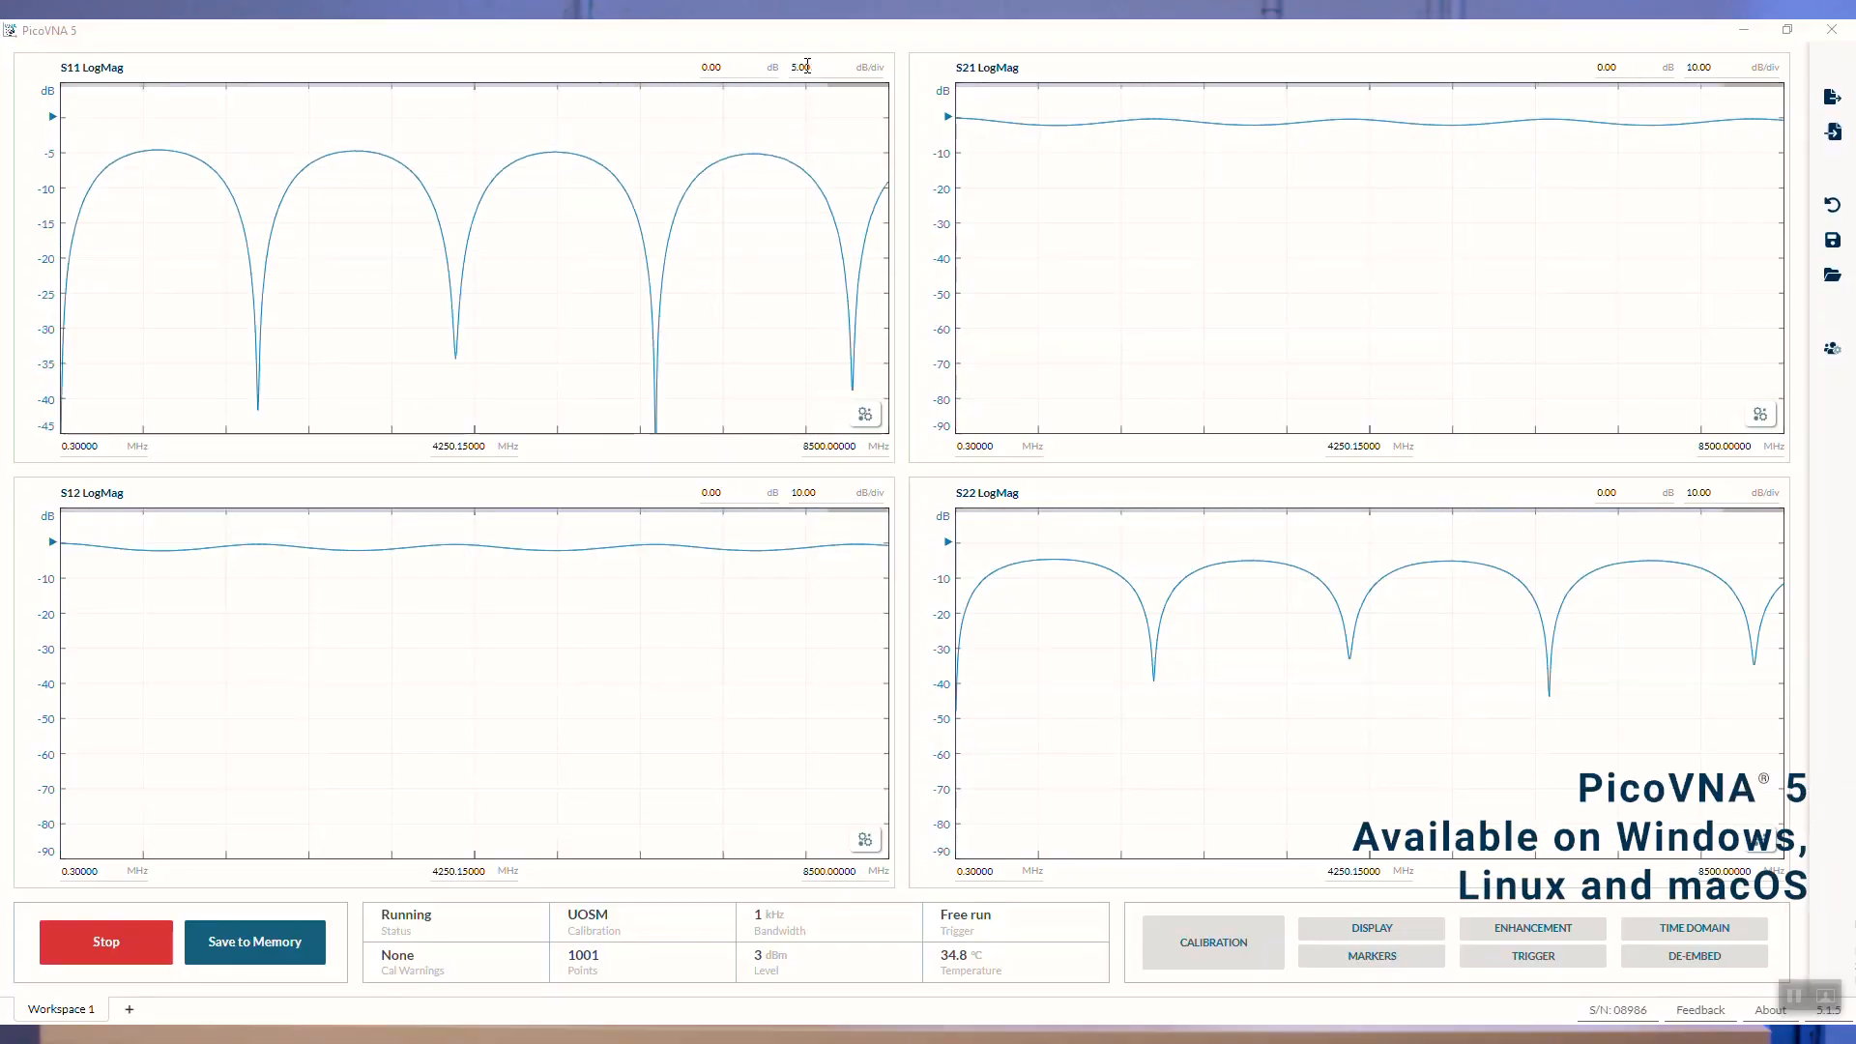
click(802, 67)
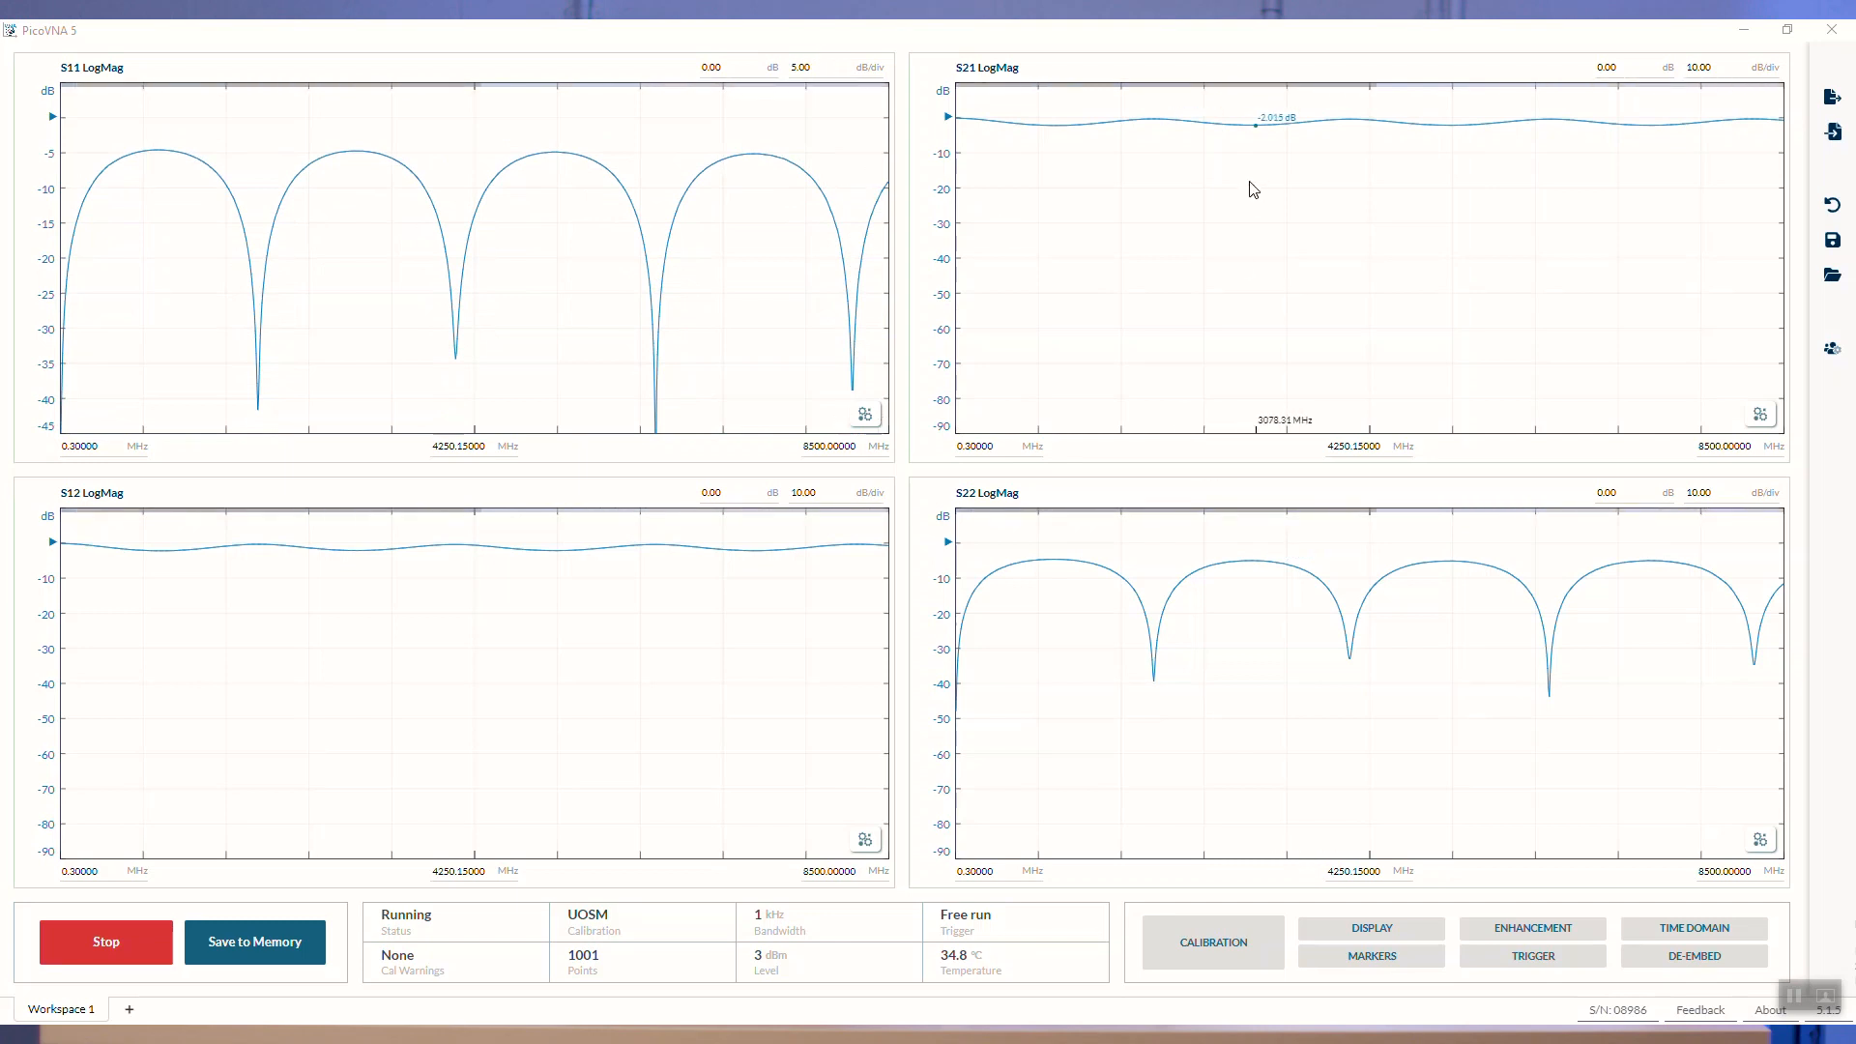
click(1699, 67)
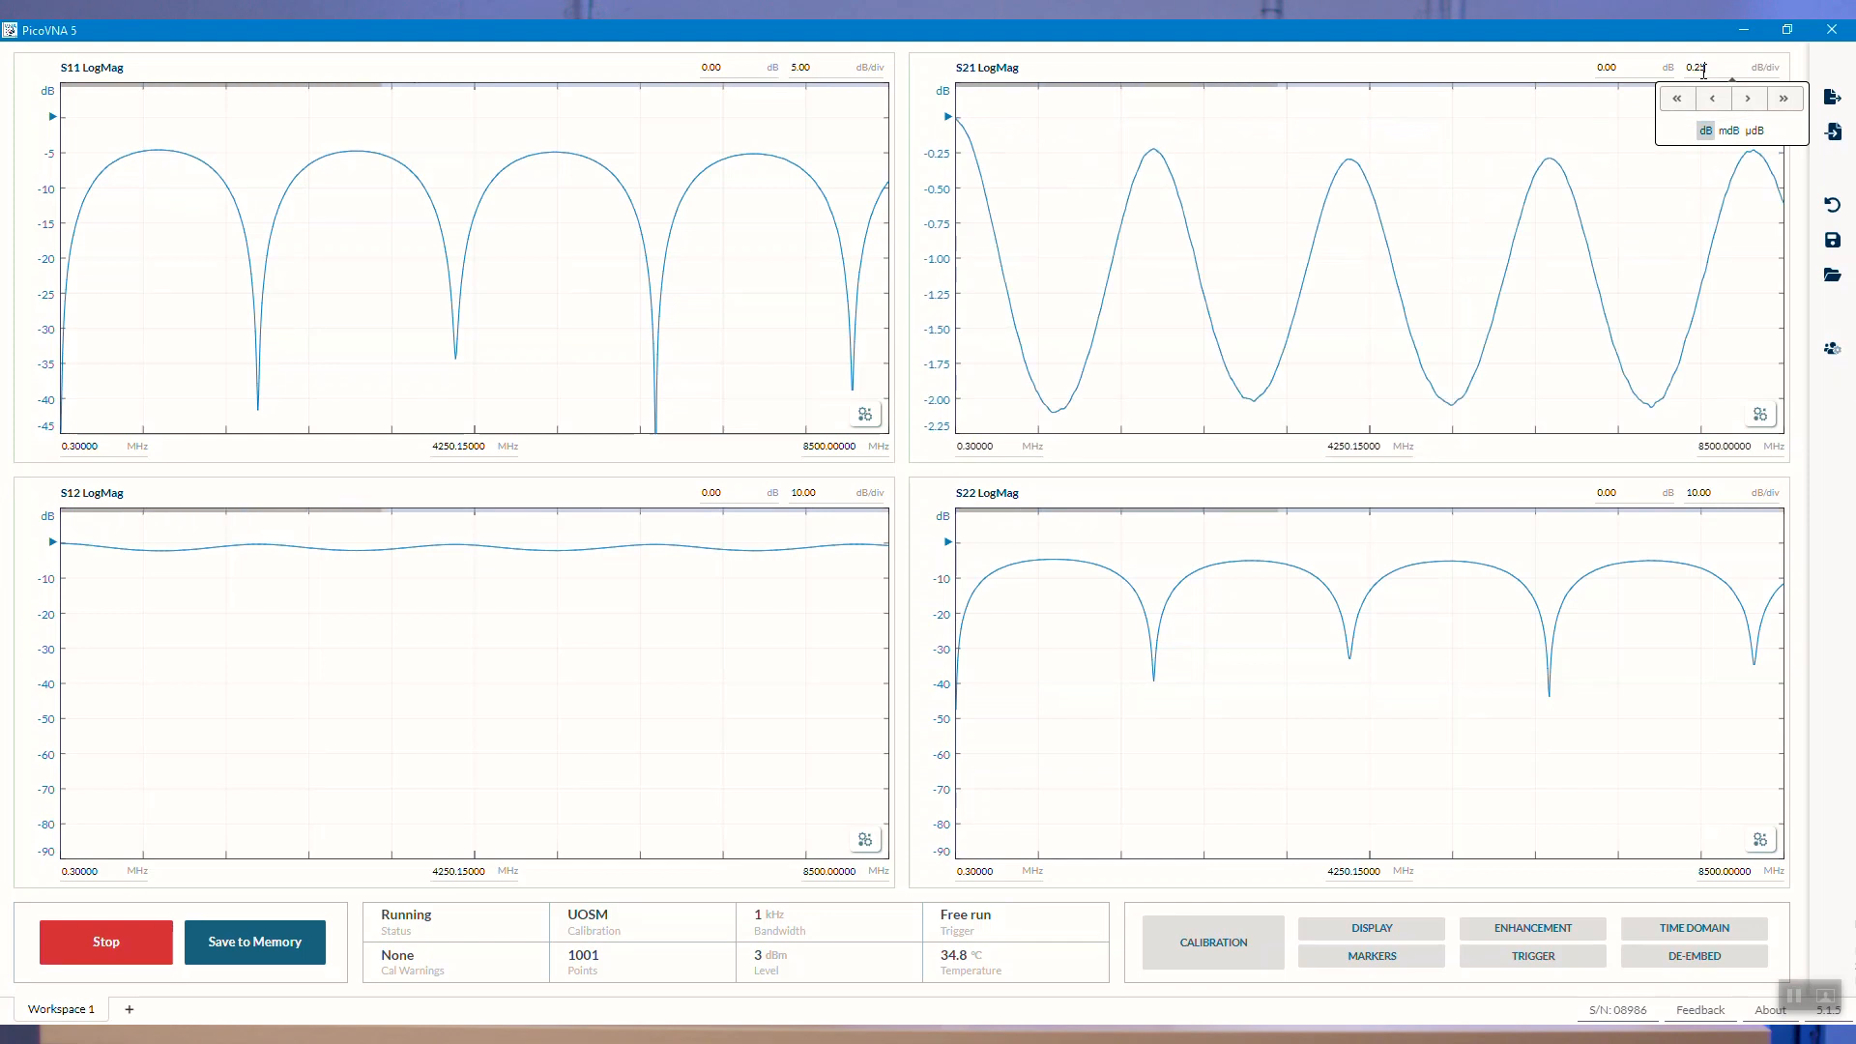
mouse_move(105, 637)
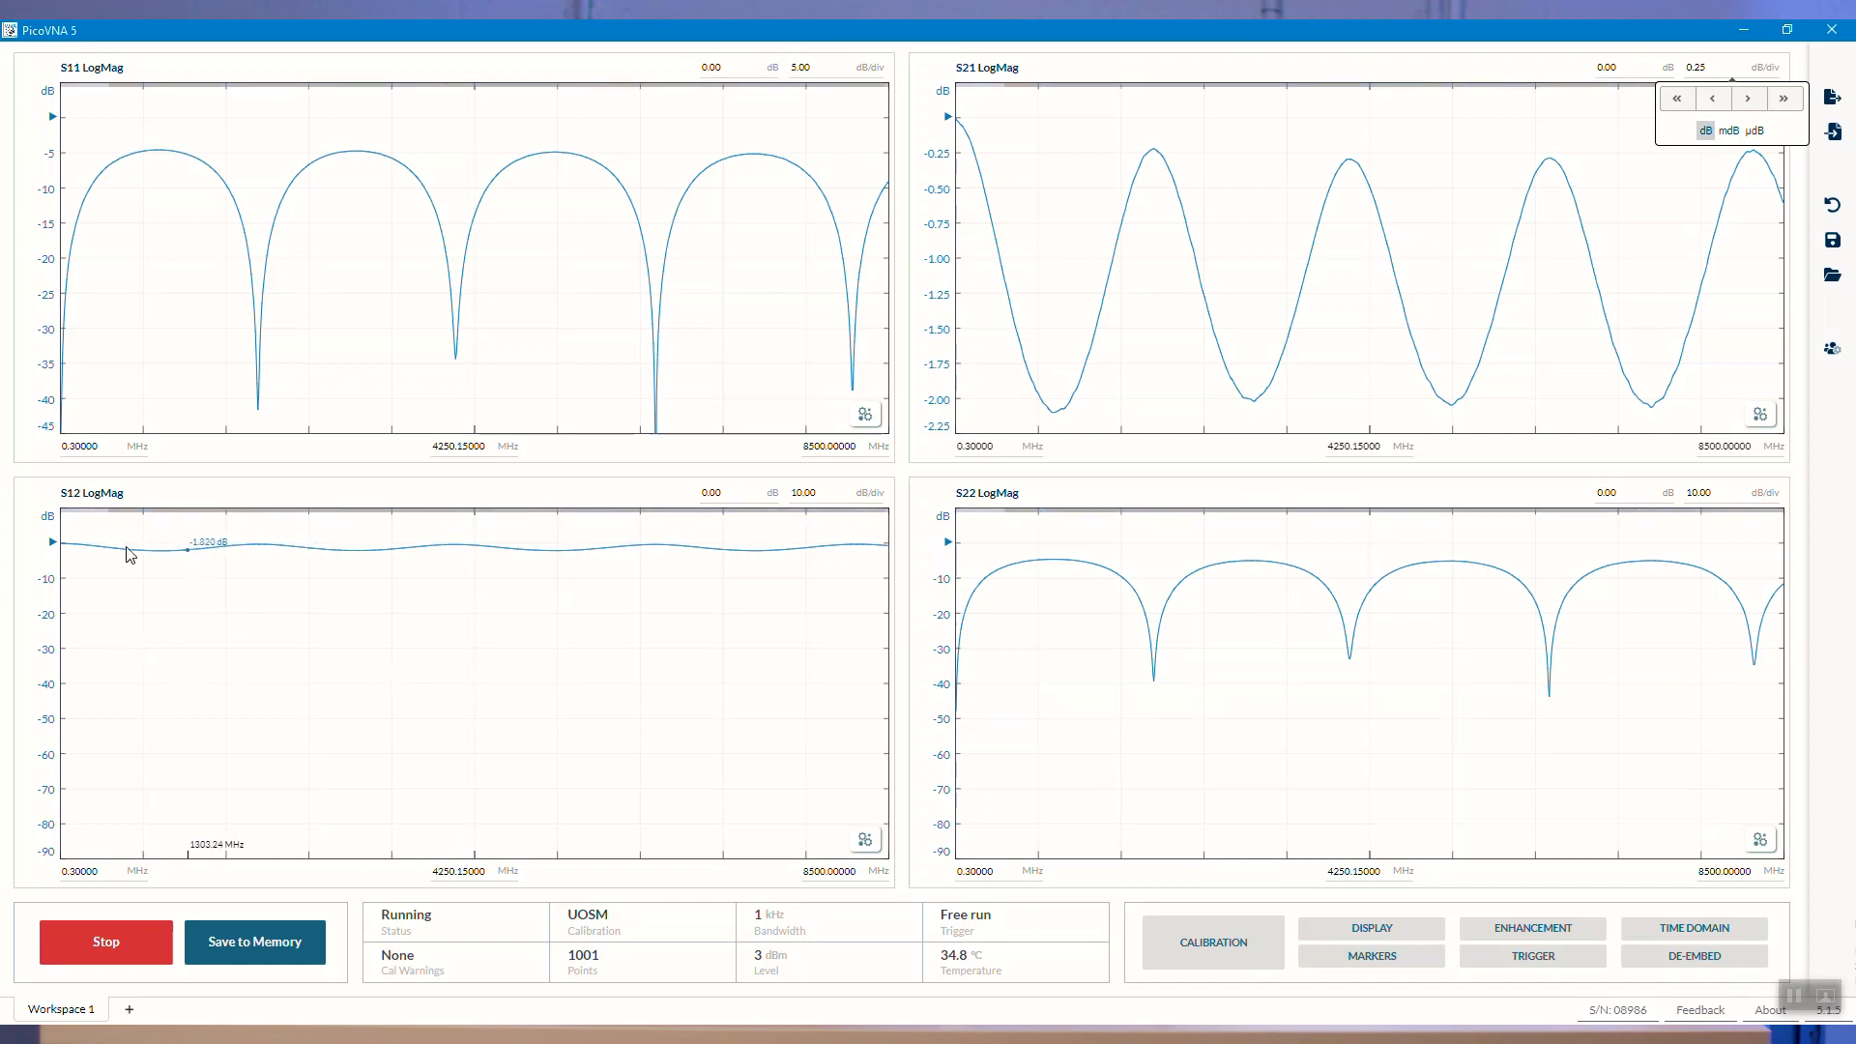
- Switch the former S12 LogMag plot to a Time Domain trace, first S21, then S11
click(89, 494)
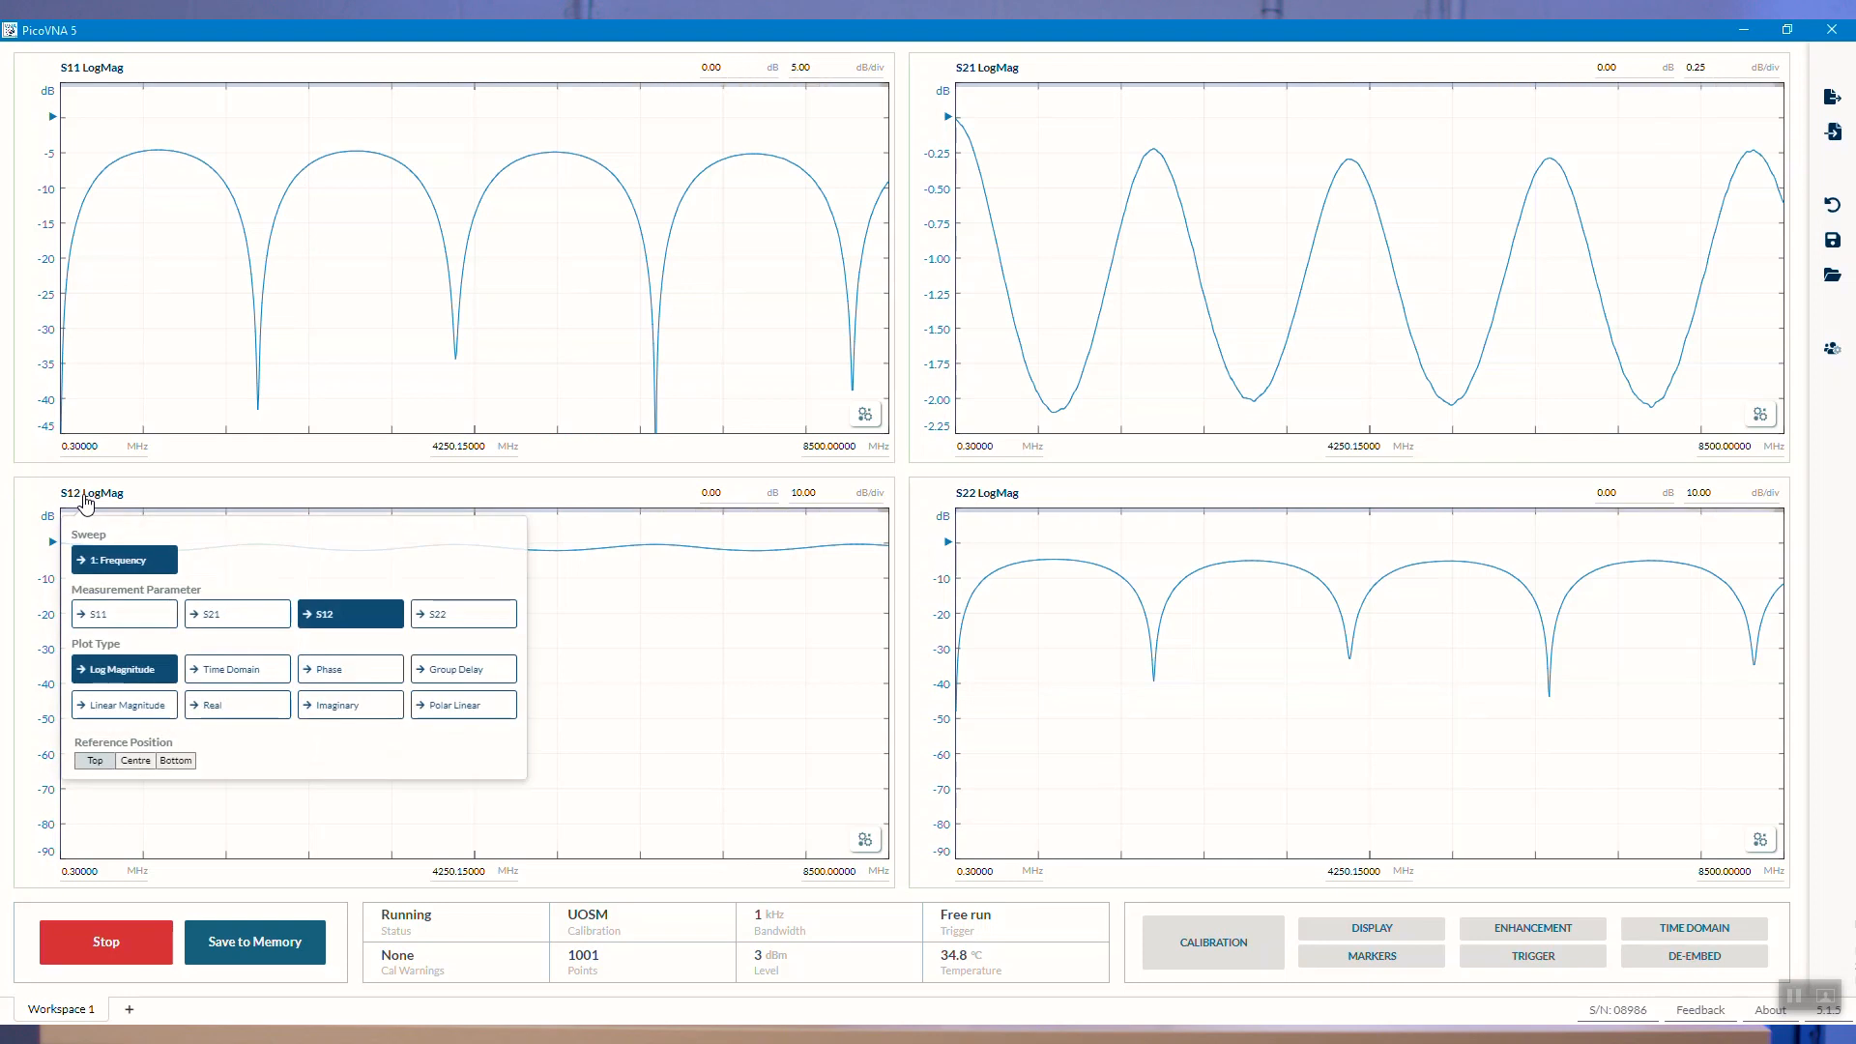
click(235, 613)
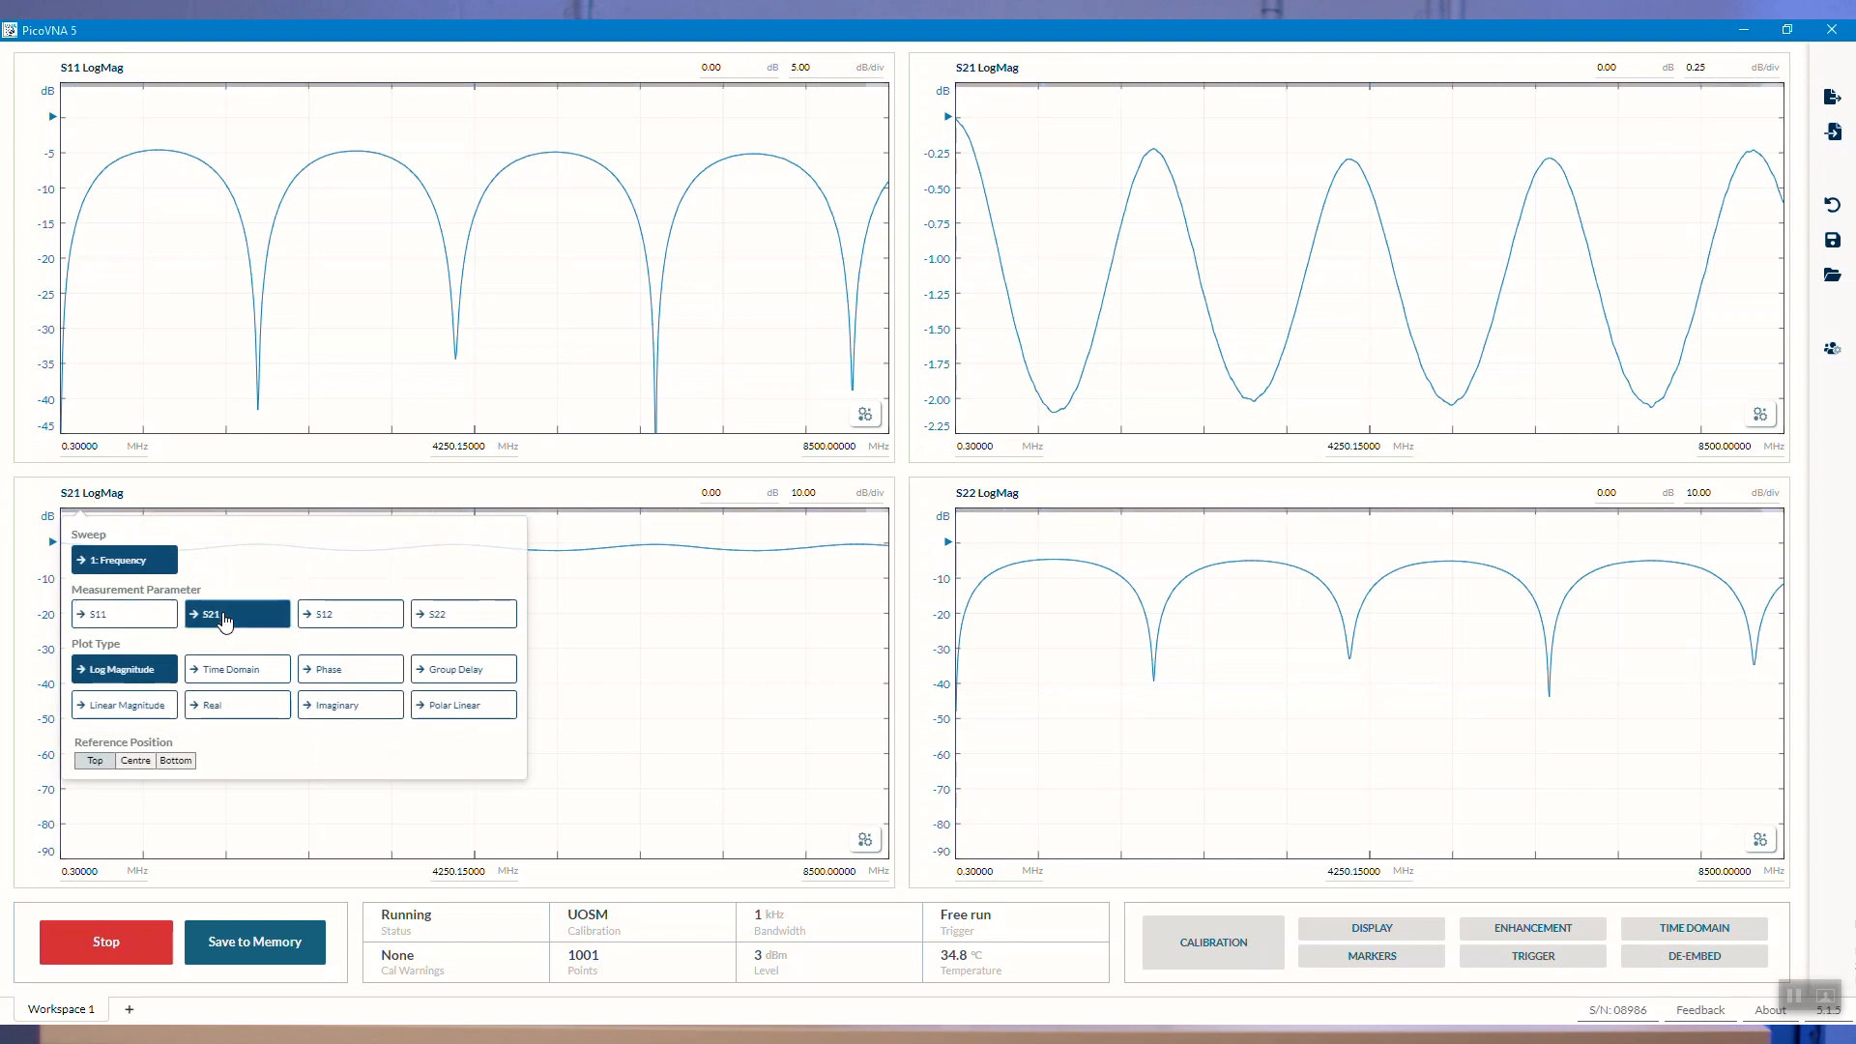
click(236, 668)
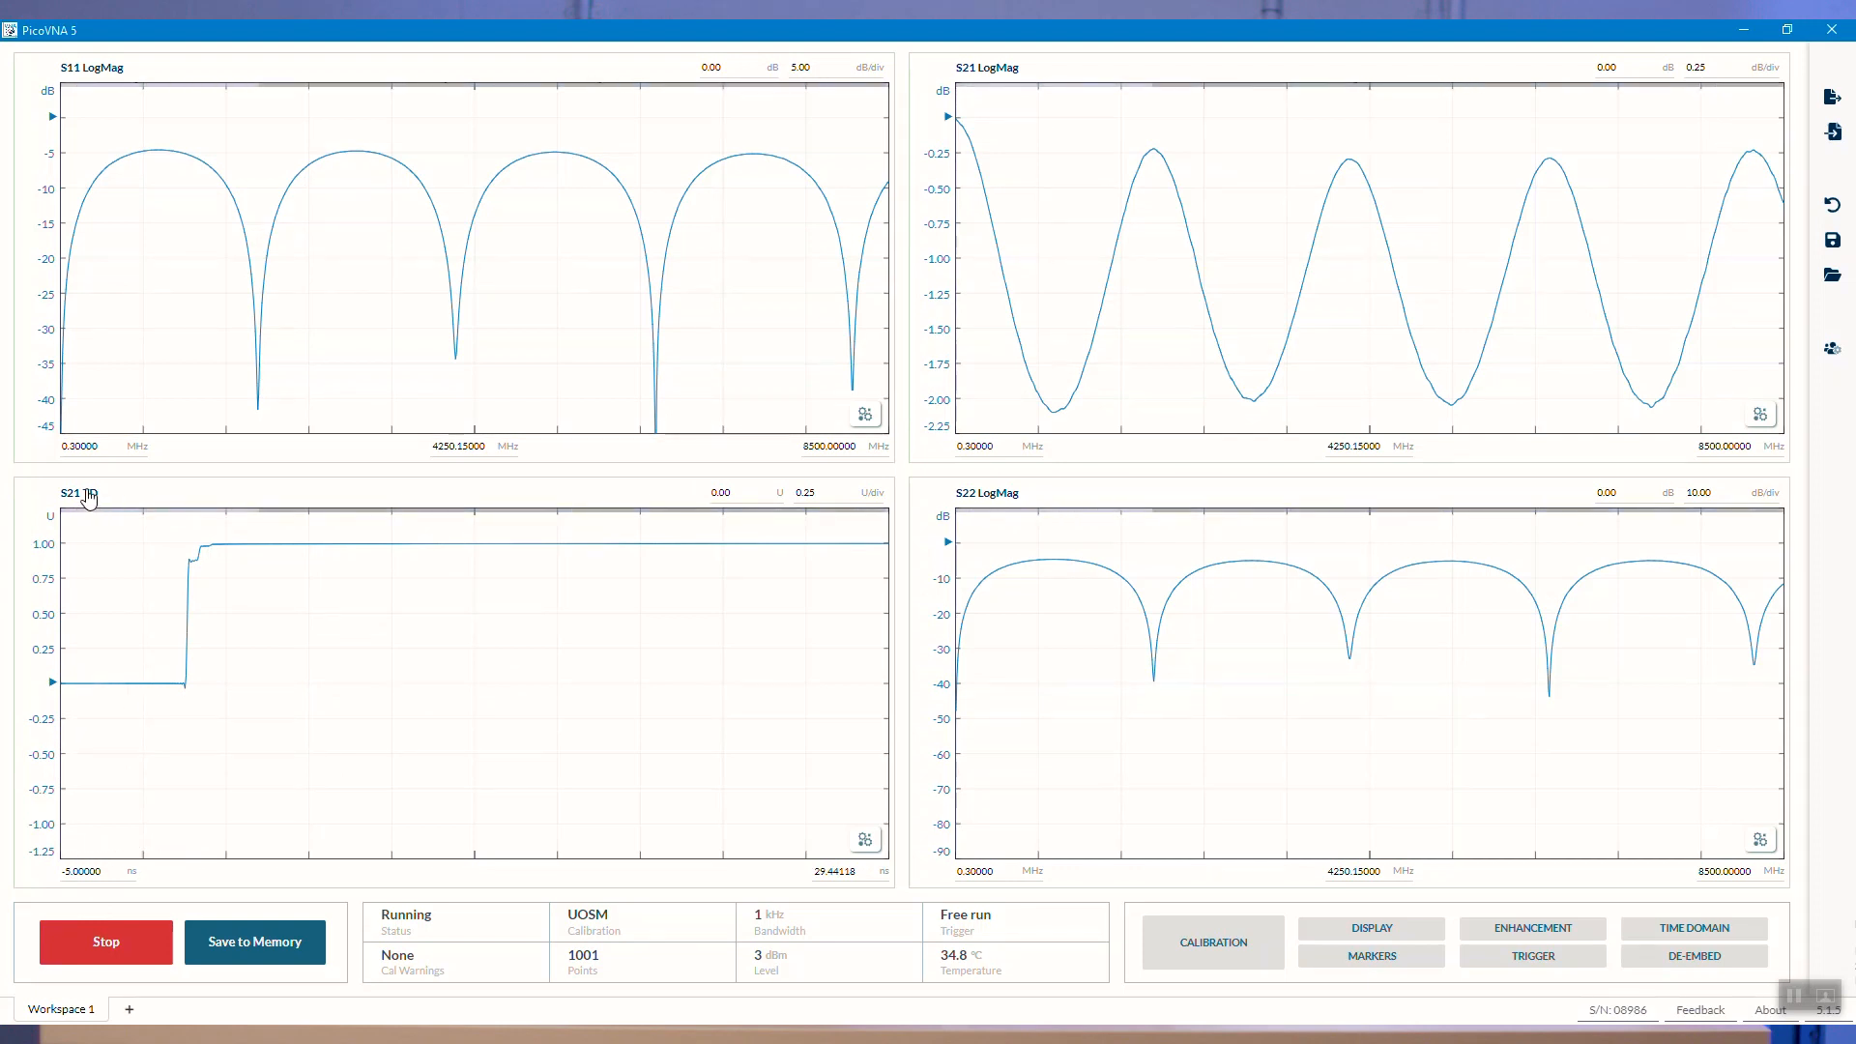
click(77, 492)
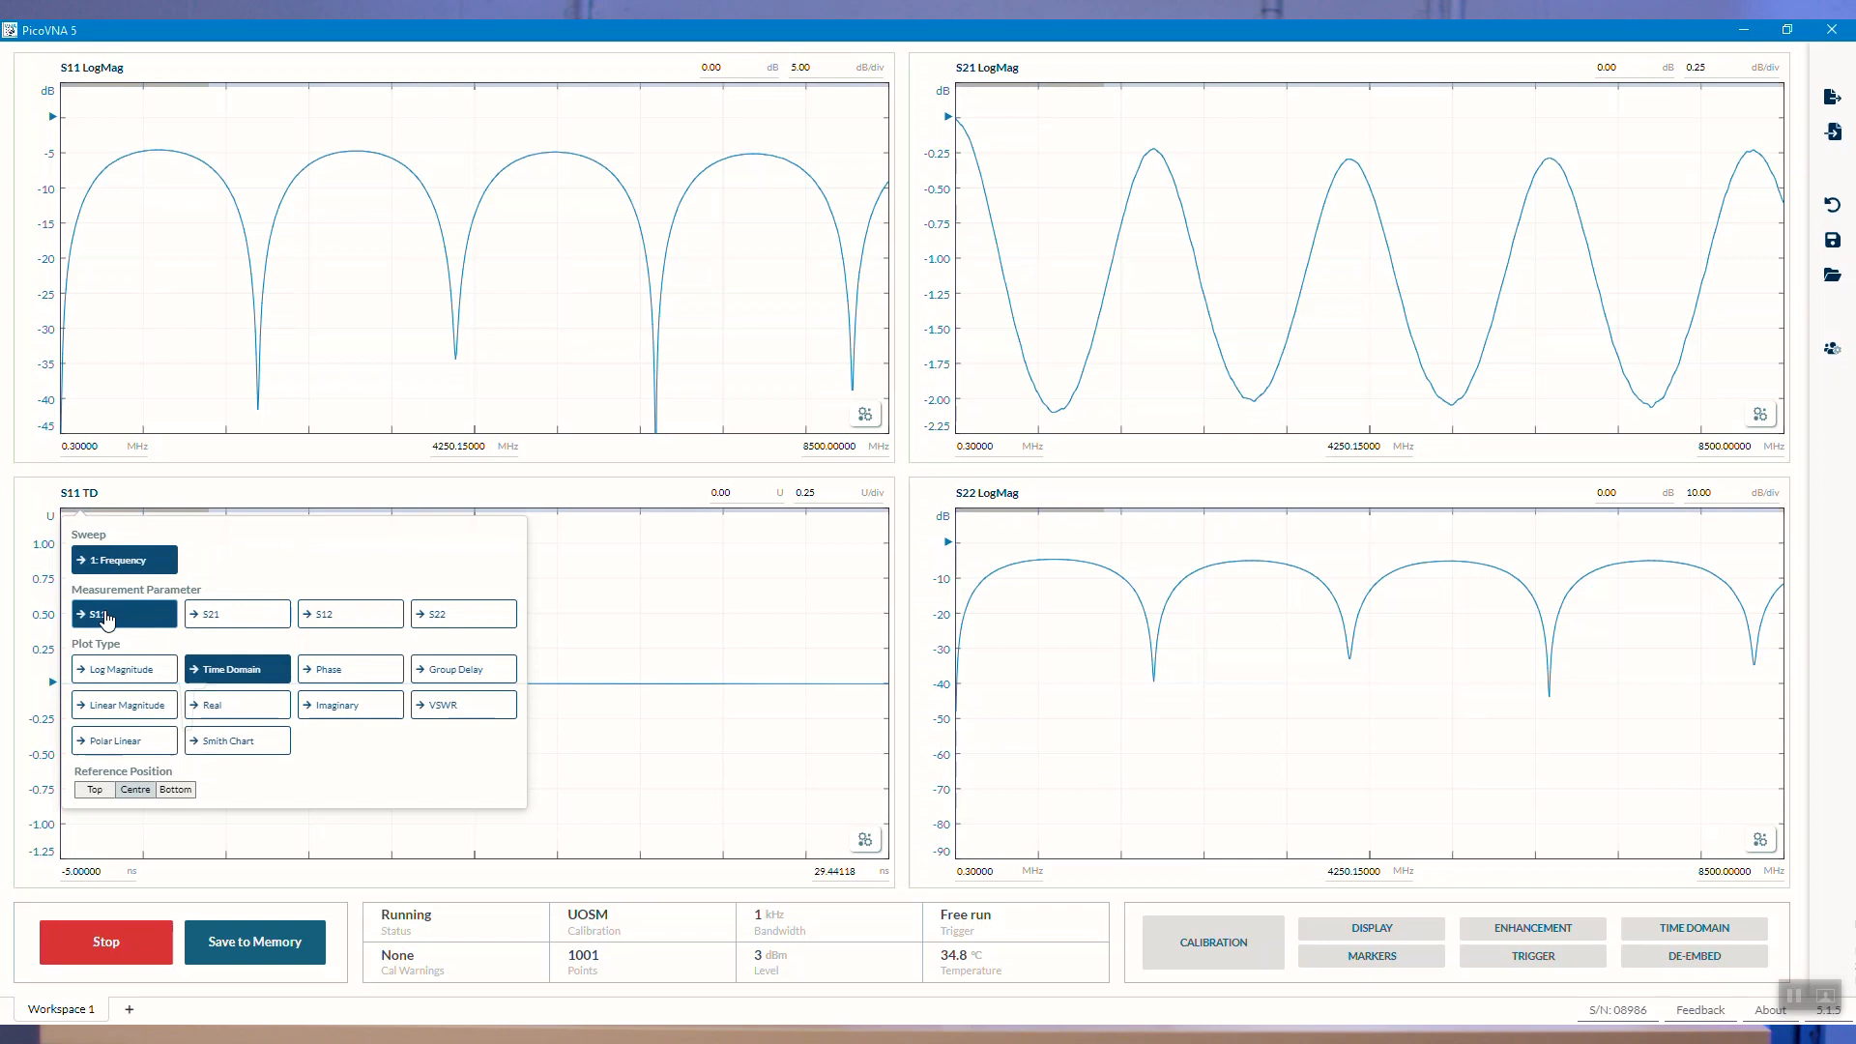
mouse_move(112, 898)
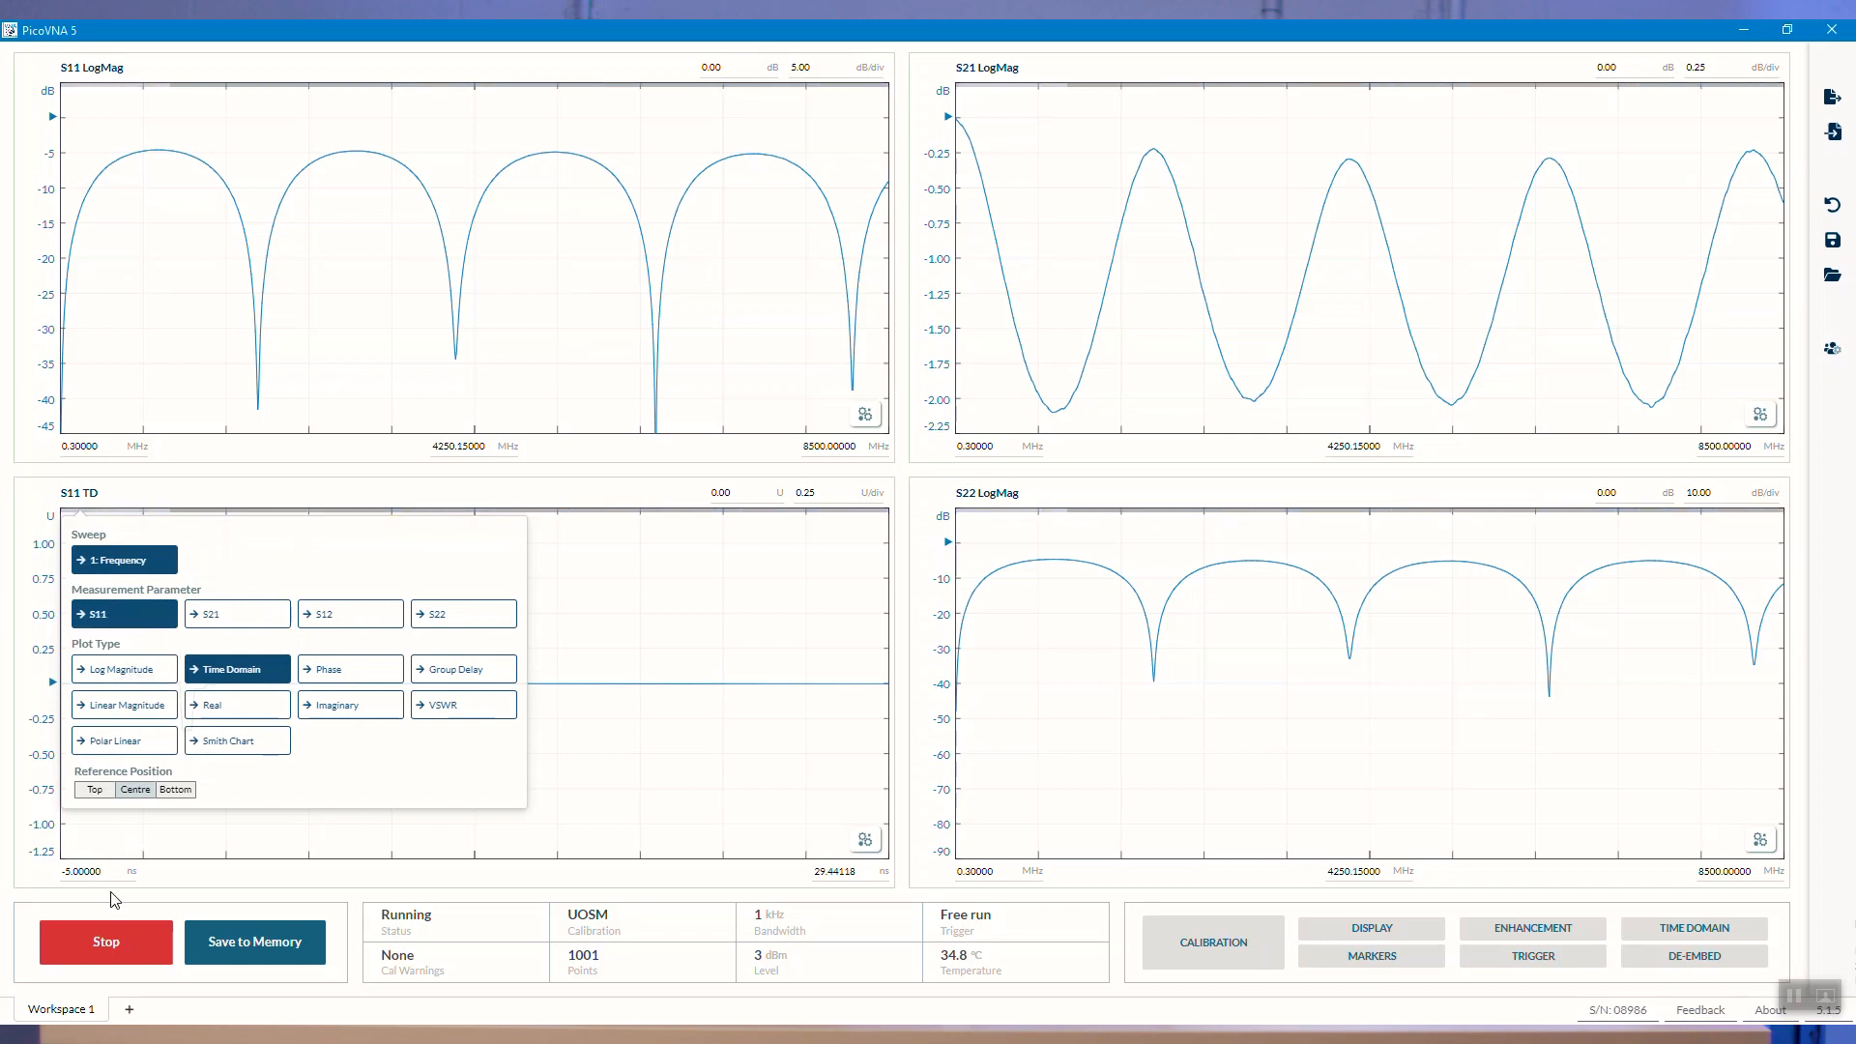
mouse_move(360, 780)
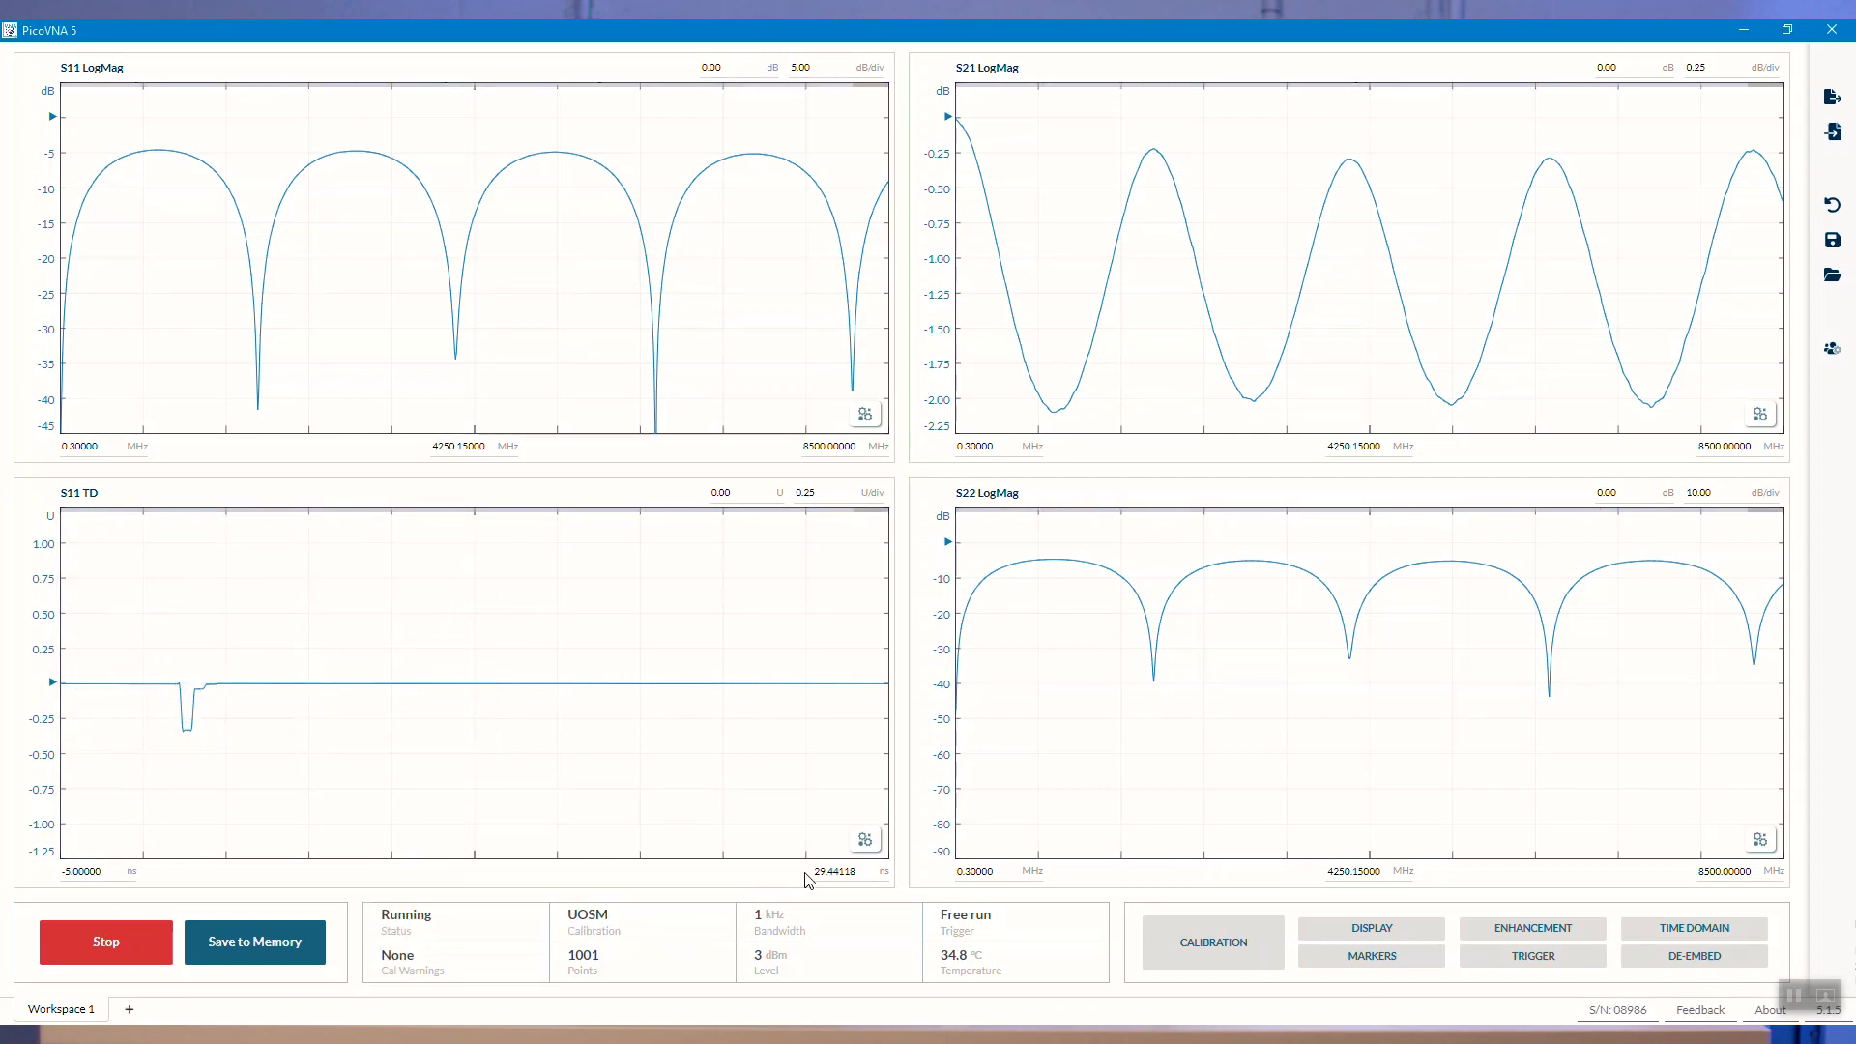
- Step the S11 time-domain axis to start at -1 ns and stop at 4 ns
click(832, 871)
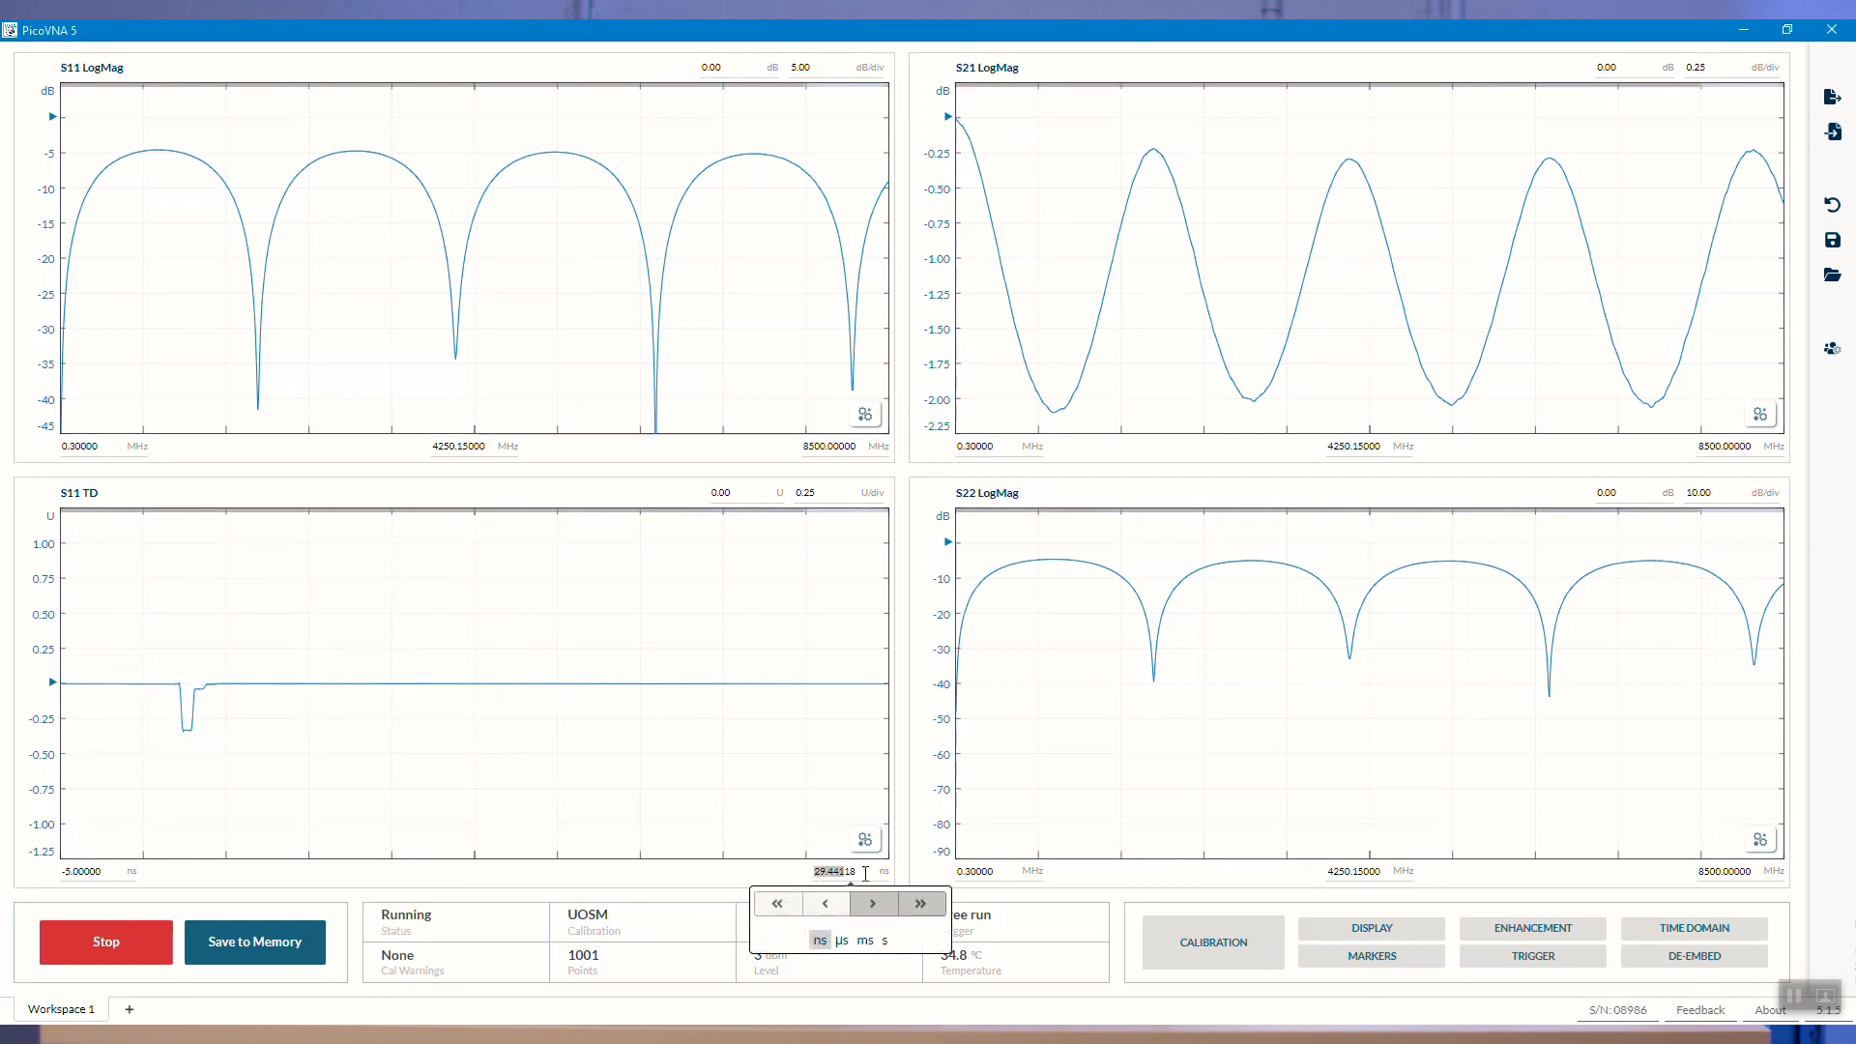
click(824, 902)
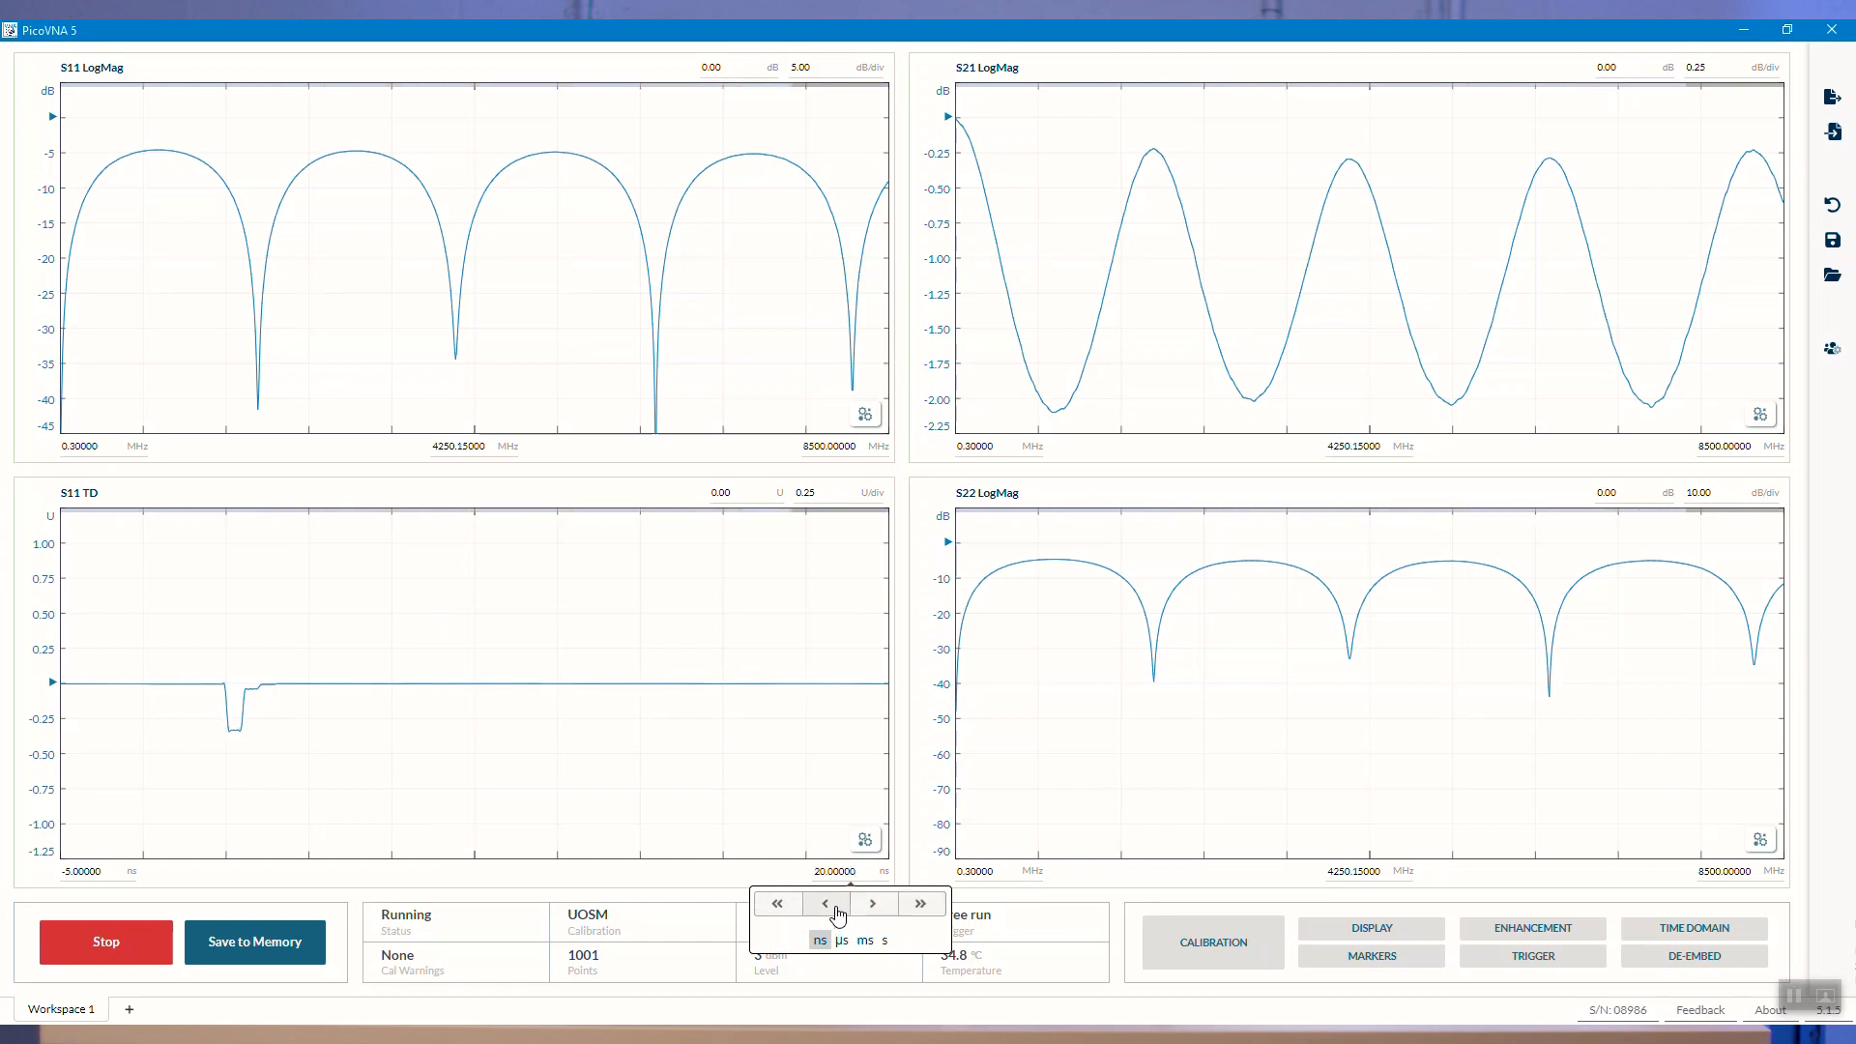
click(874, 903)
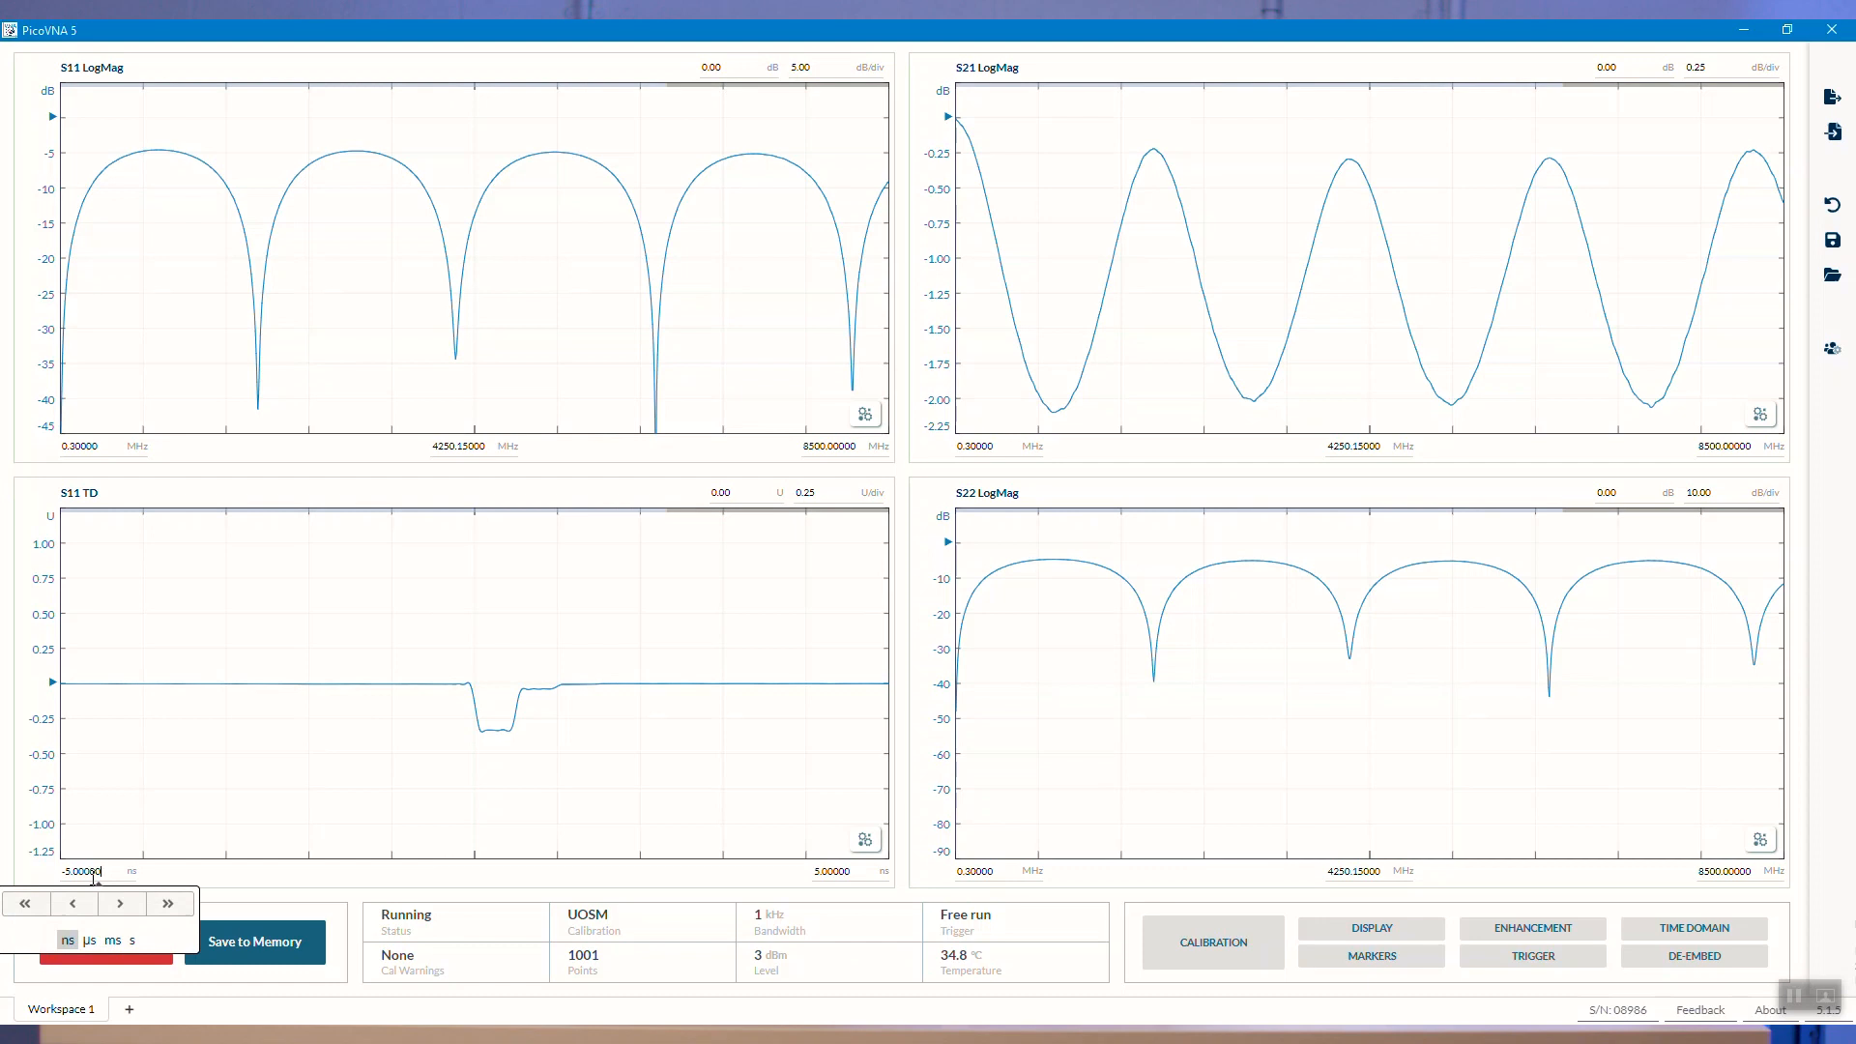
click(117, 902)
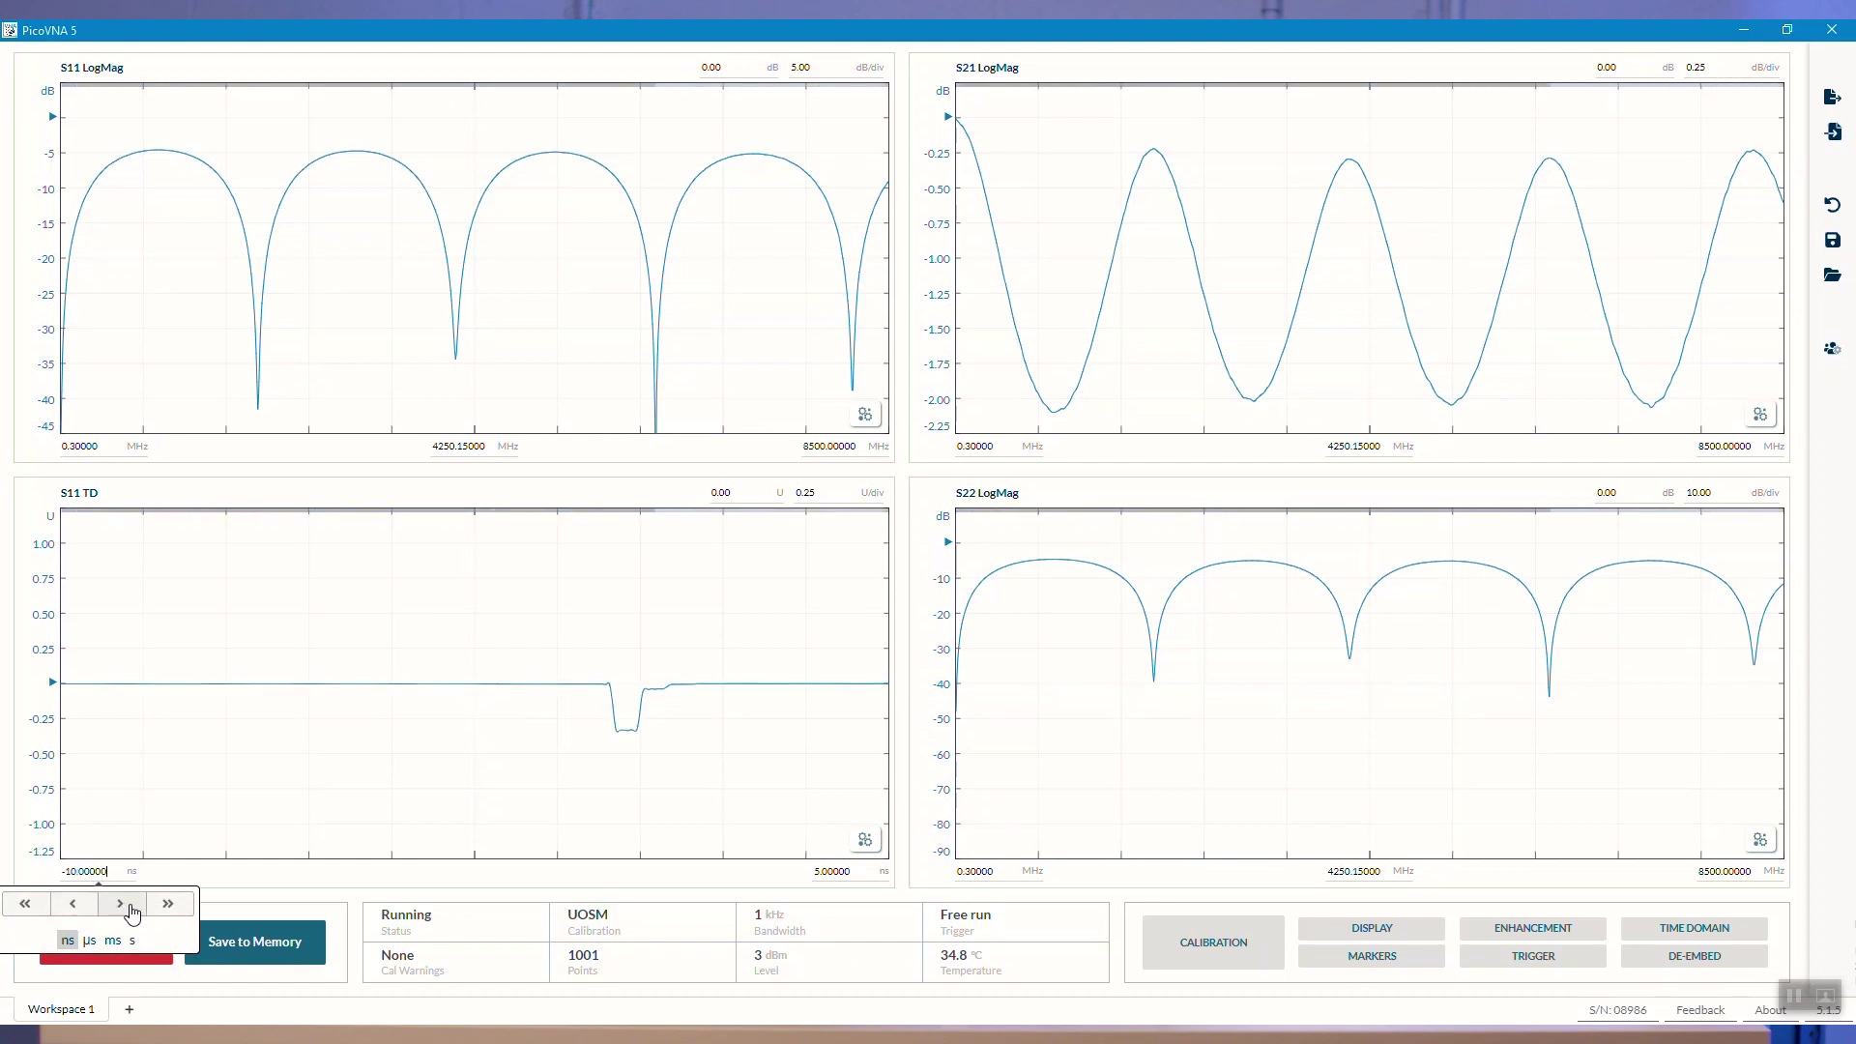
click(118, 903)
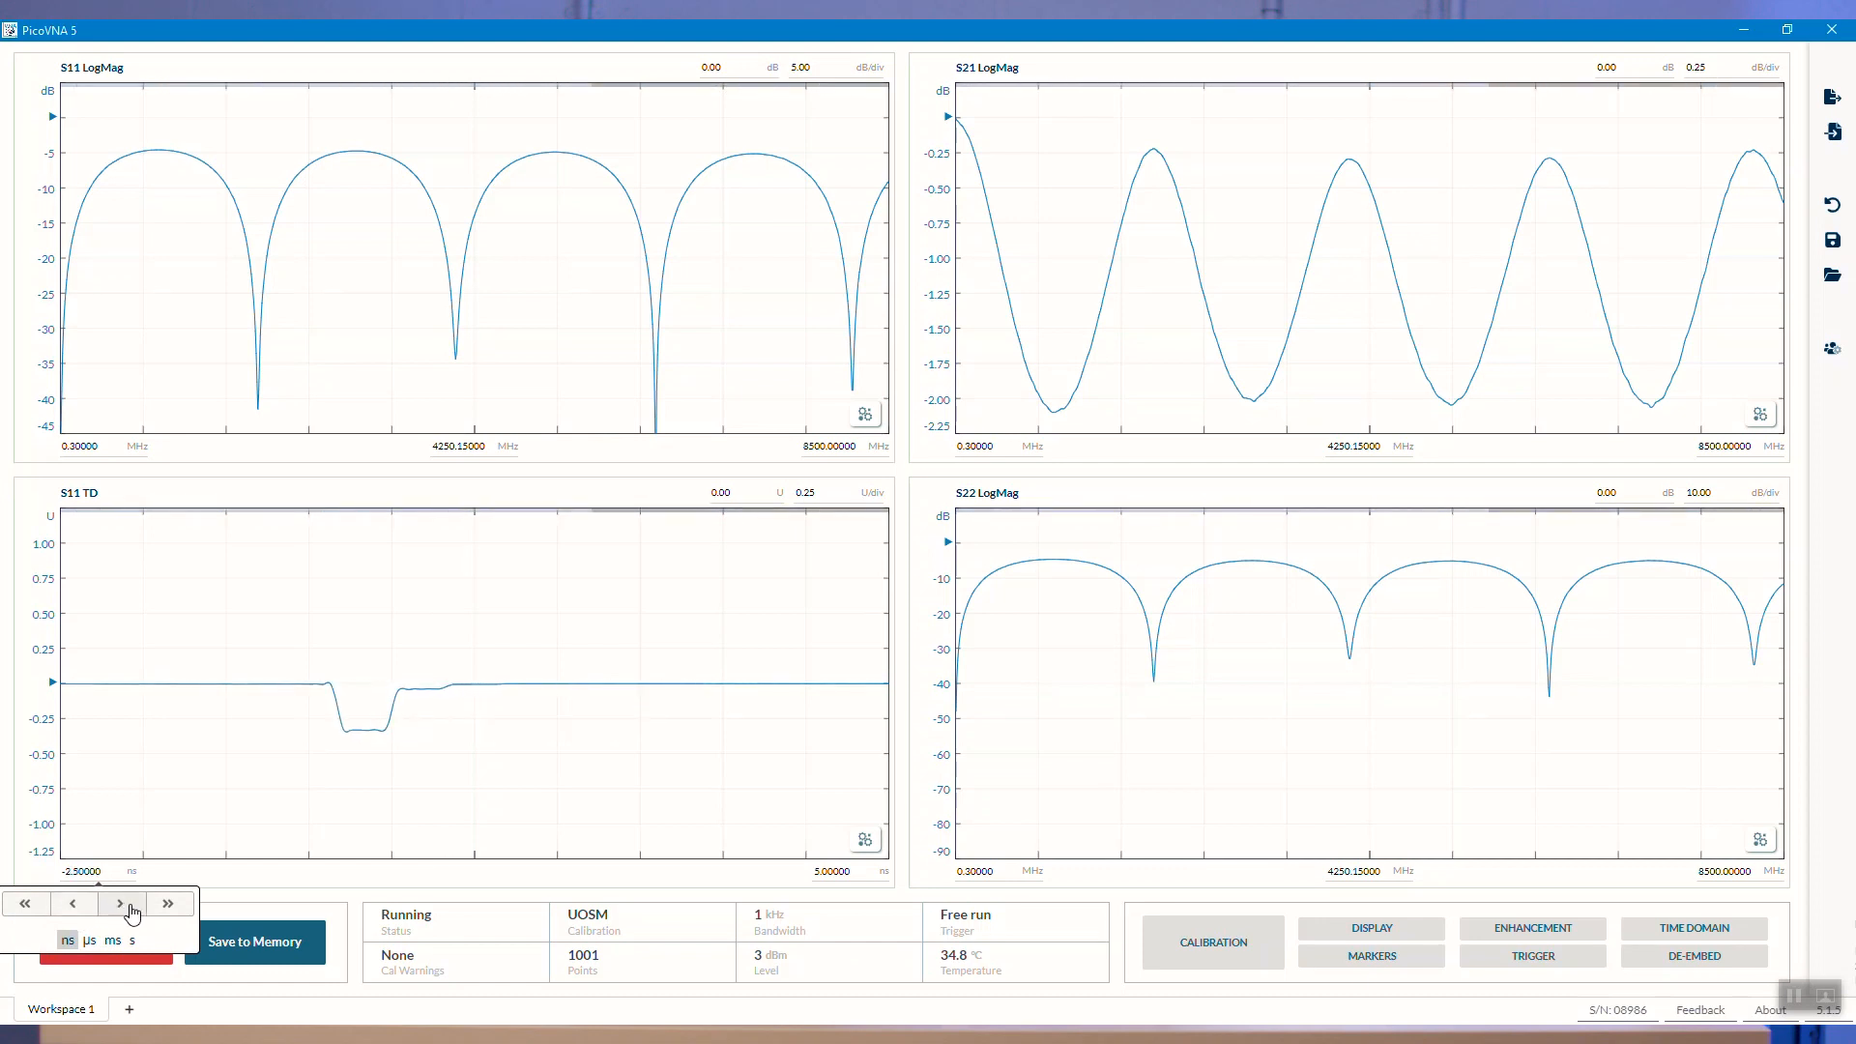
click(118, 903)
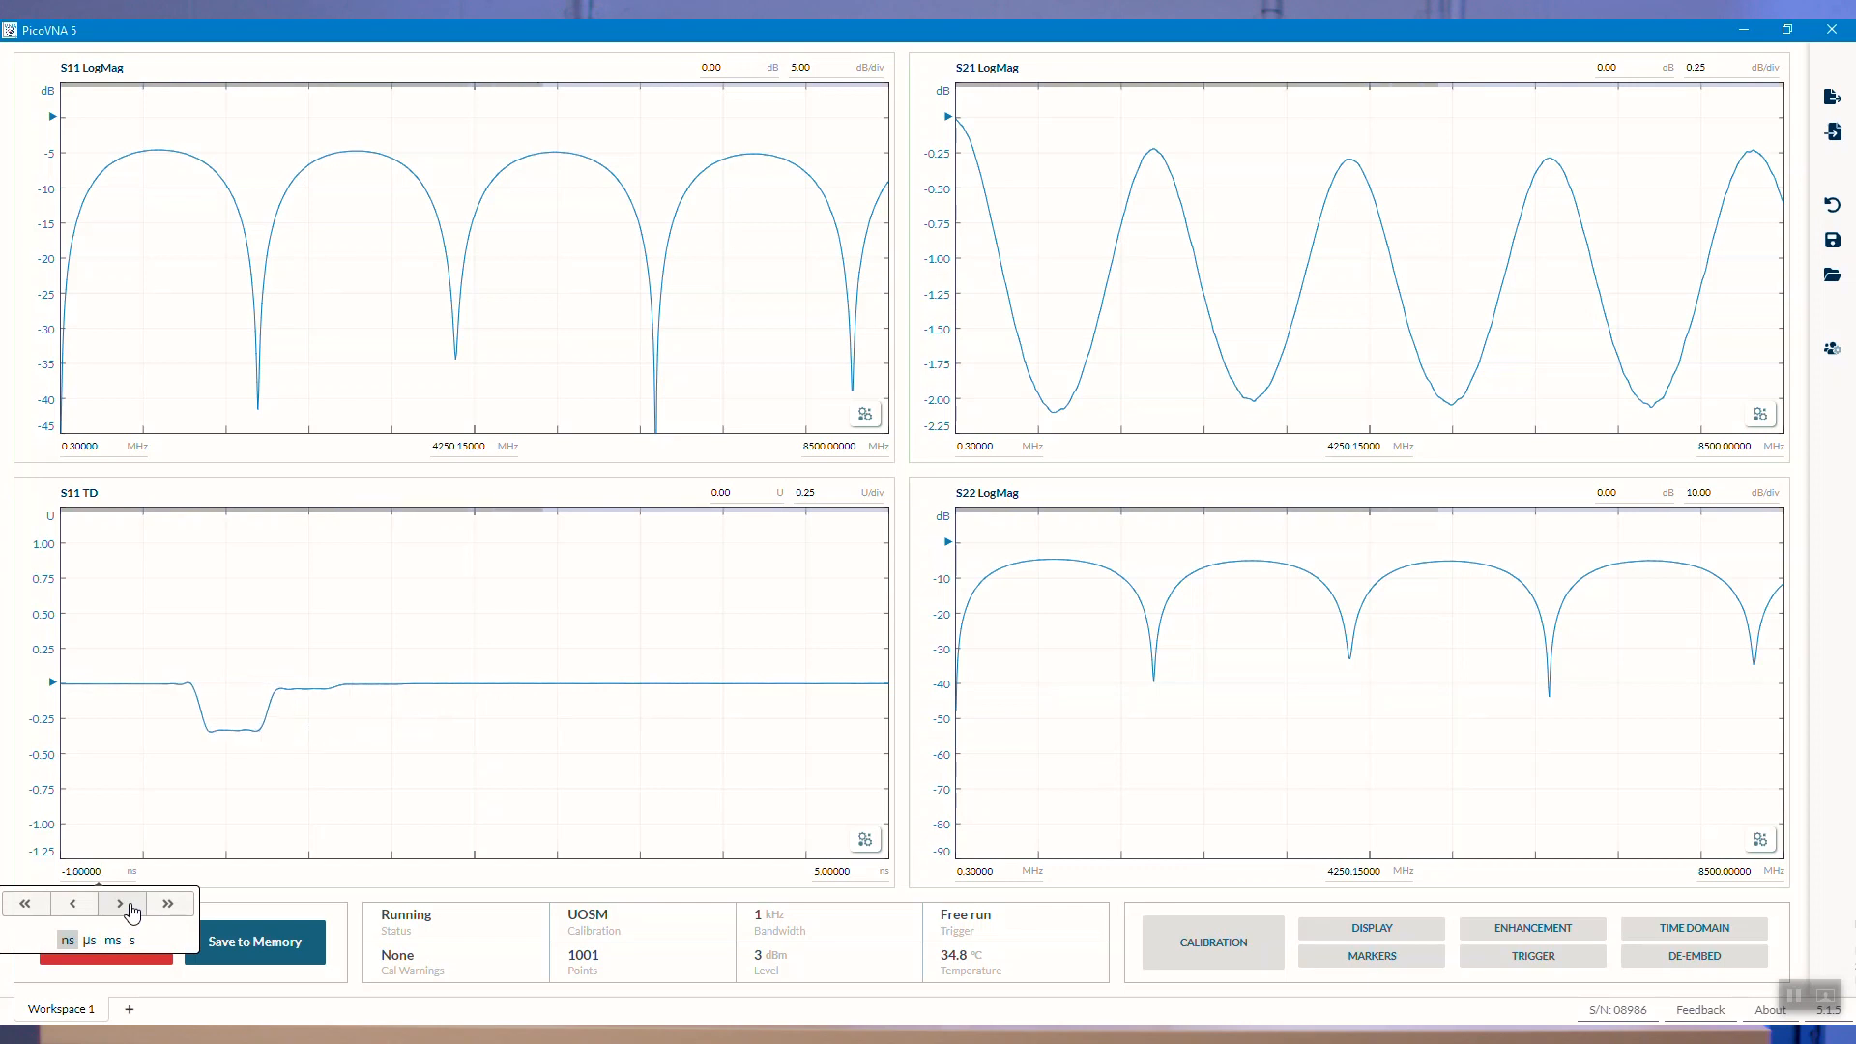
mouse_move(170, 903)
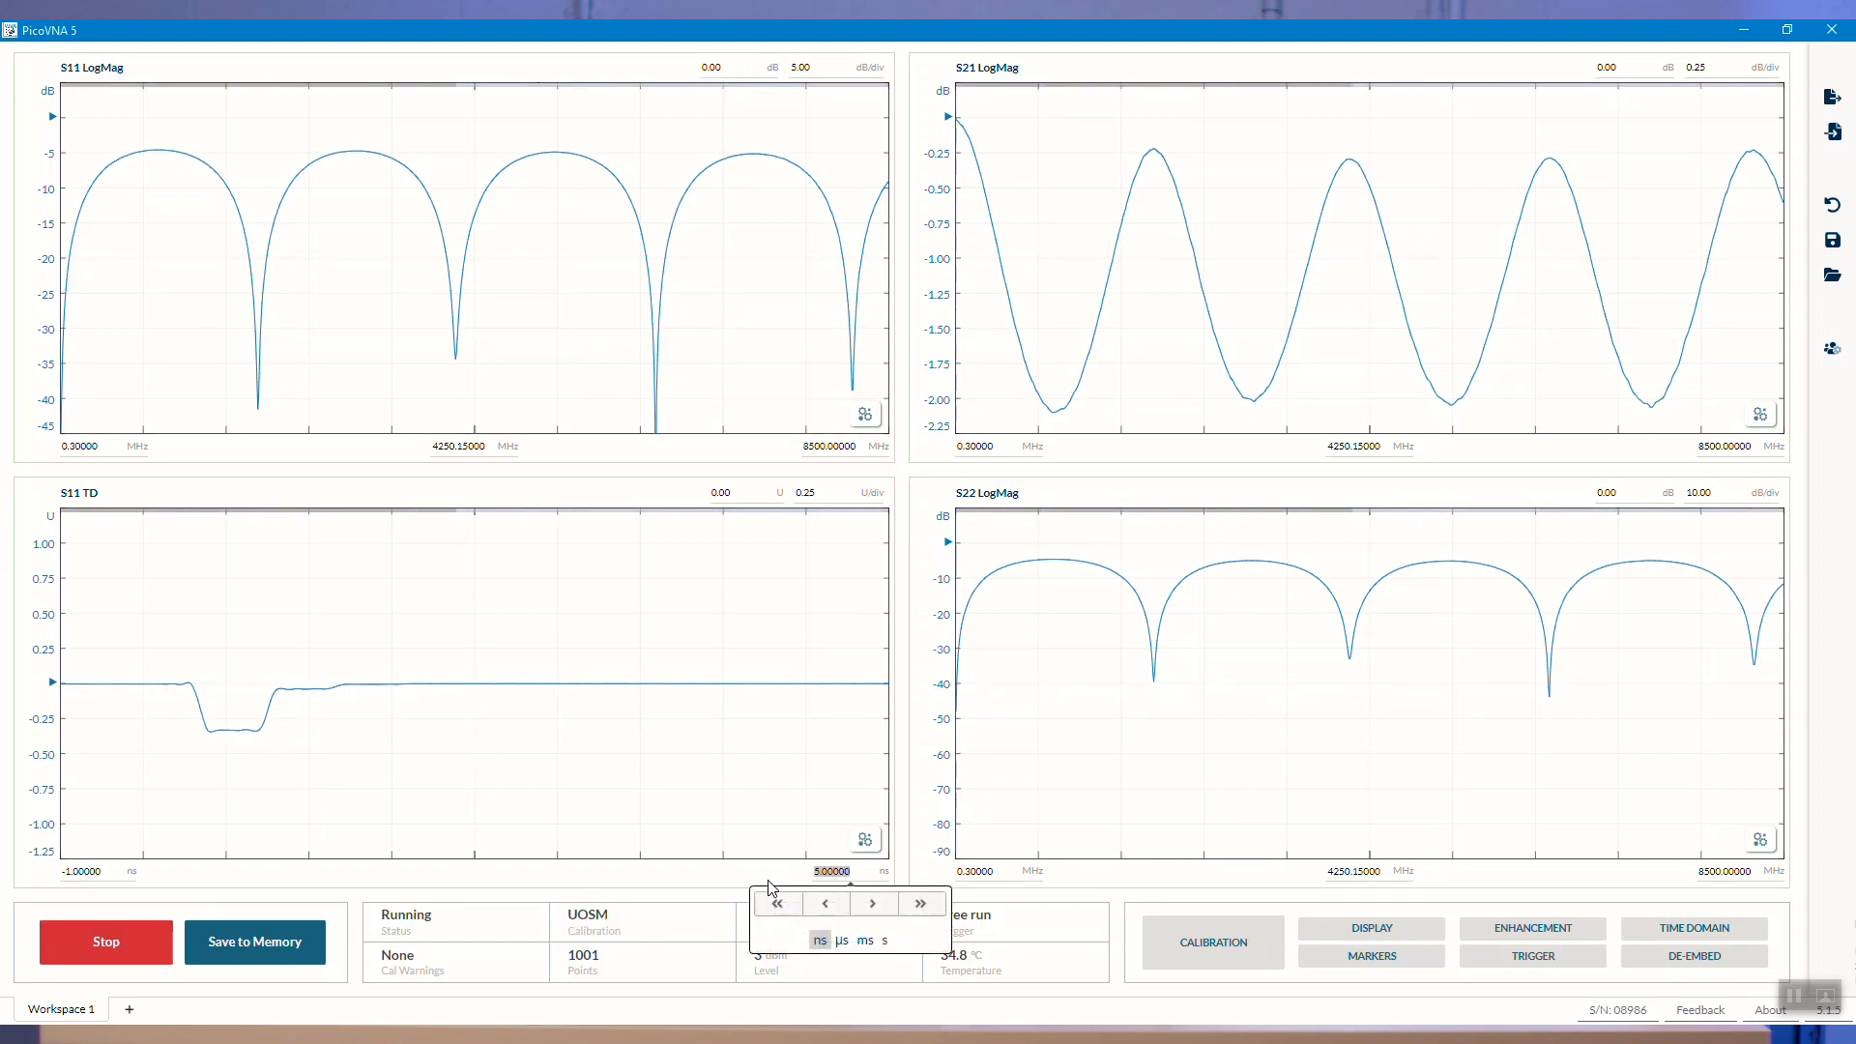
click(824, 902)
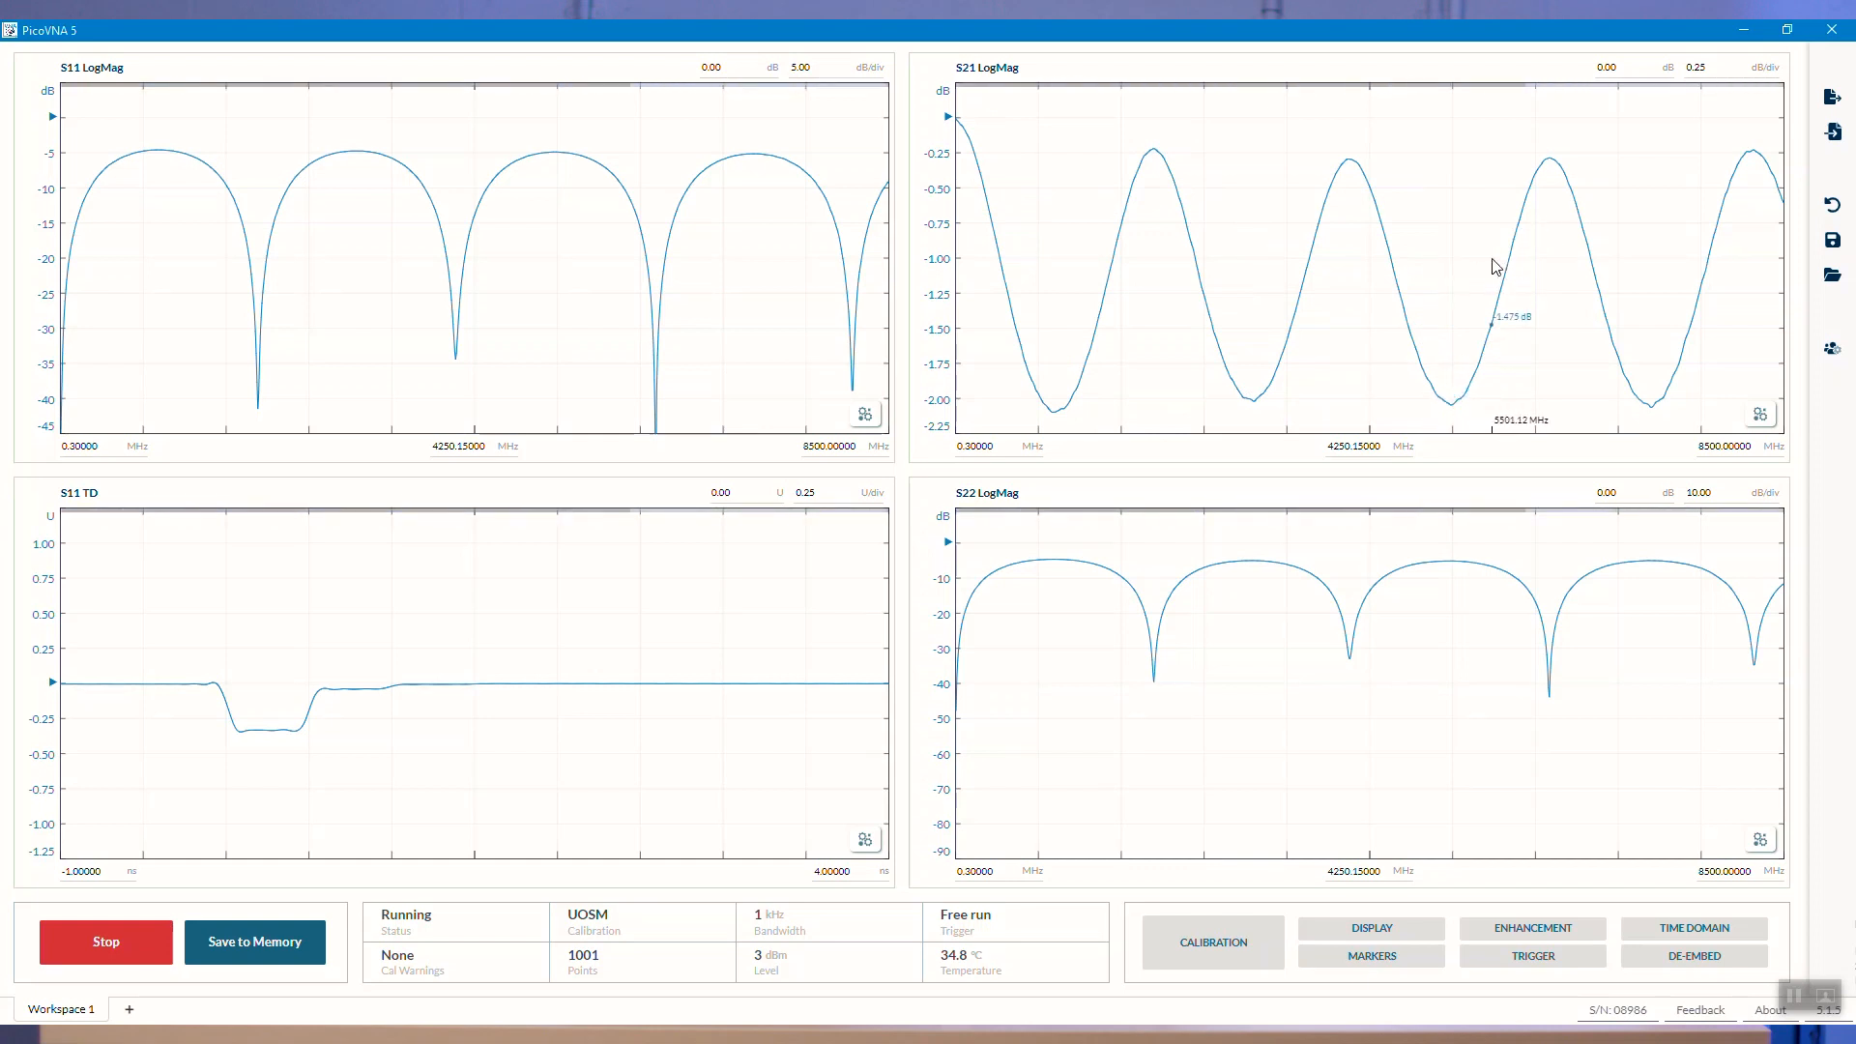
mouse_move(956, 277)
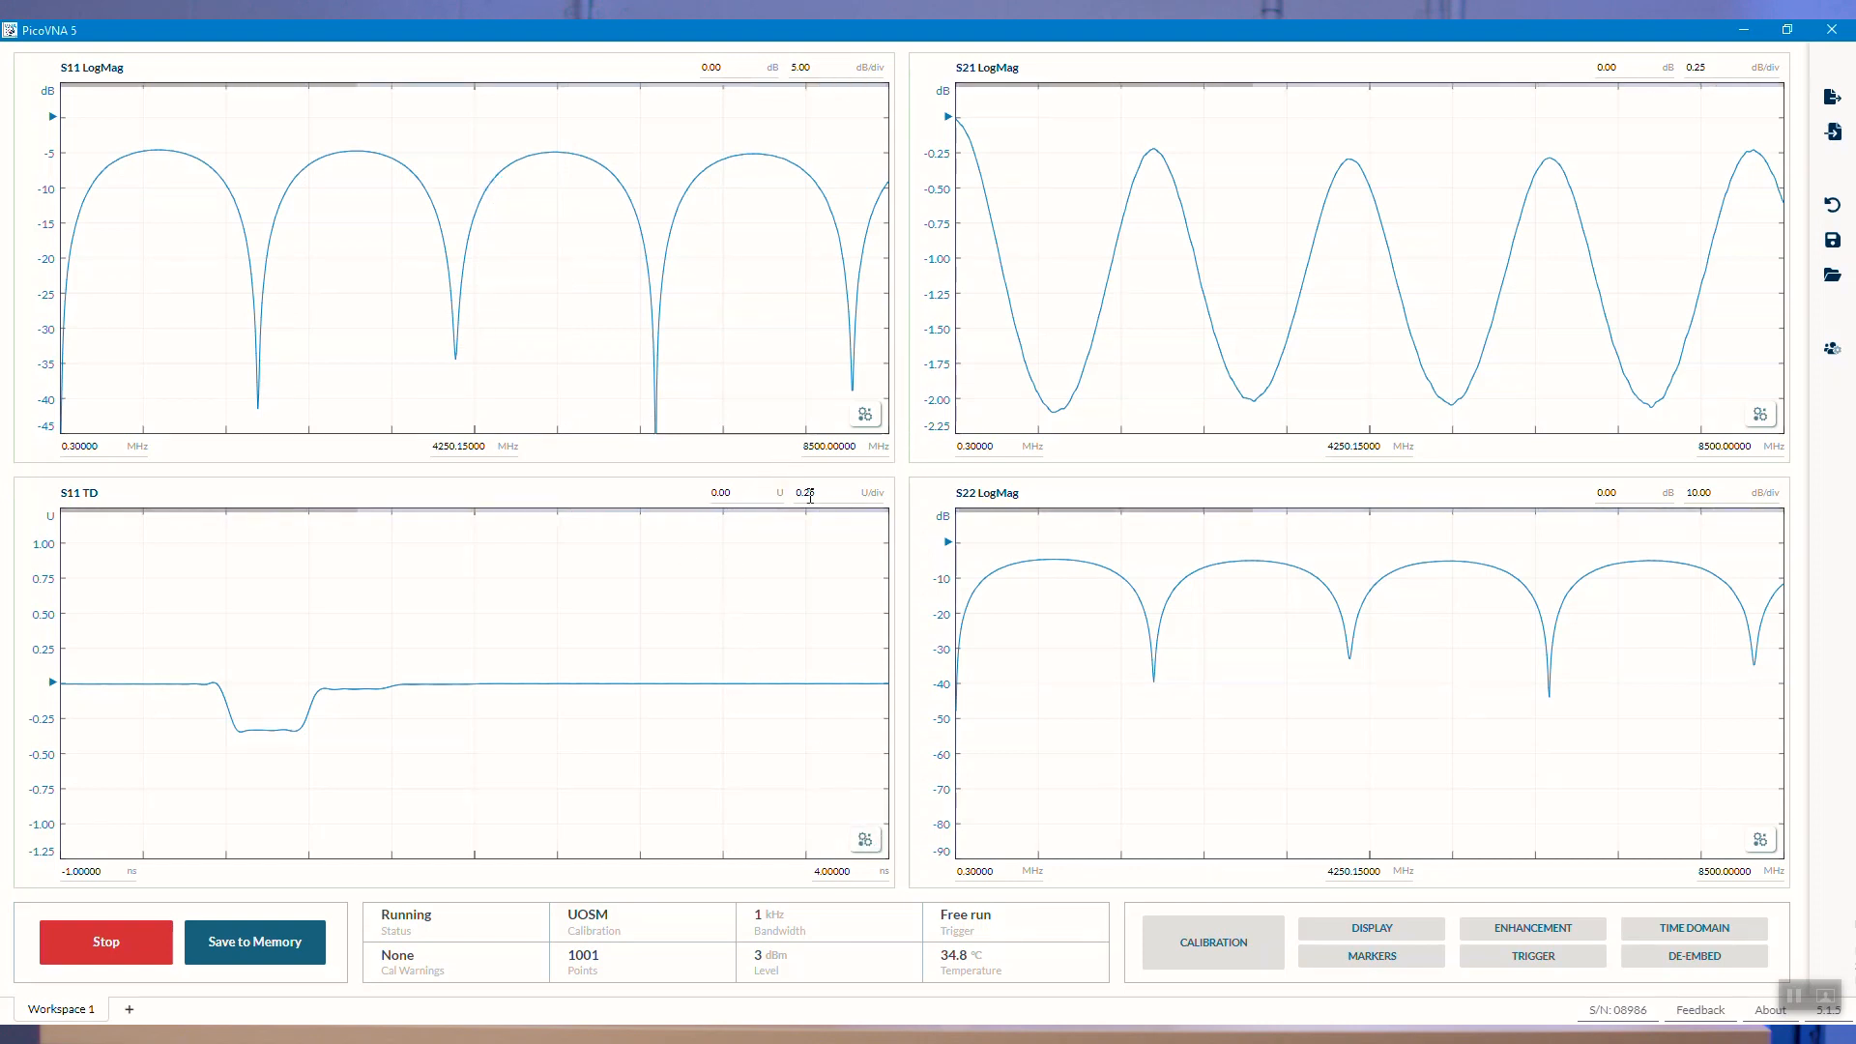
- Enter 0.20 U/div as the S11 time-domain plot's vertical scale
click(806, 492)
text(0)
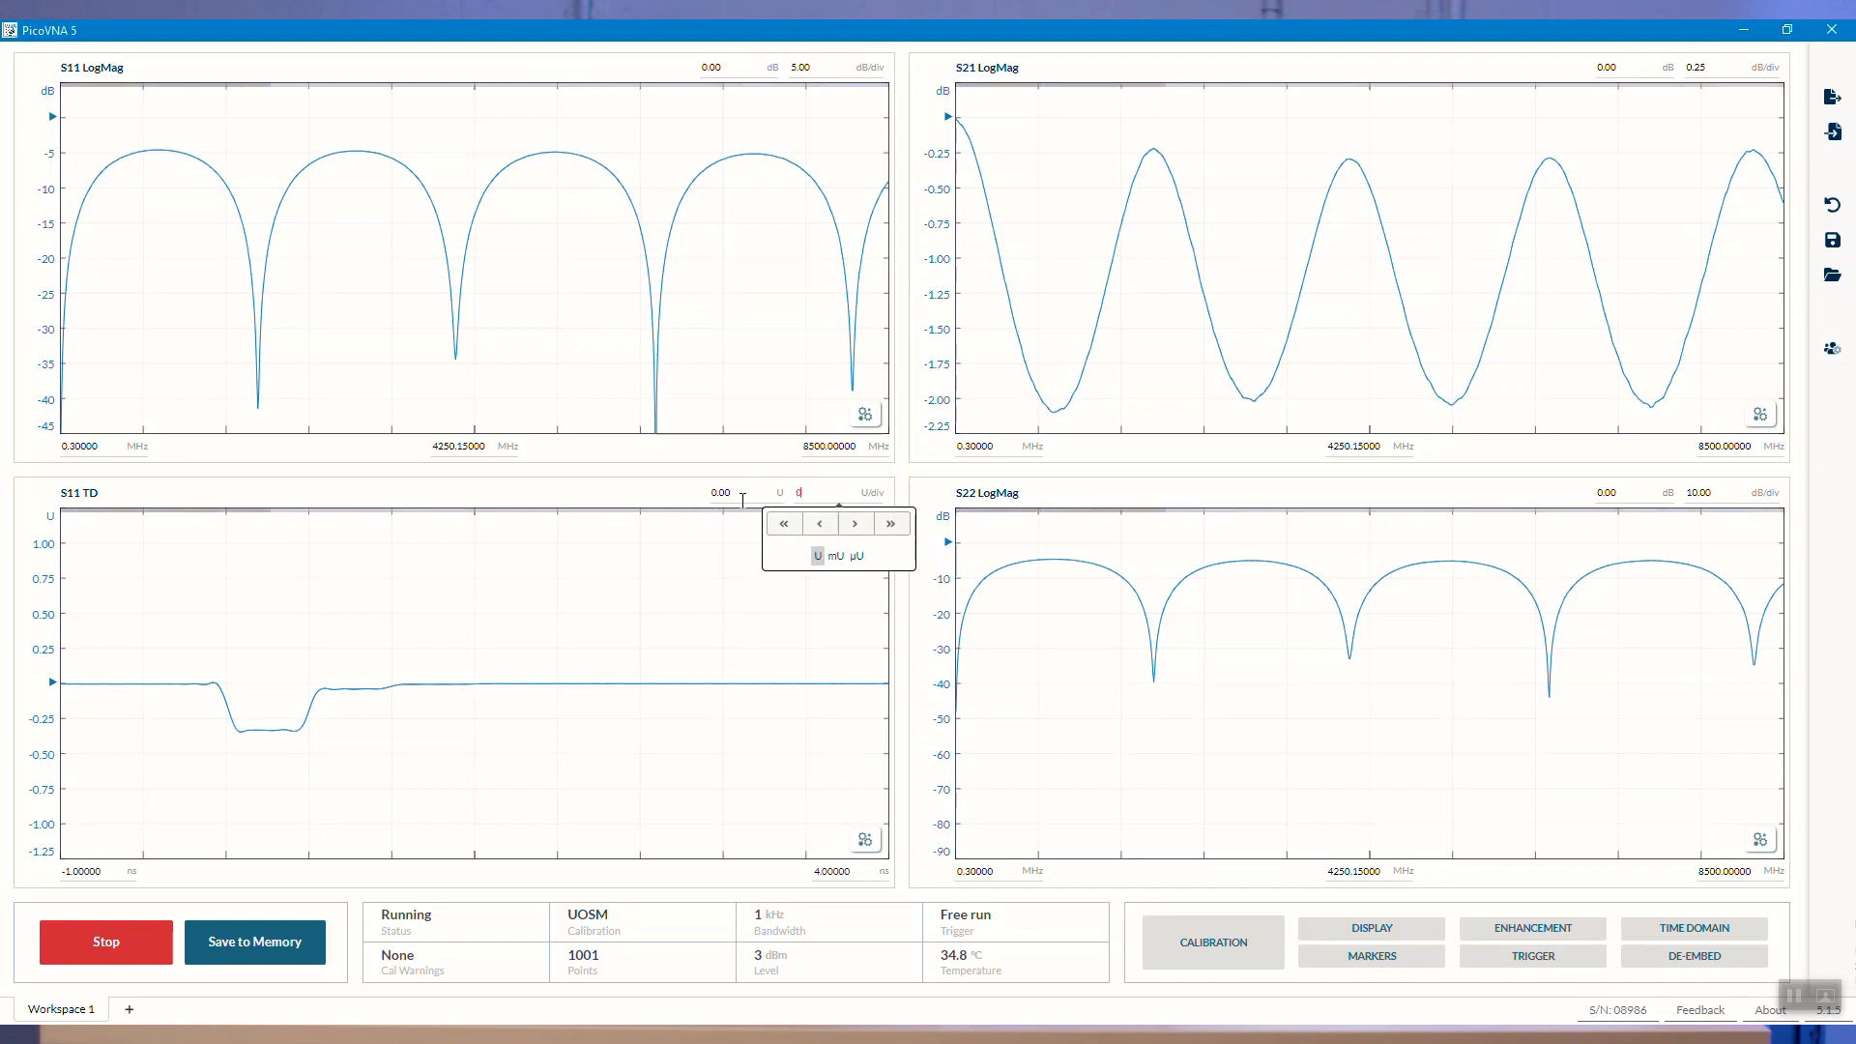
click(855, 523)
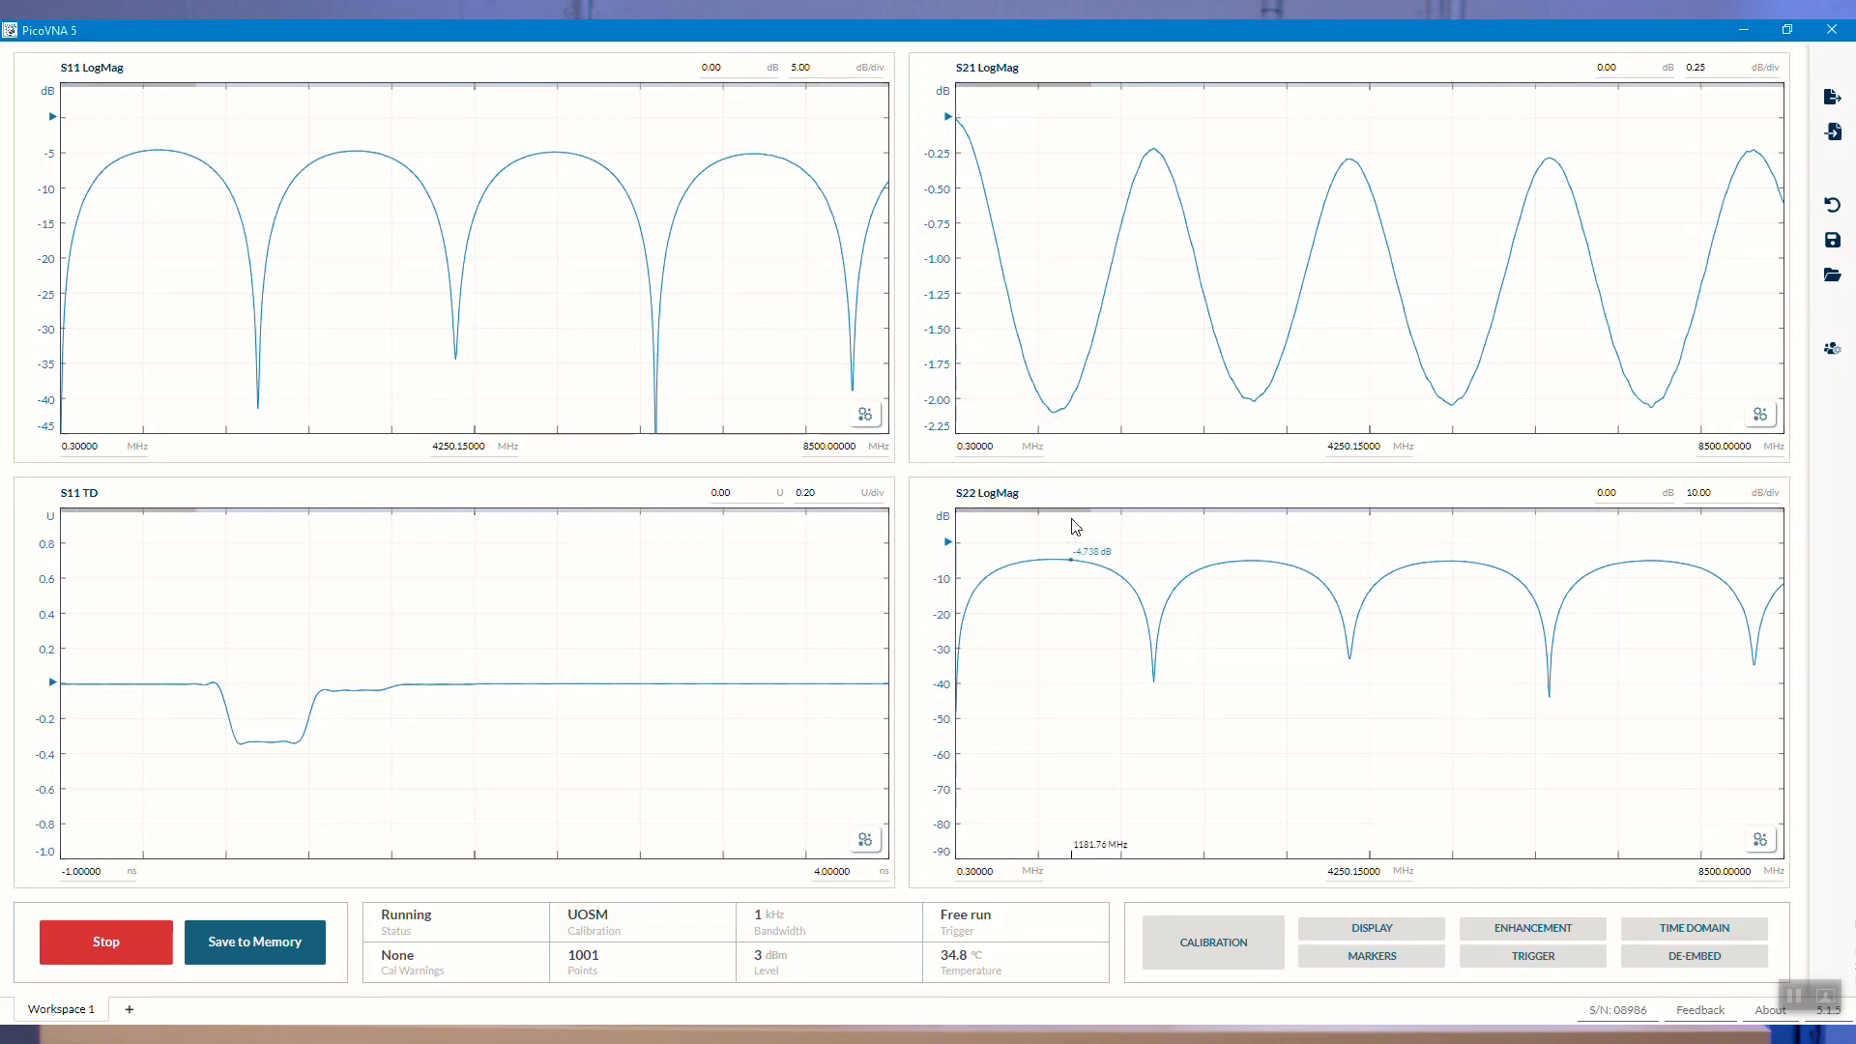
- Change the former S22 LogMag plot to measure S11 as a Smith Chart
click(986, 492)
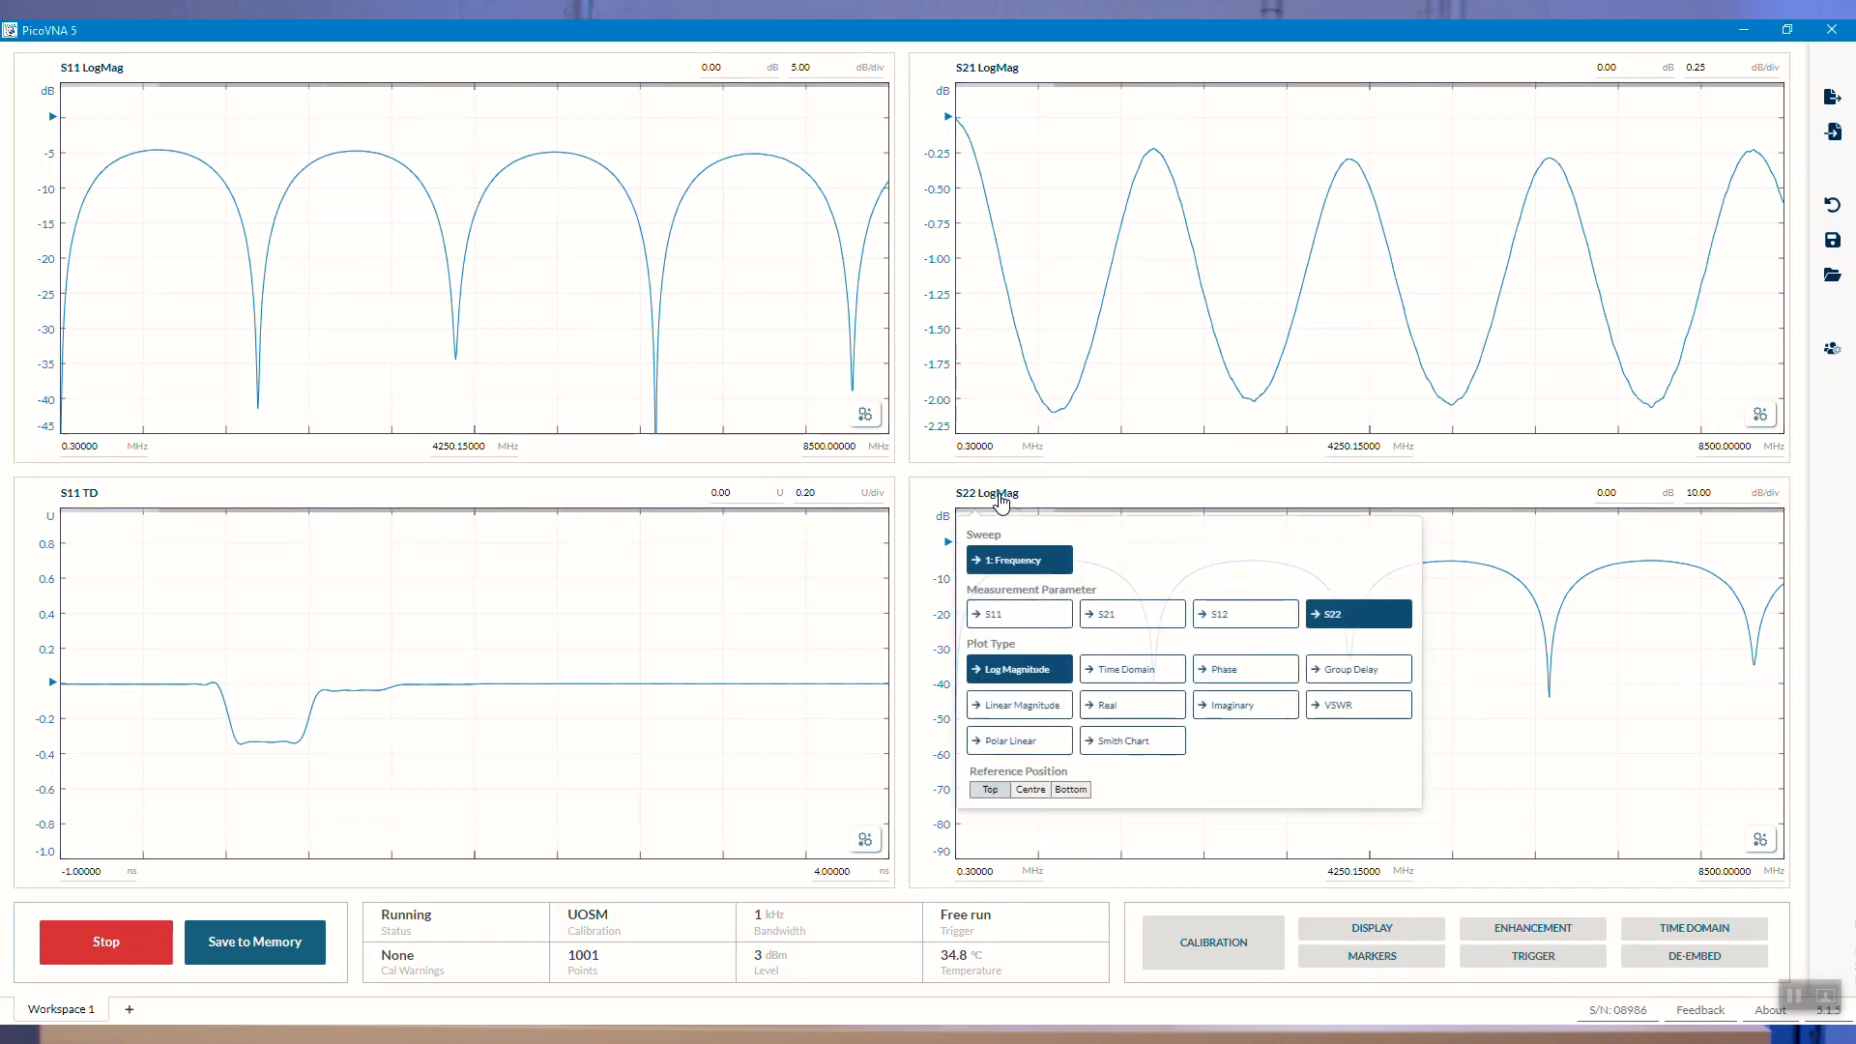
click(1015, 613)
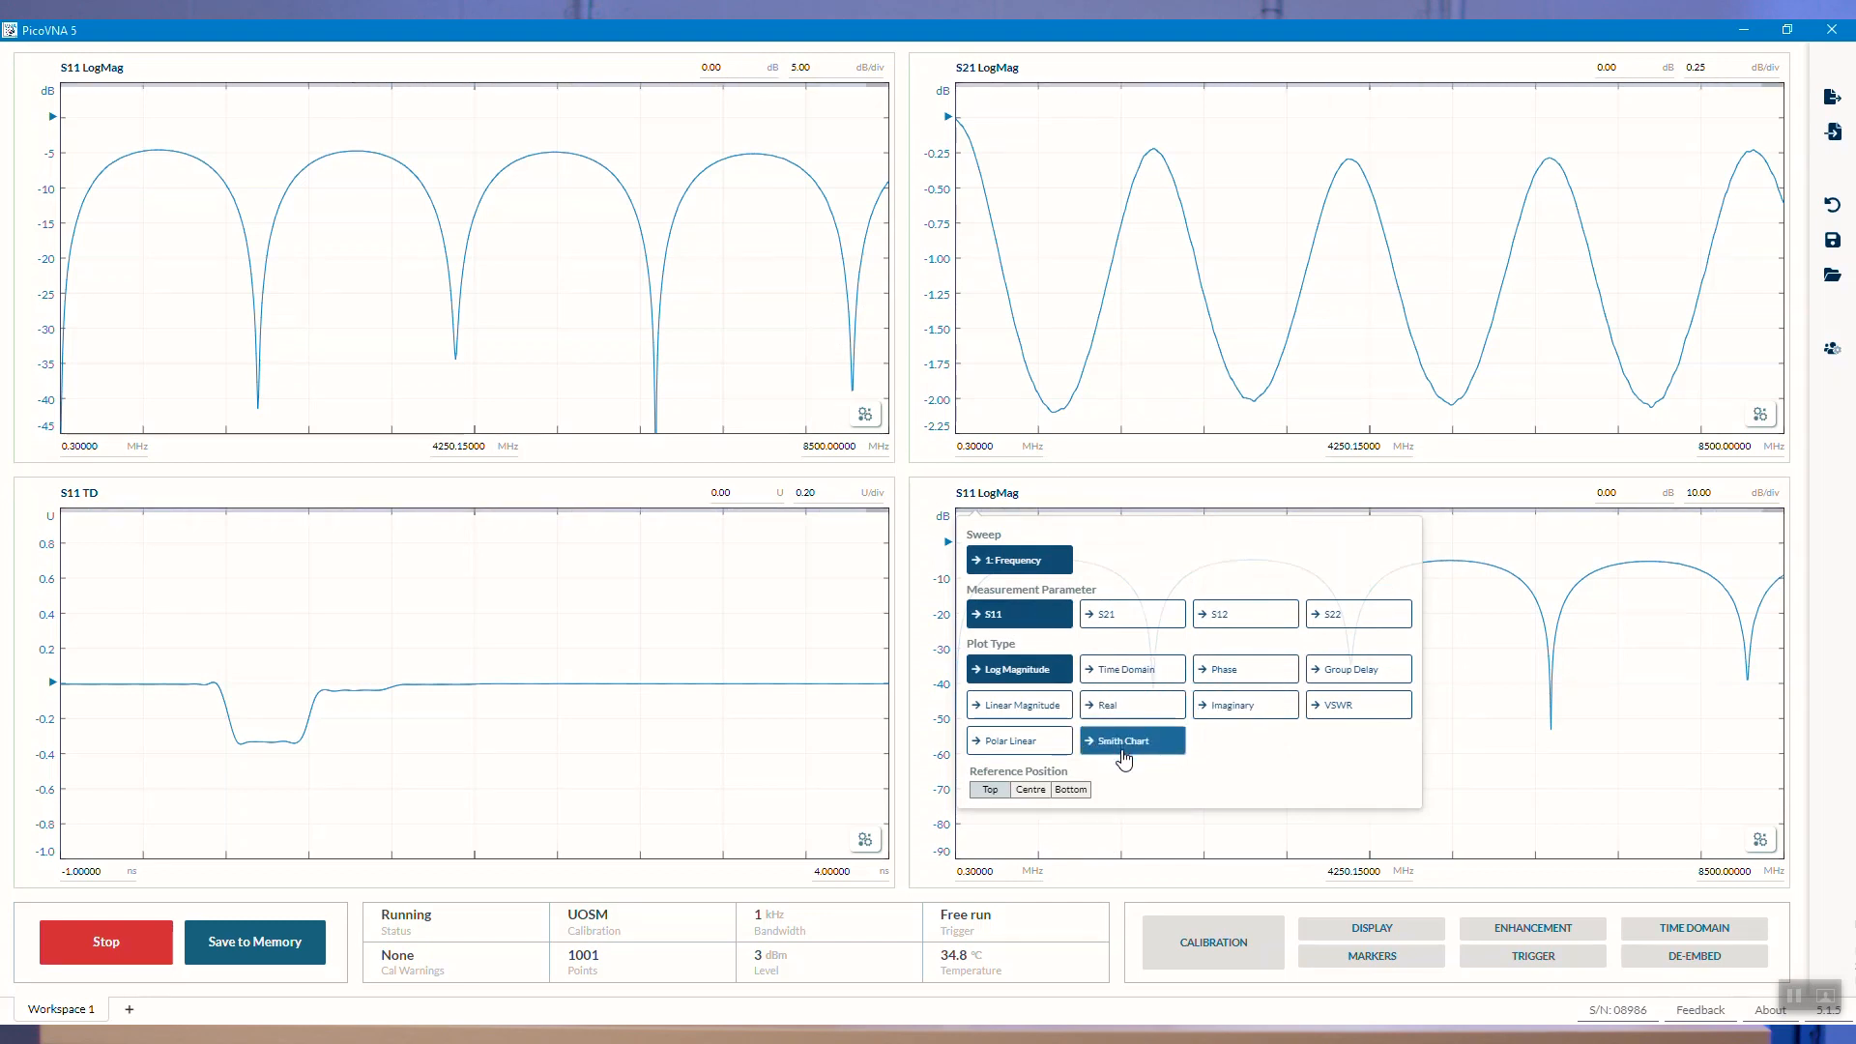
click(1124, 739)
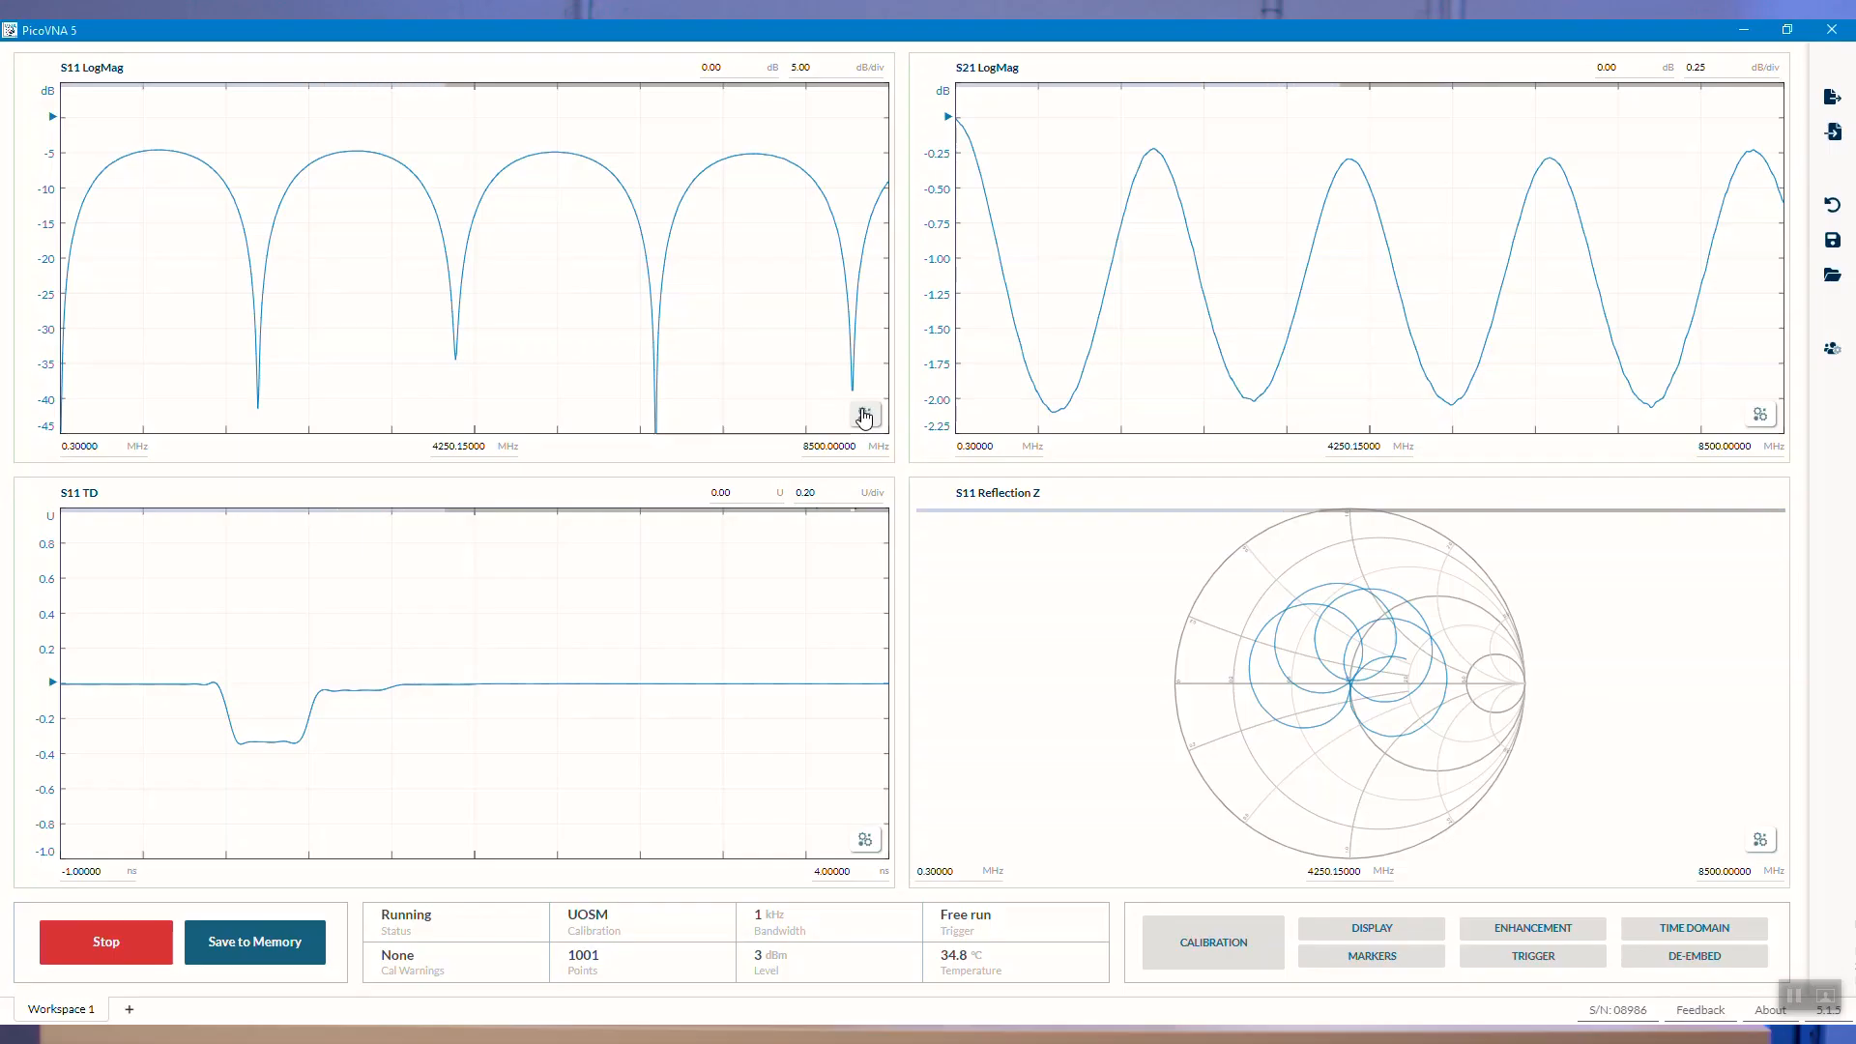
- Add a second axis to the S11 plot, briefly showing Phase, then VSWR
click(865, 413)
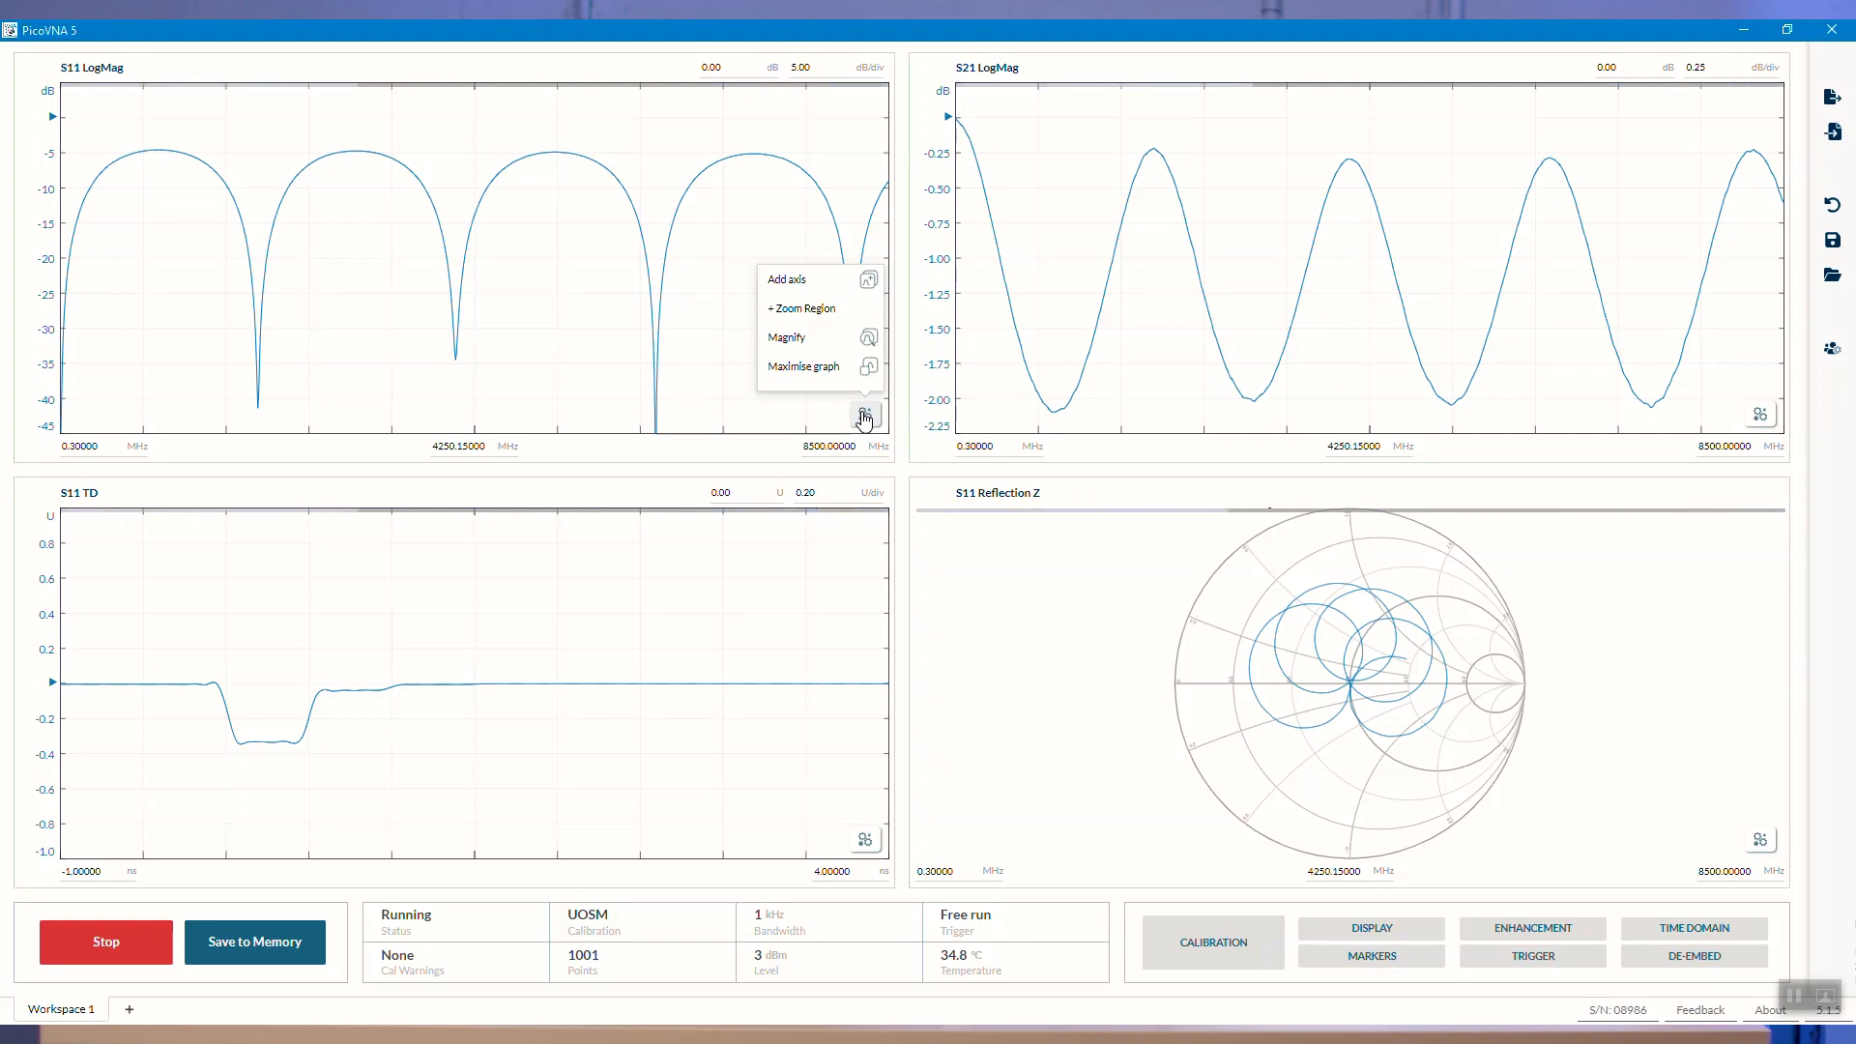
mouse_move(787, 279)
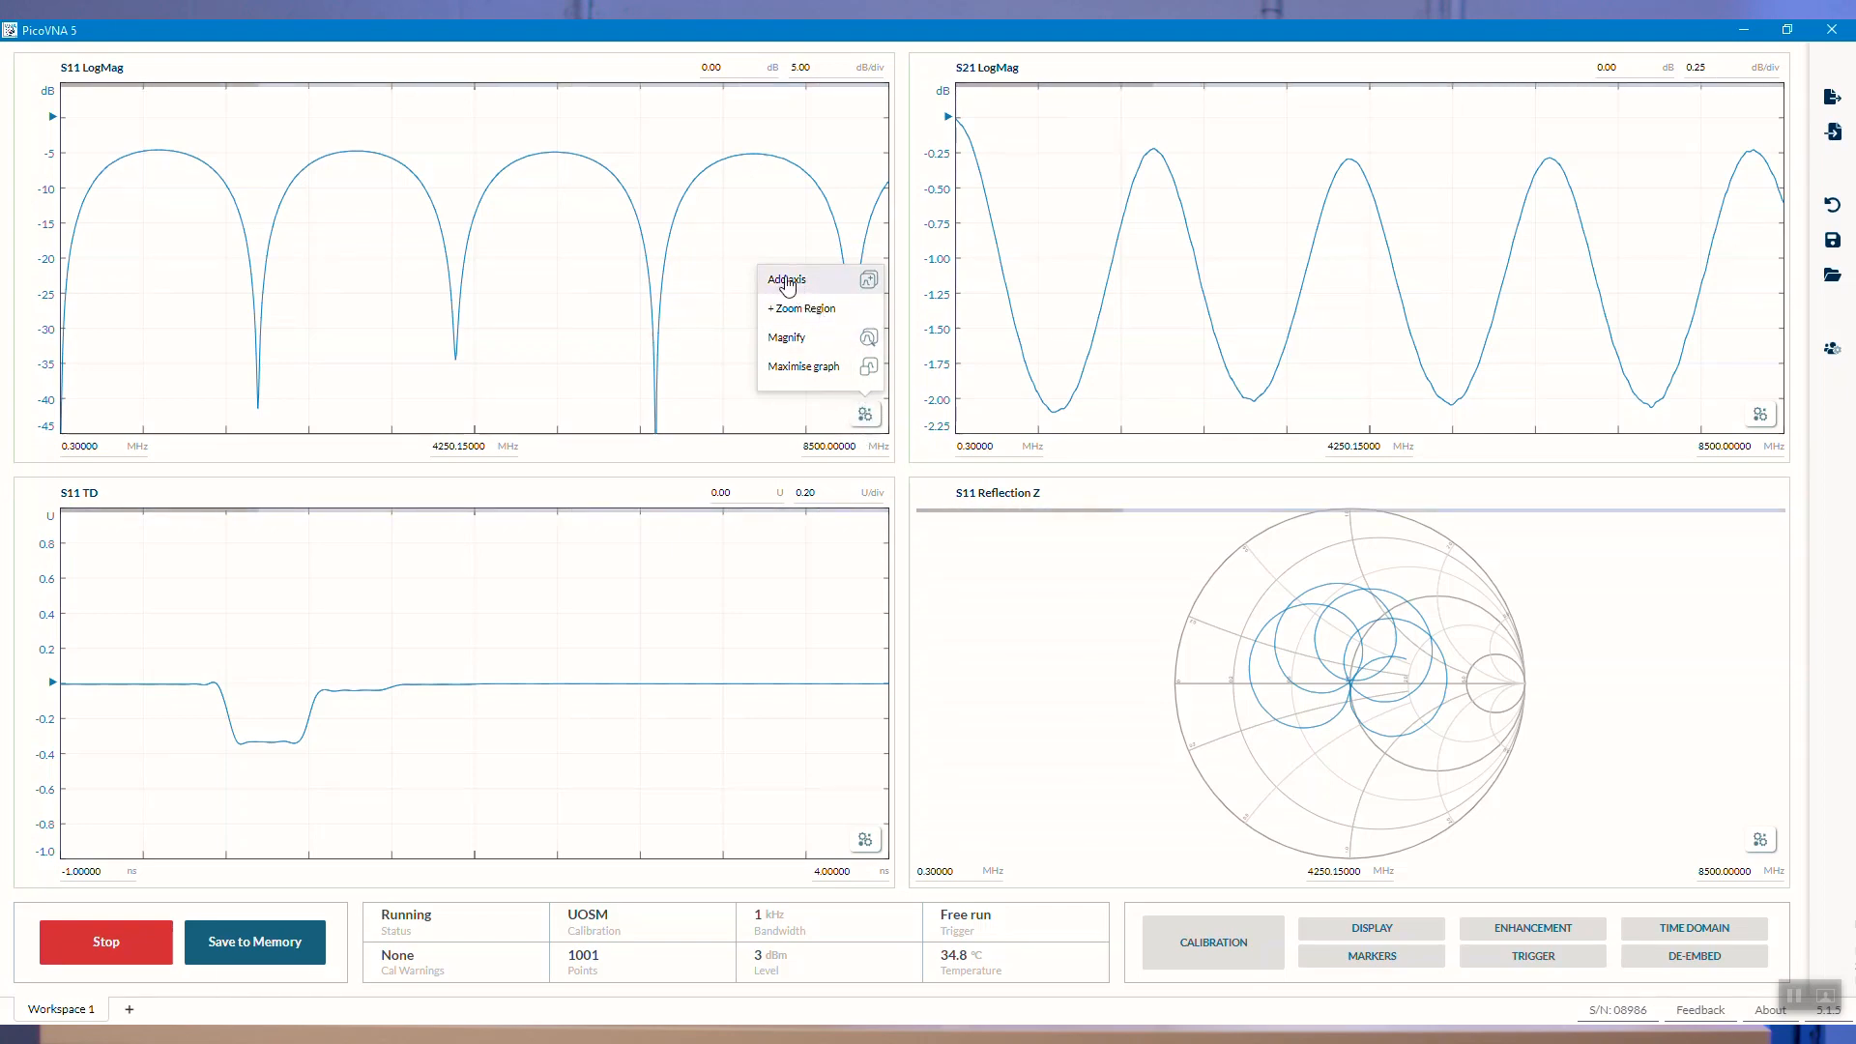
click(786, 279)
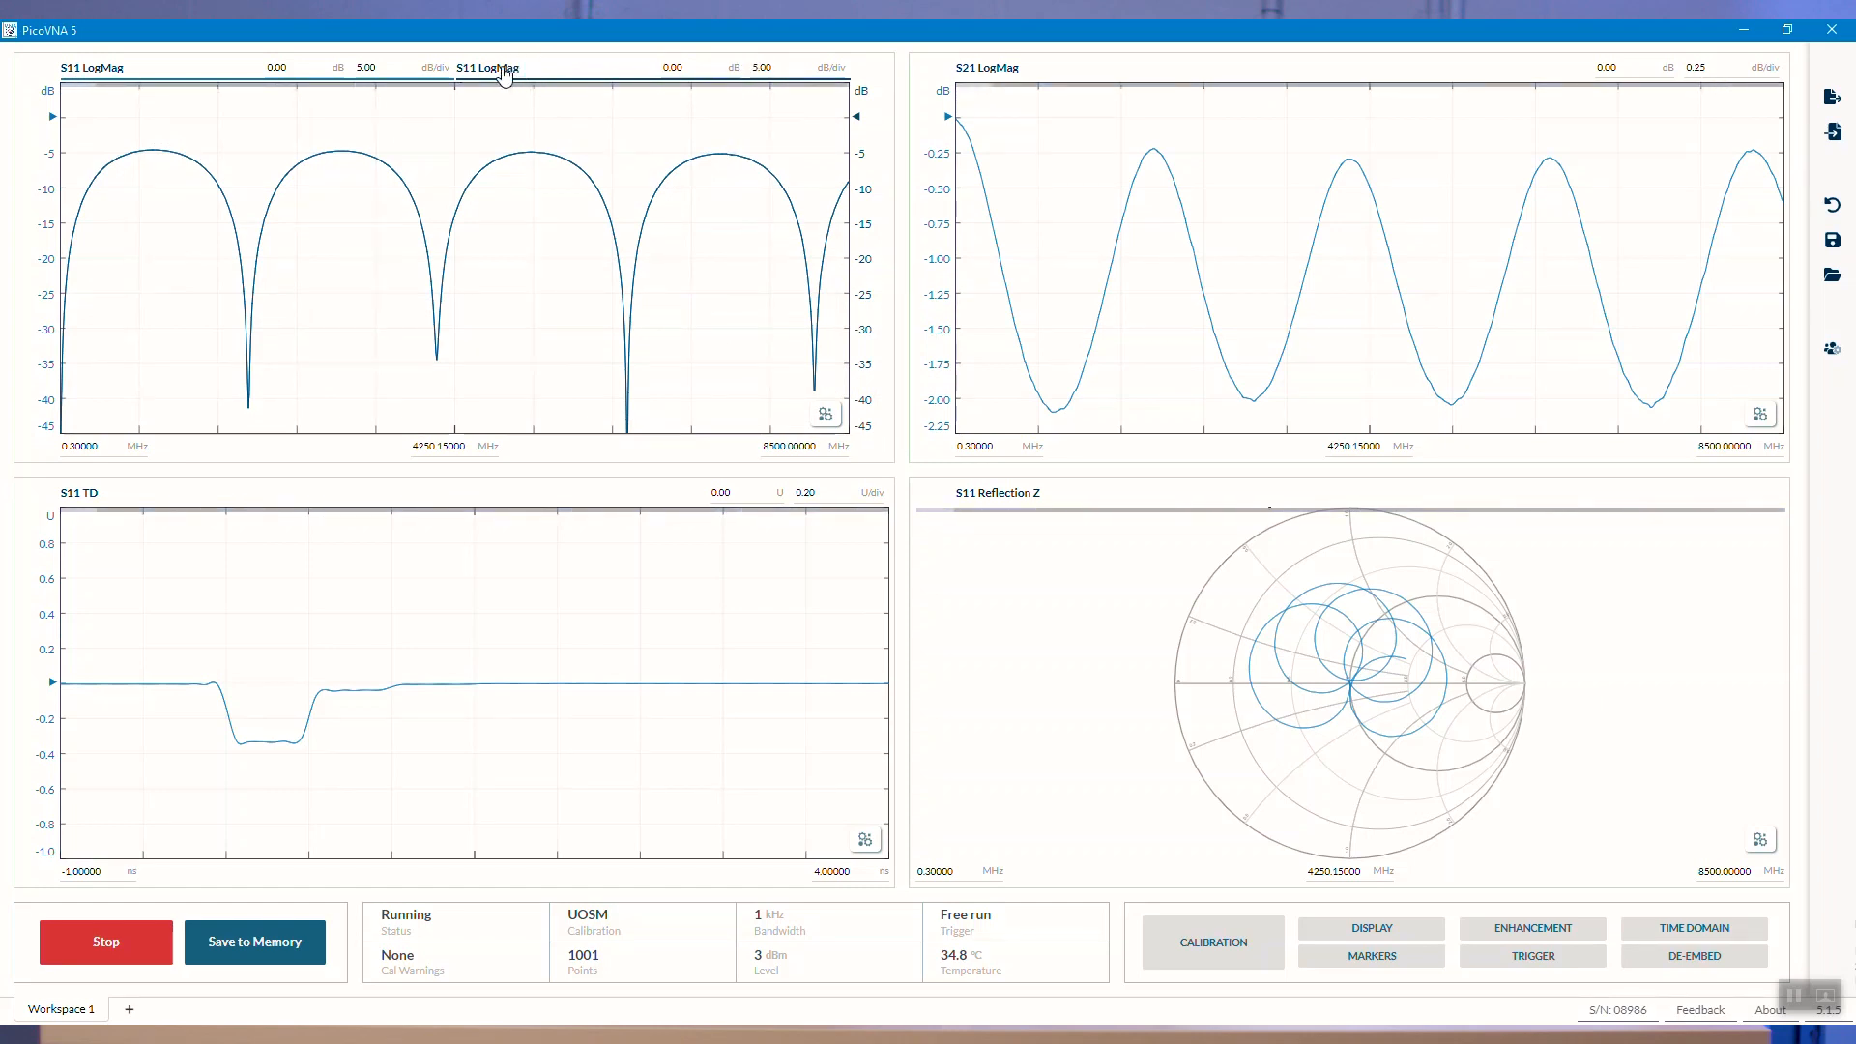
click(486, 68)
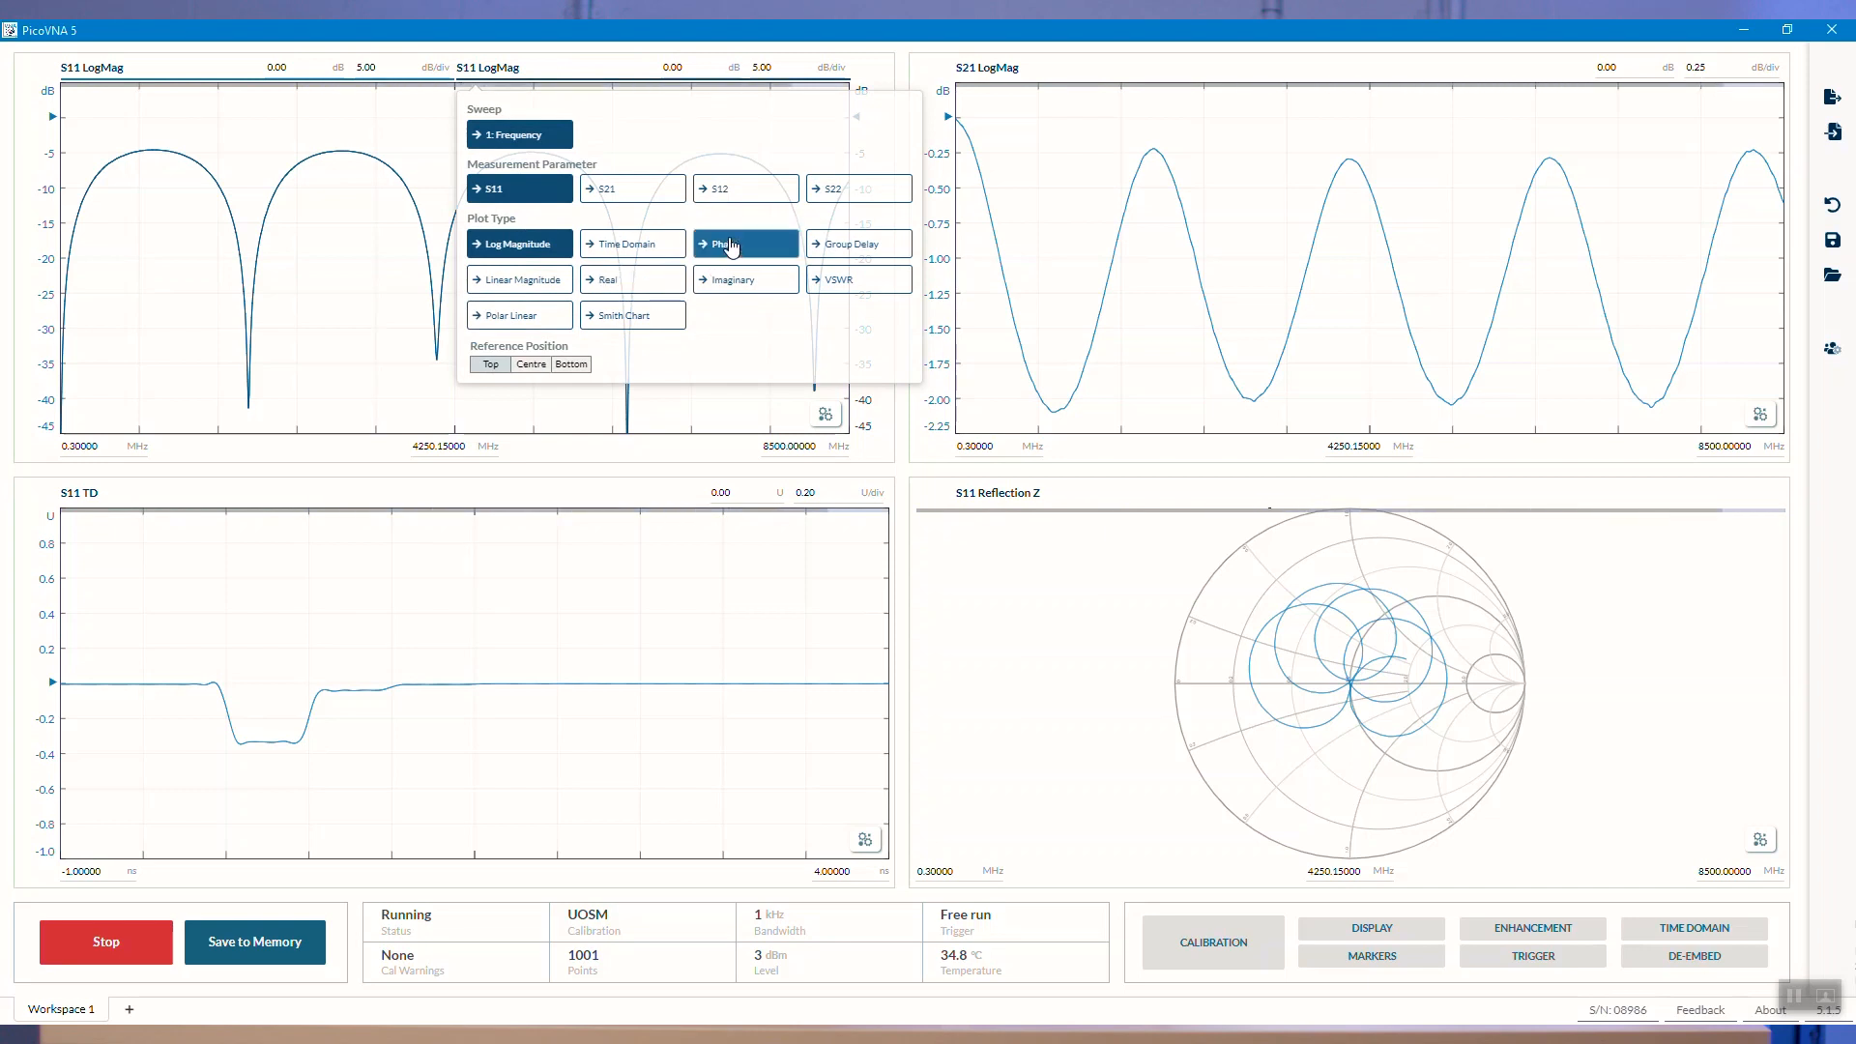
click(742, 244)
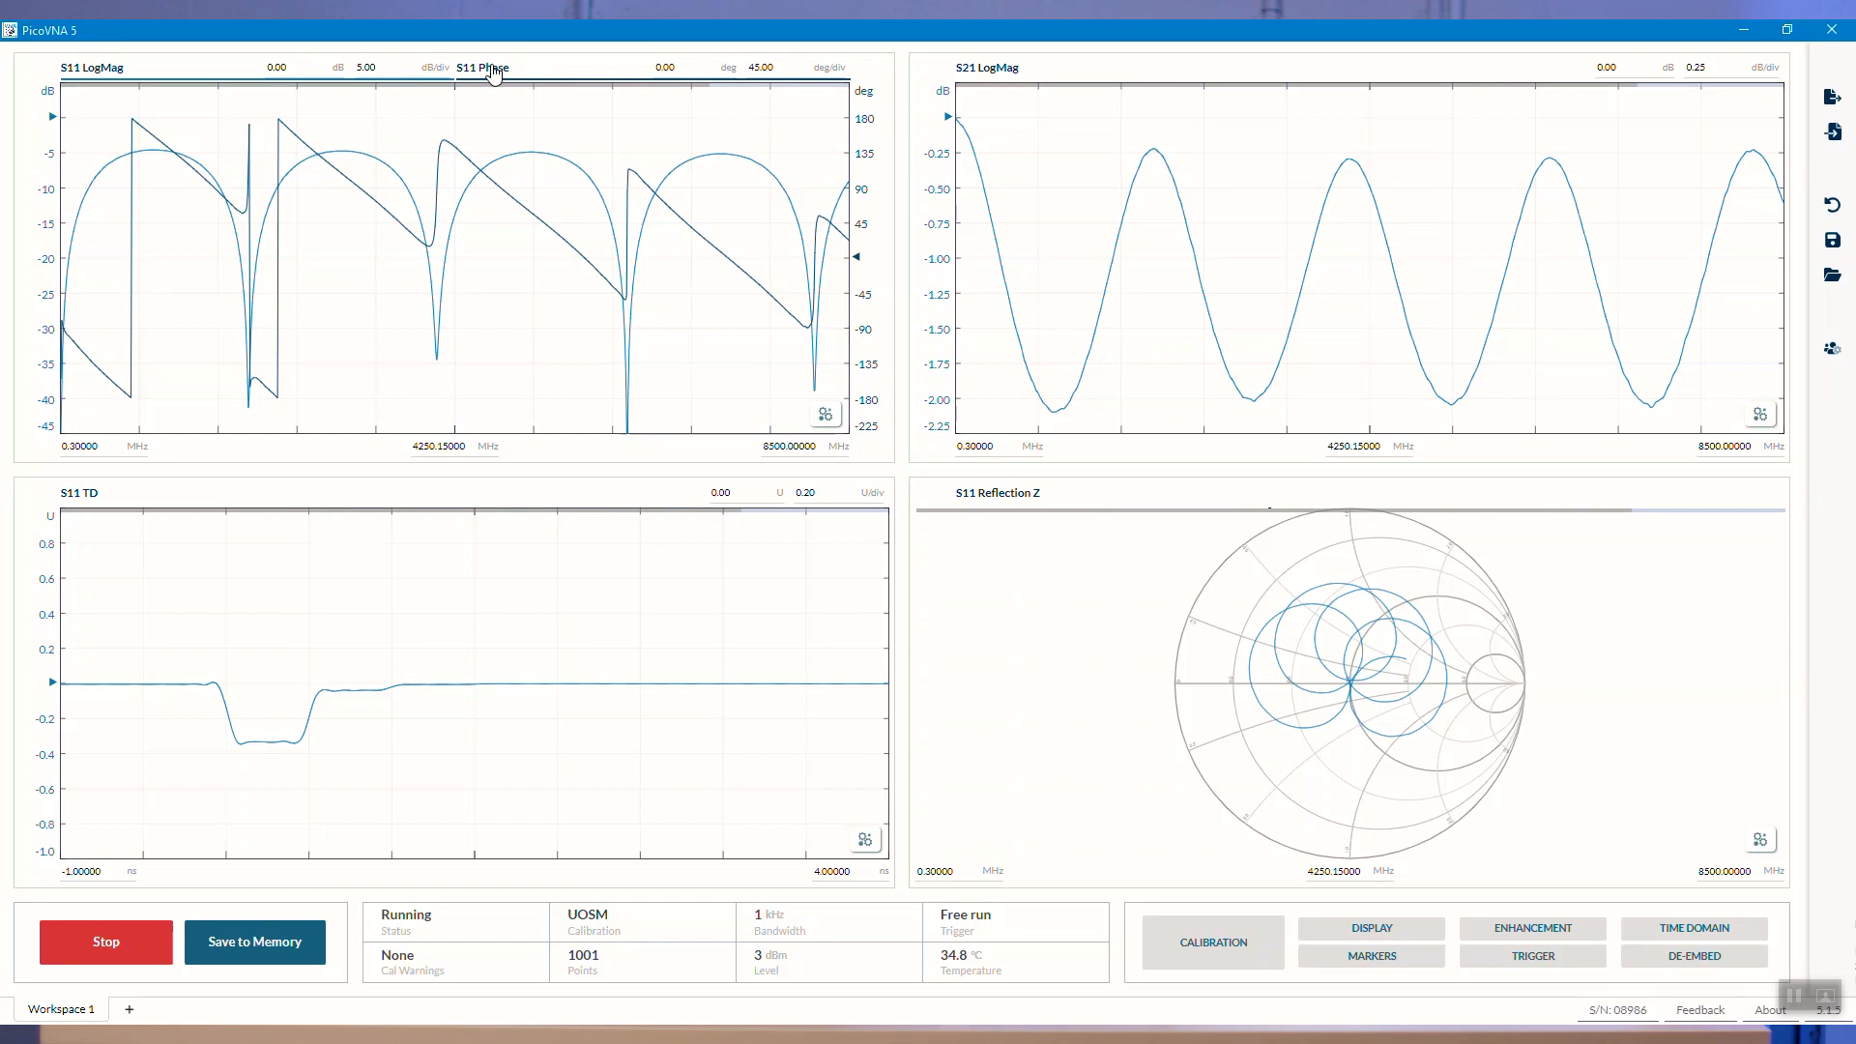
click(483, 67)
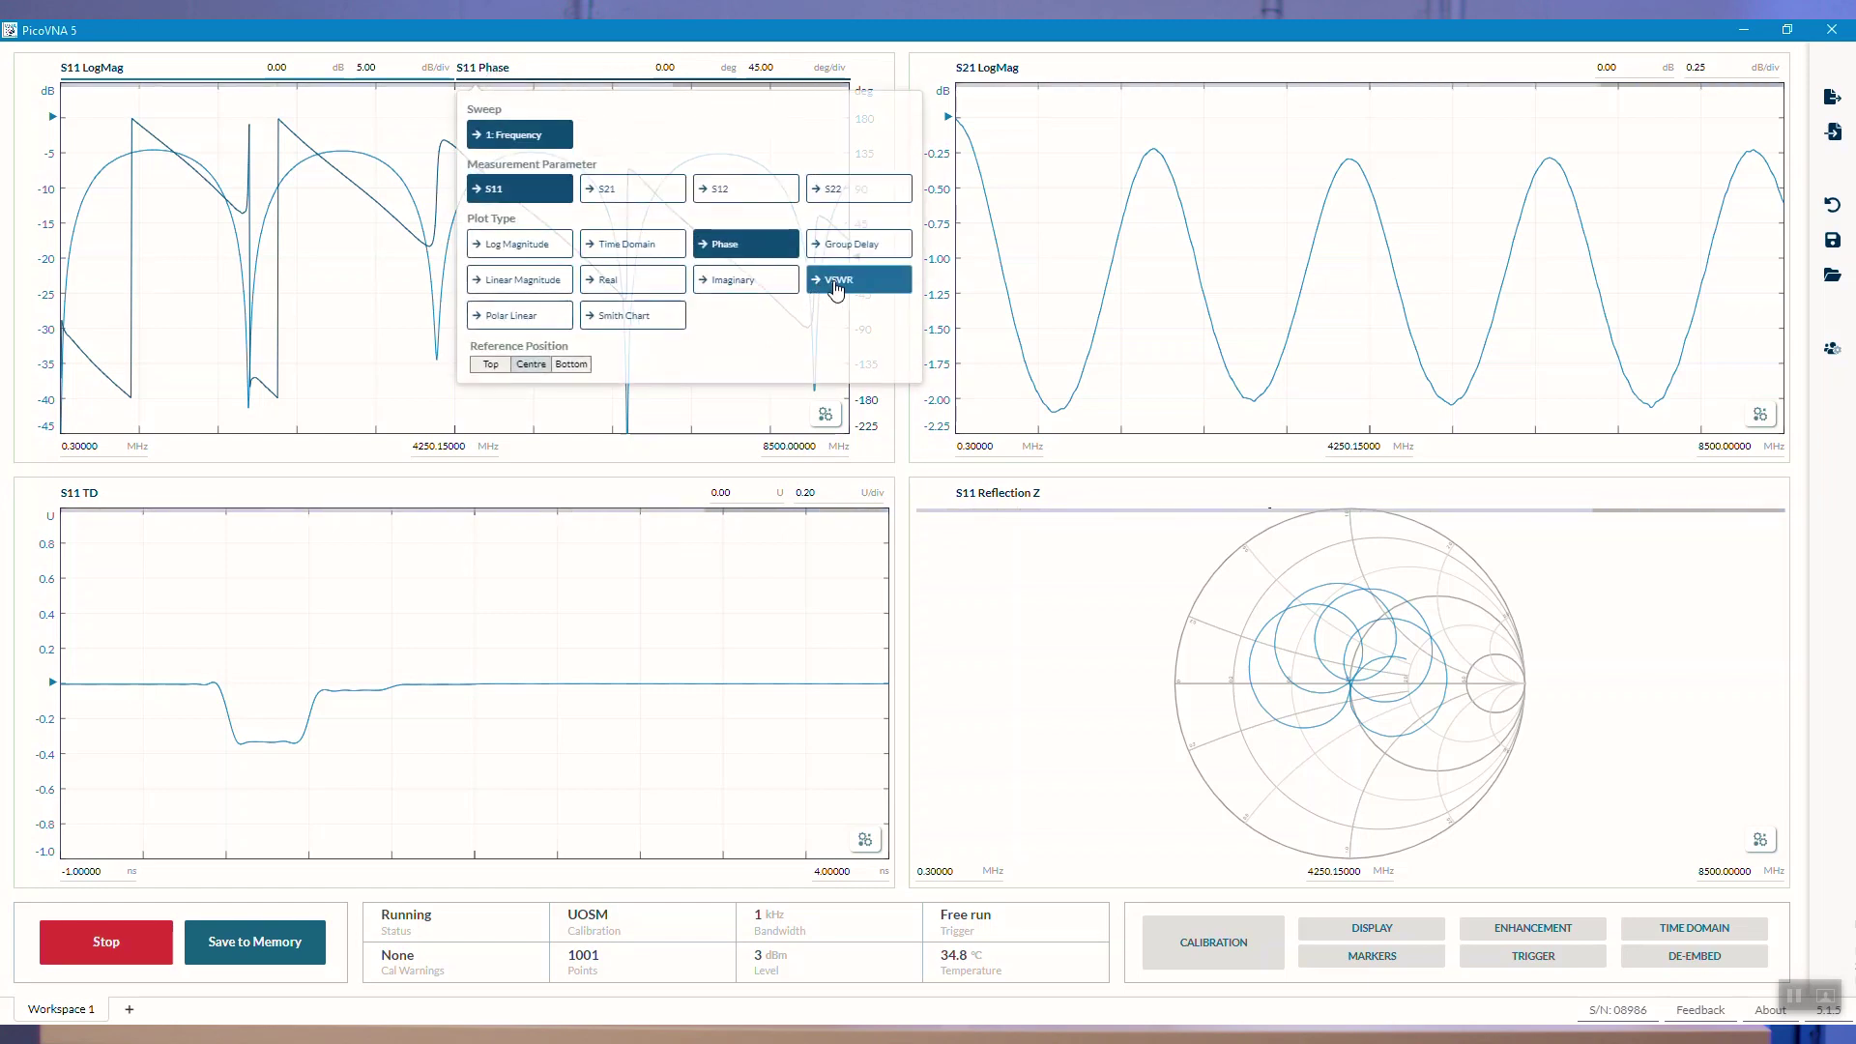
click(857, 278)
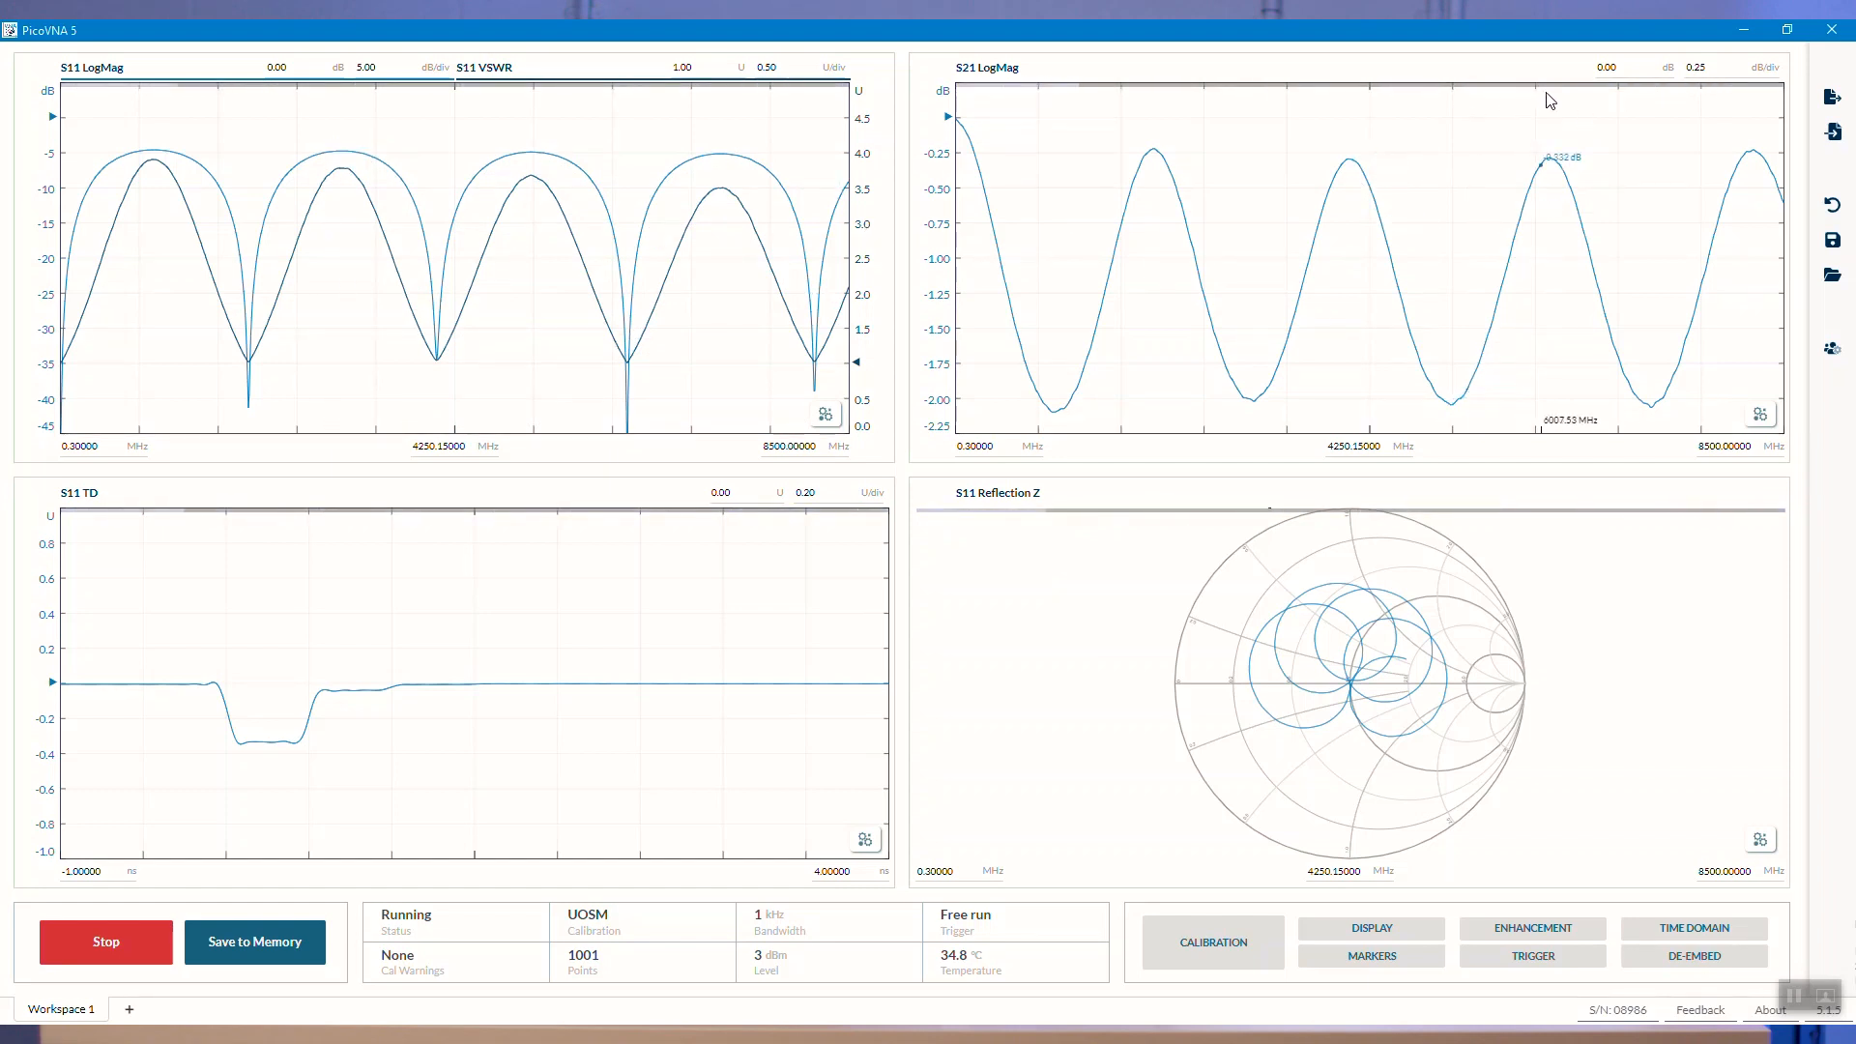
- Add a second axis to the S21 plot and set its trace to Phase
click(1762, 413)
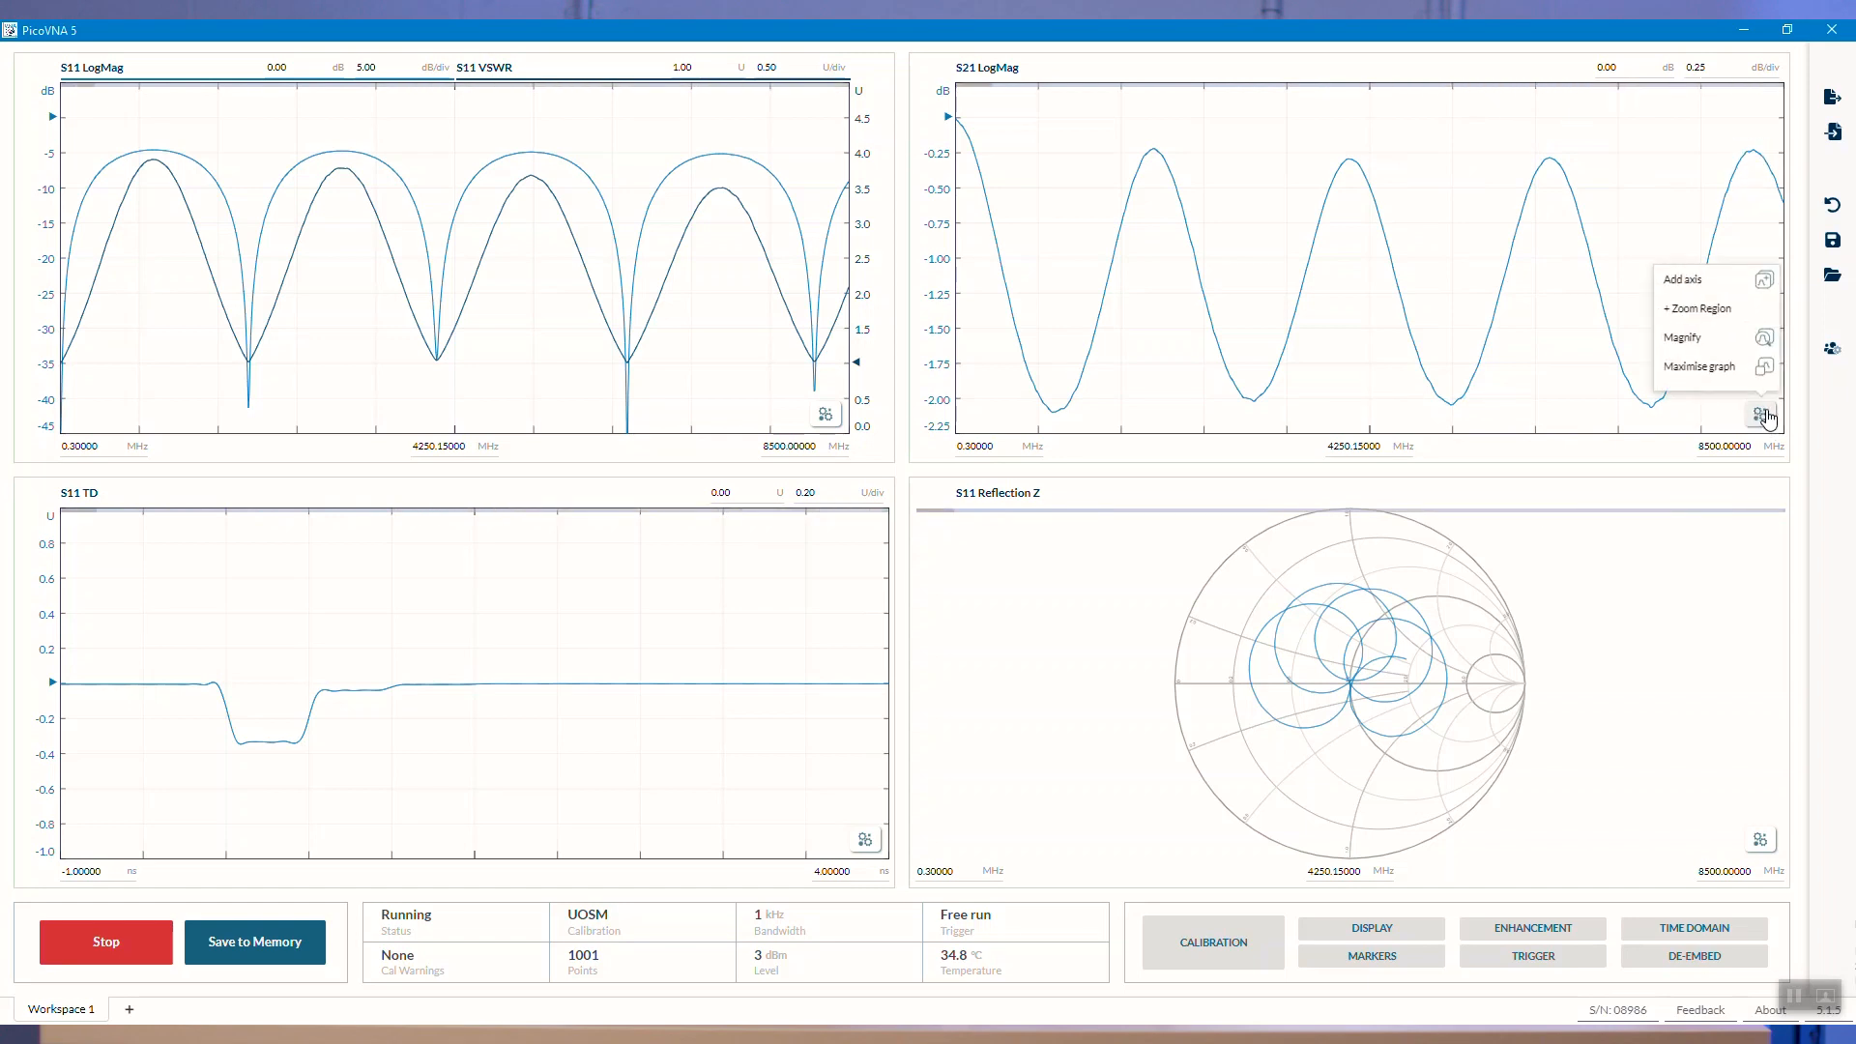
click(1683, 280)
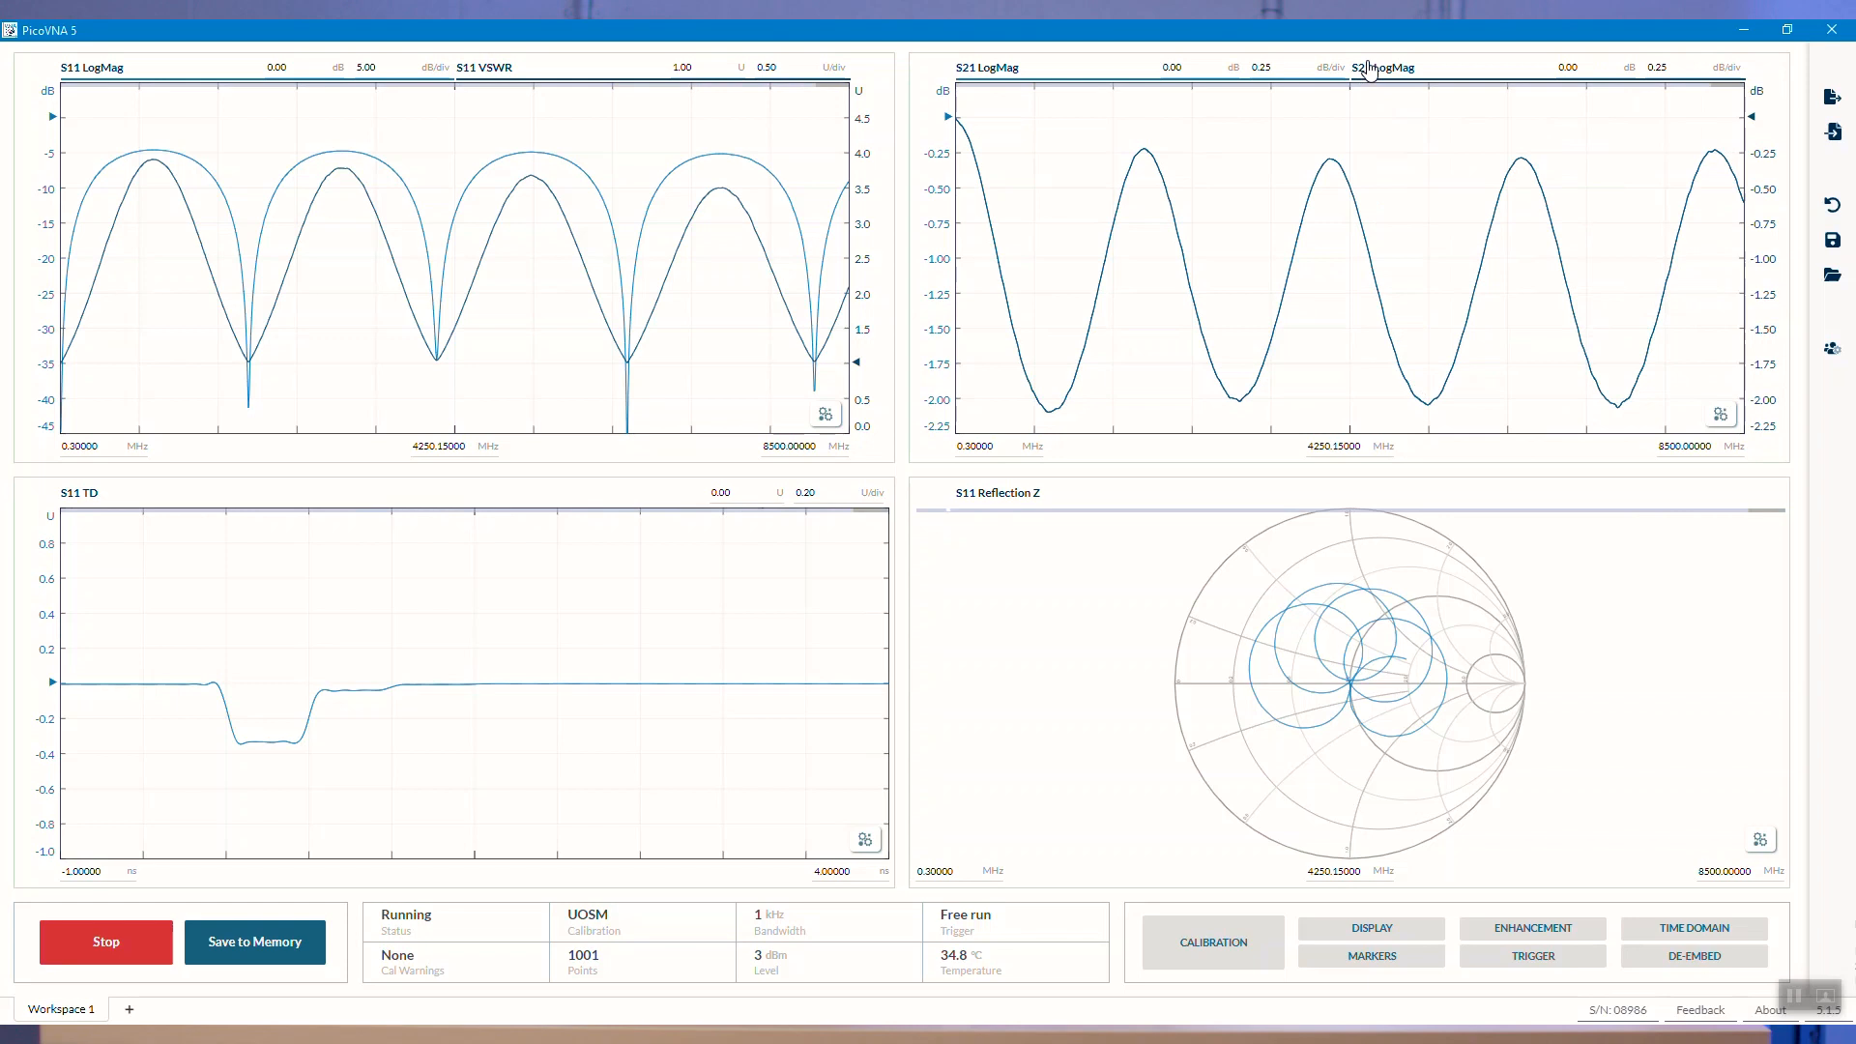
click(1383, 68)
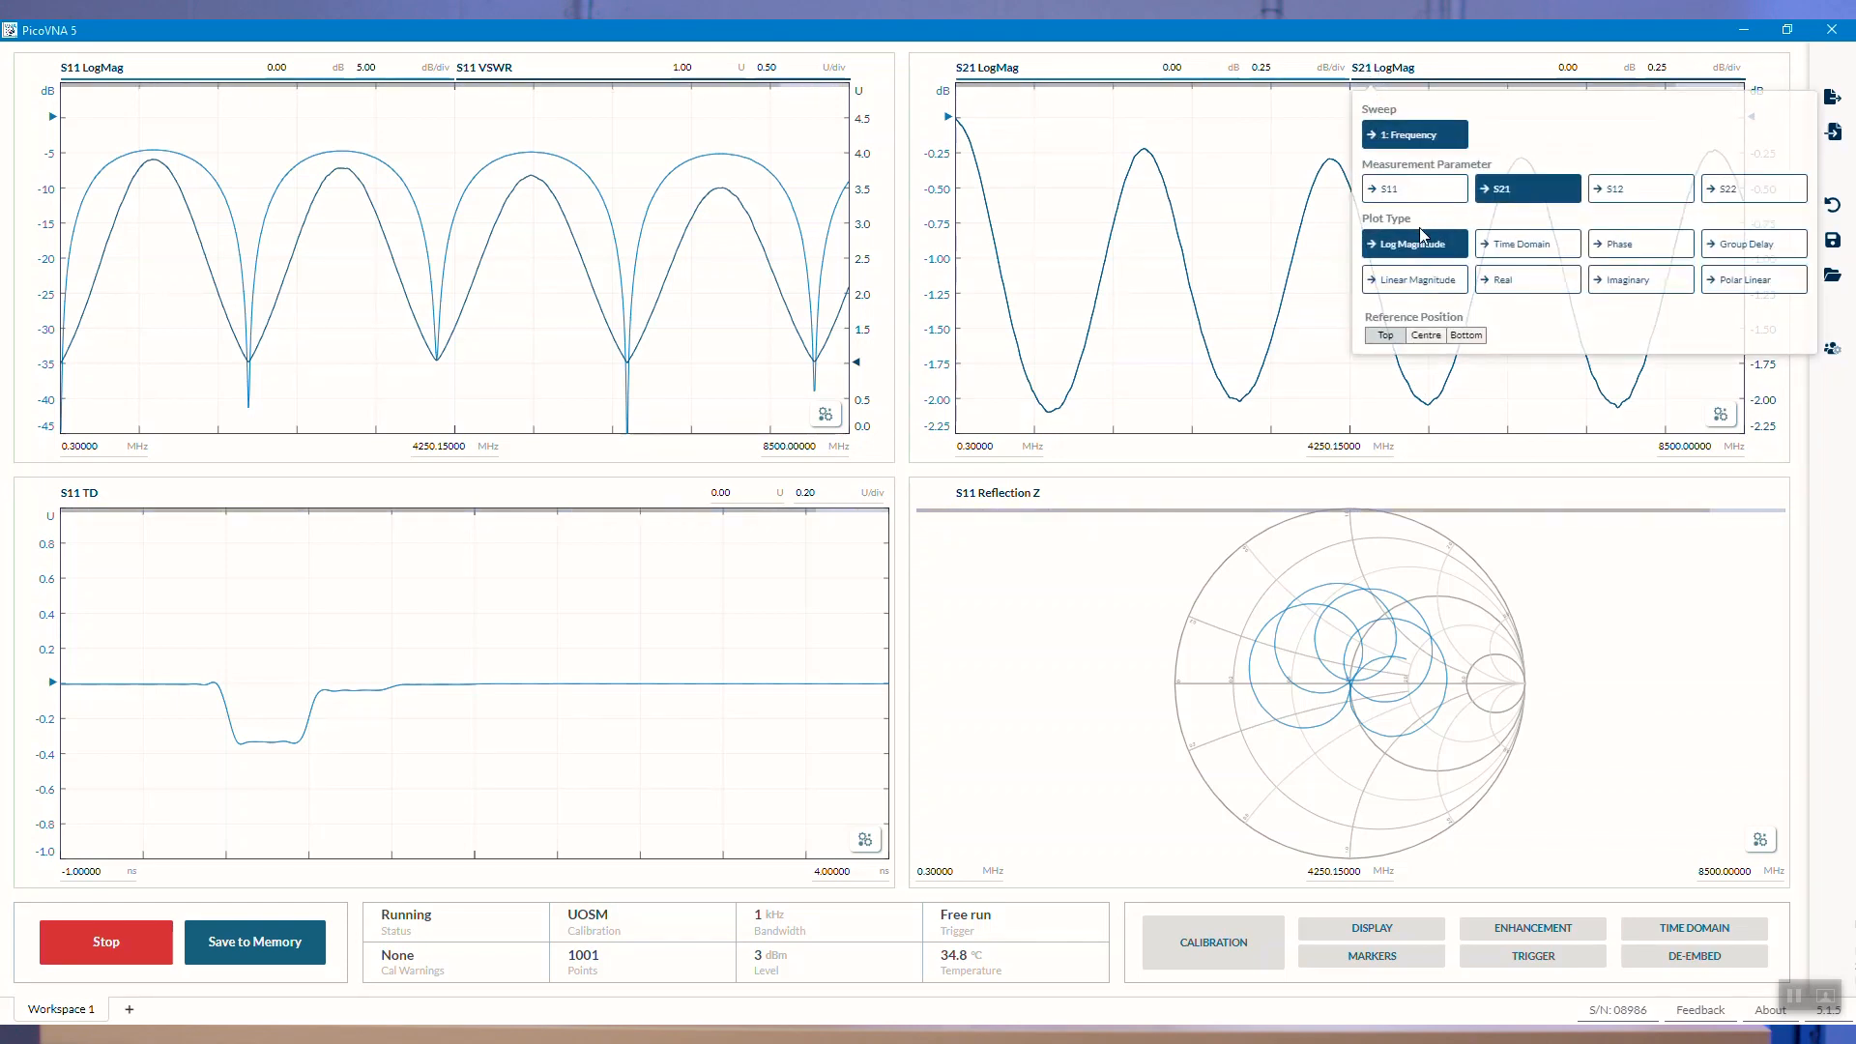
click(1639, 242)
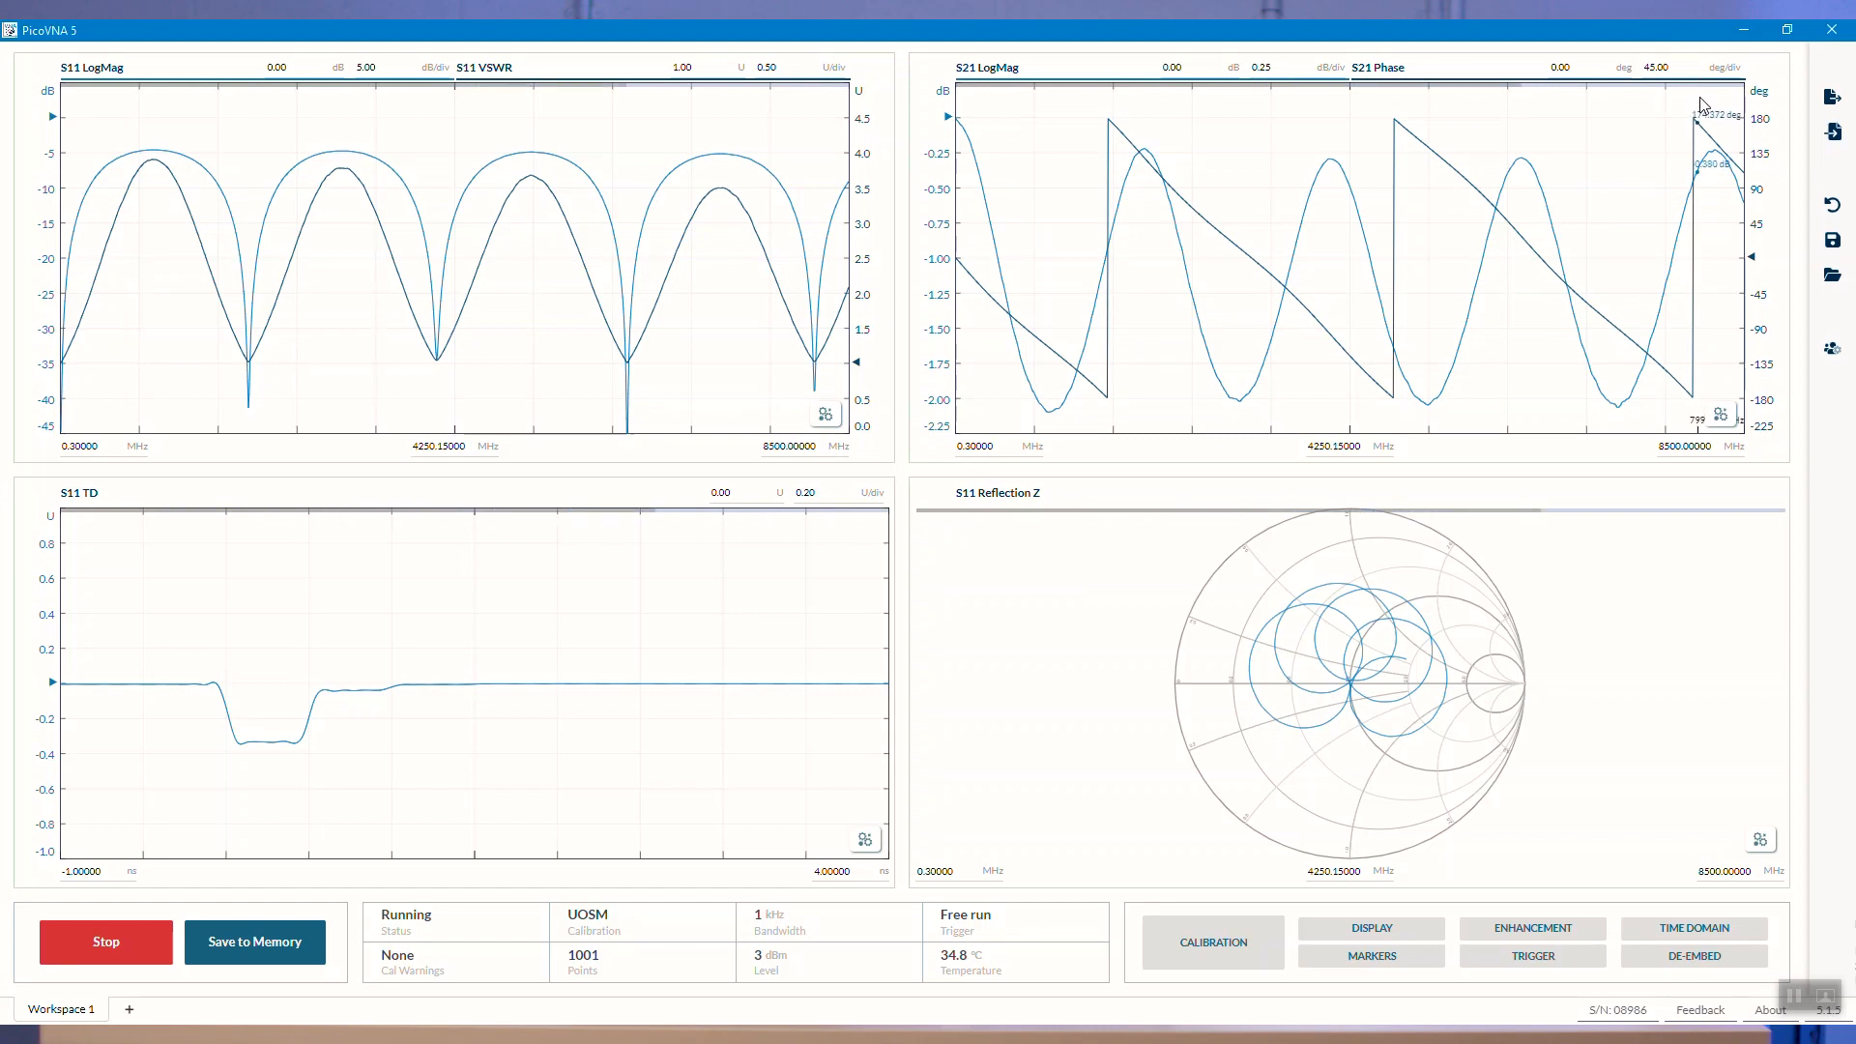
mouse_move(1765, 299)
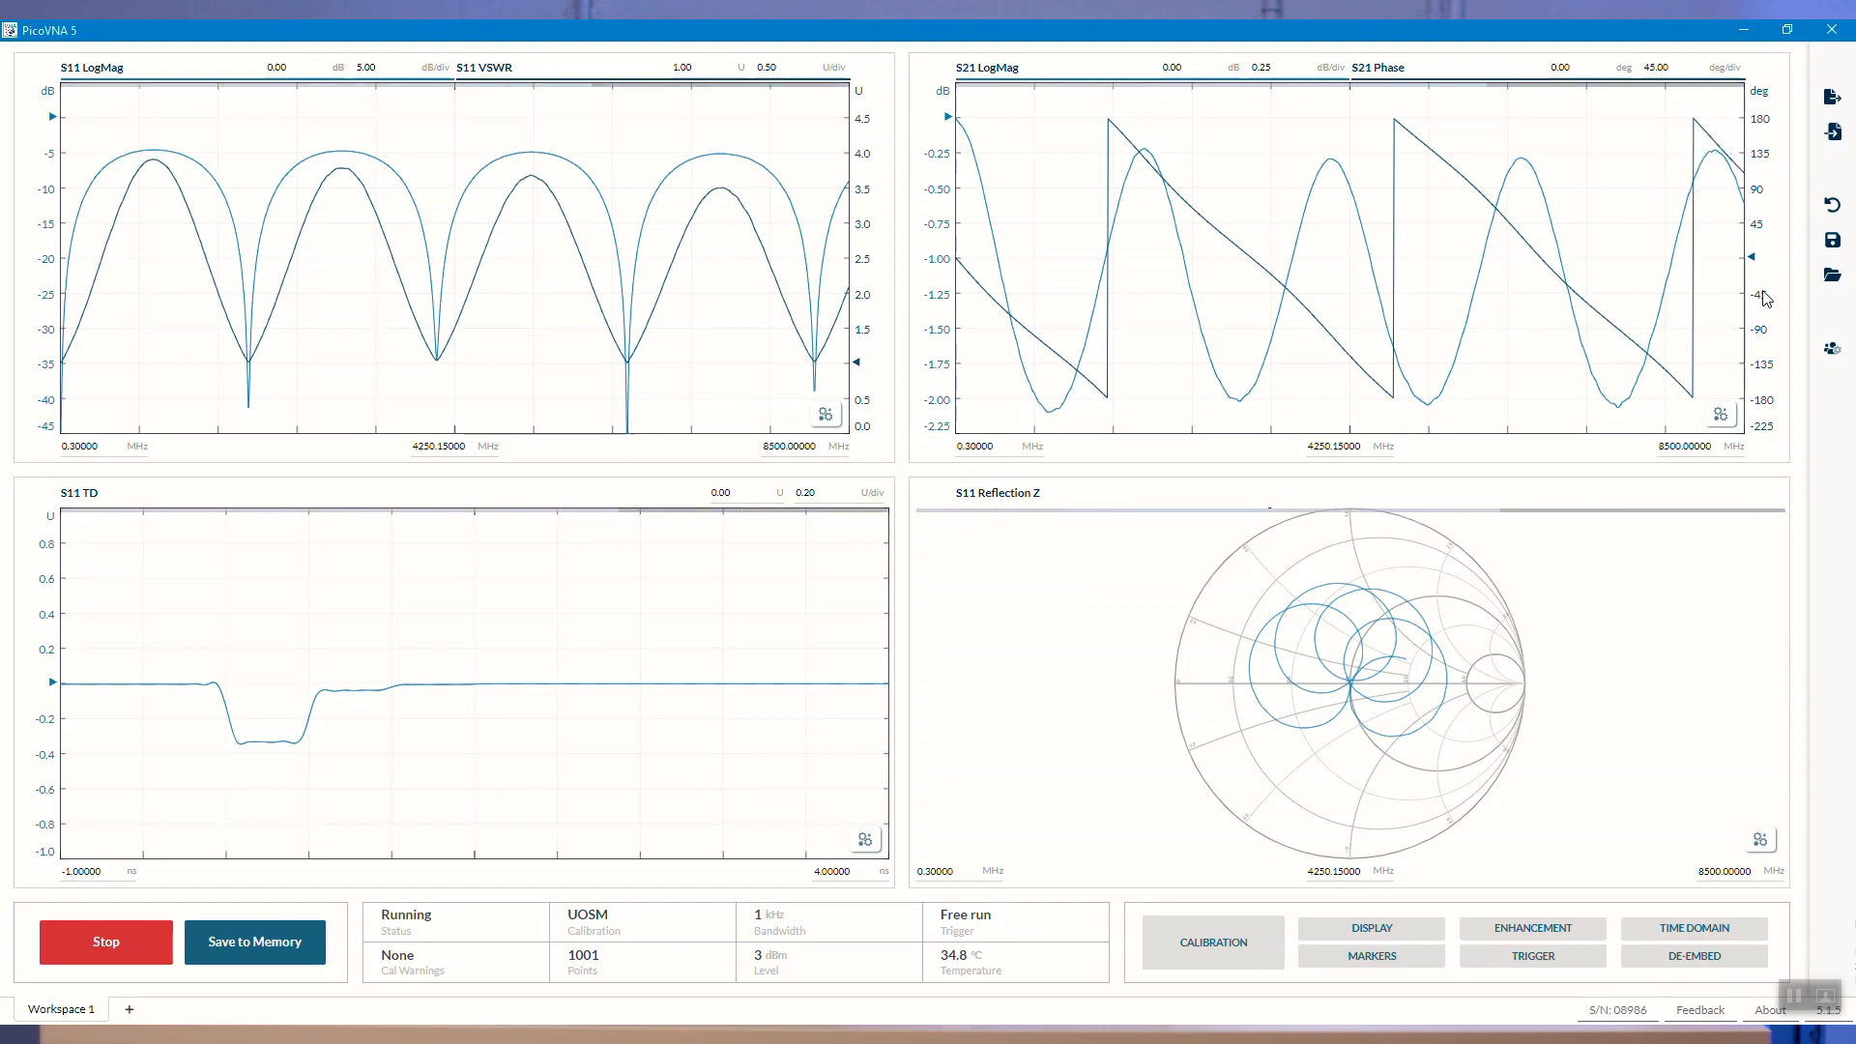
mouse_move(1273, 459)
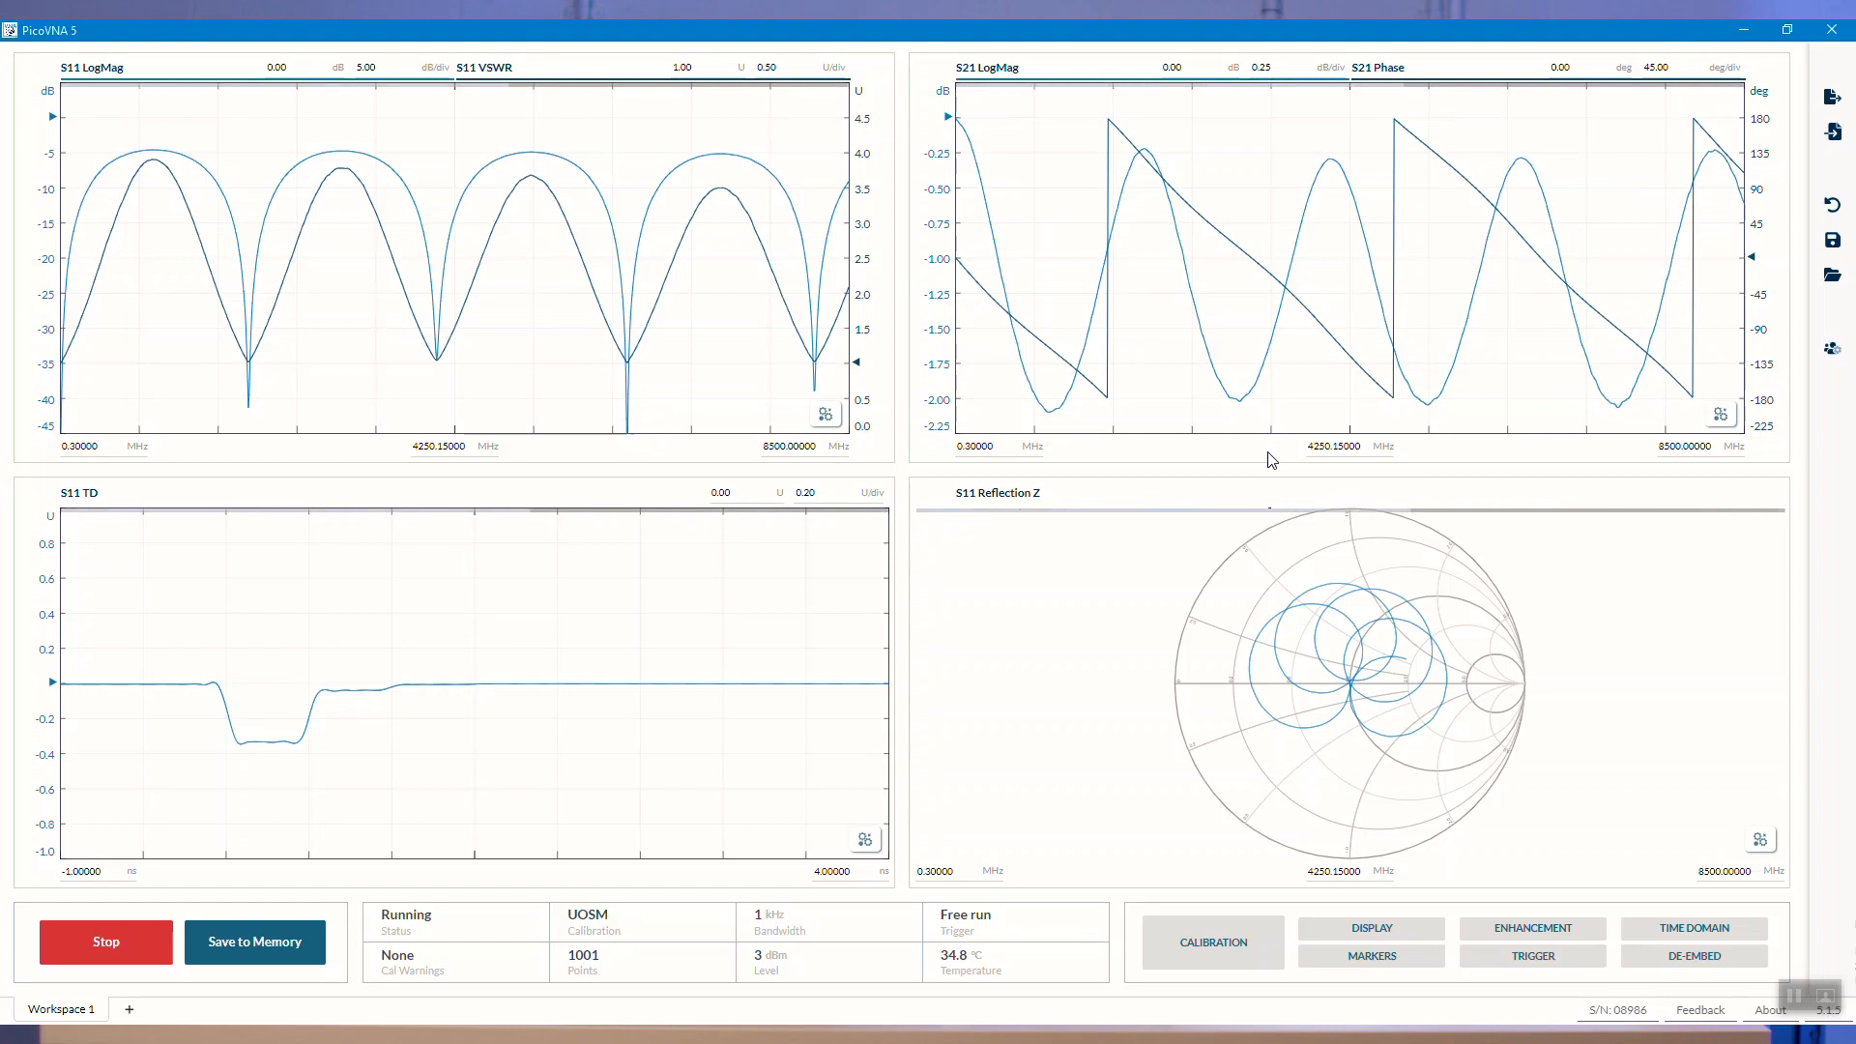
mouse_move(1208, 227)
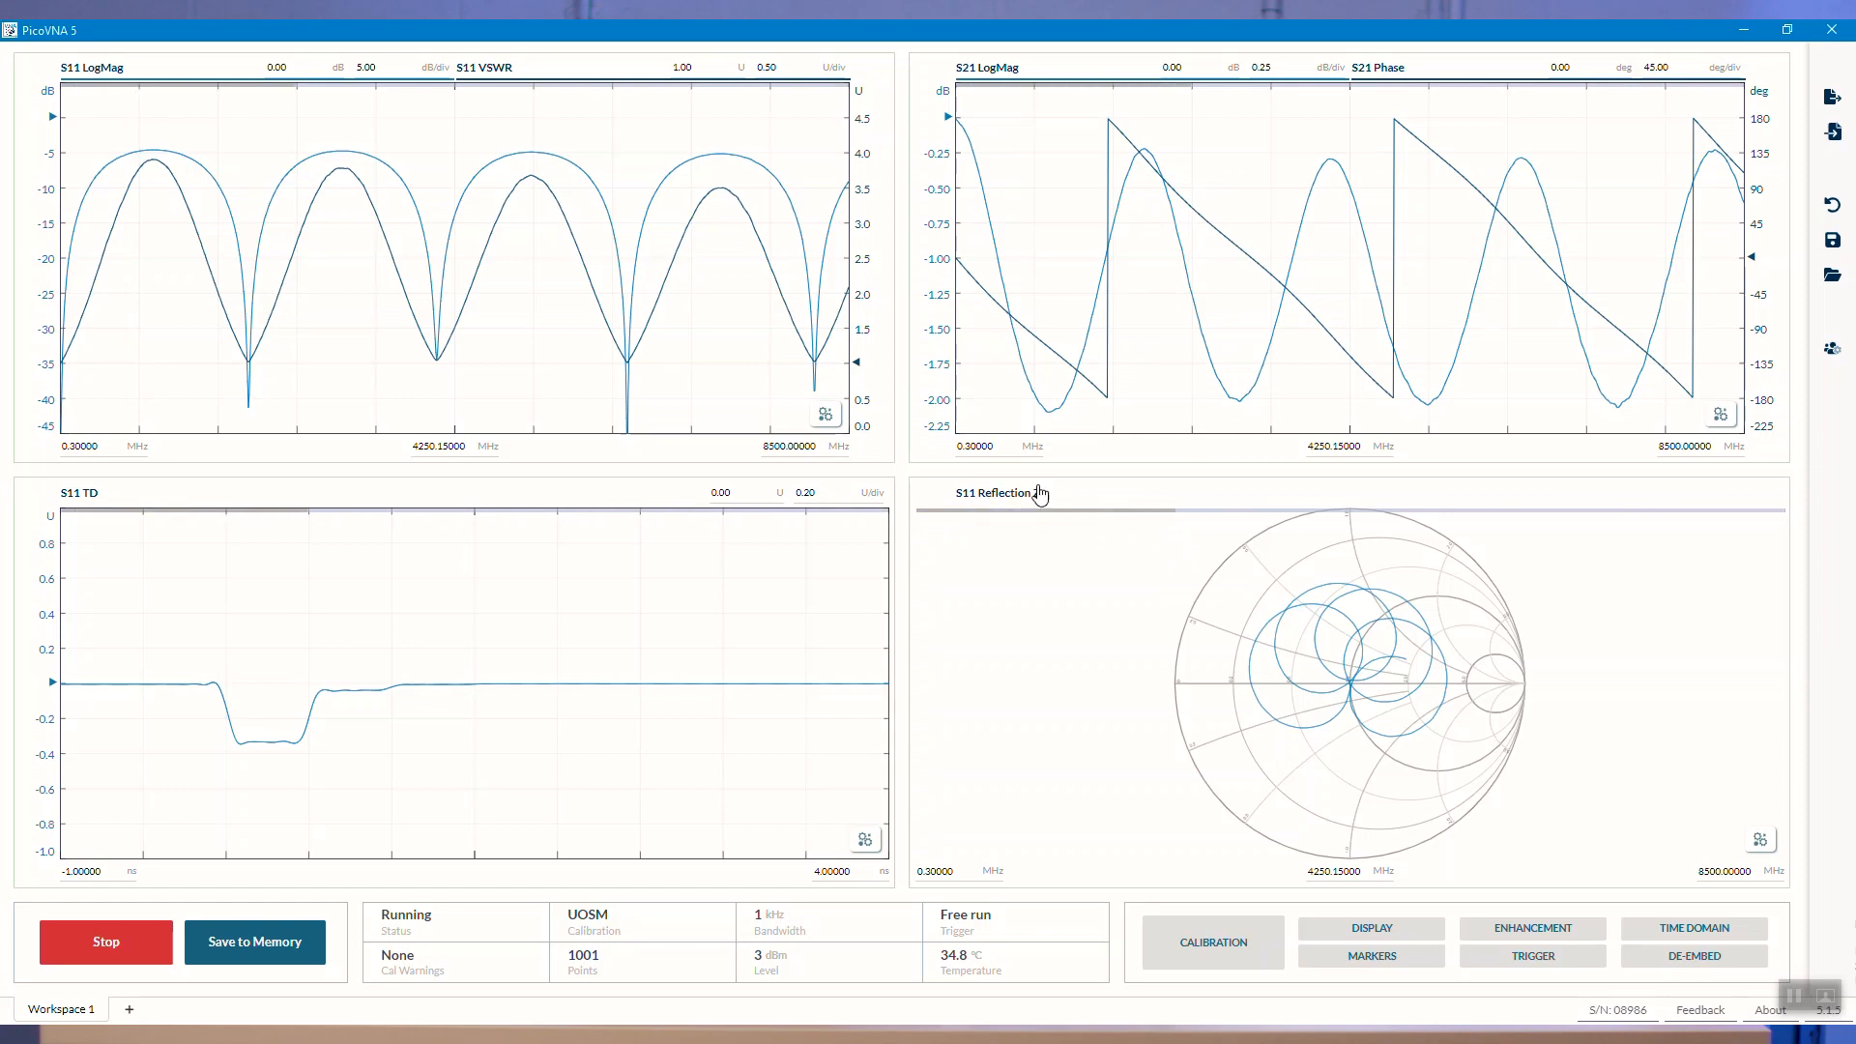
- Add a second Smith chart trace and change its parameter to S22
click(1760, 840)
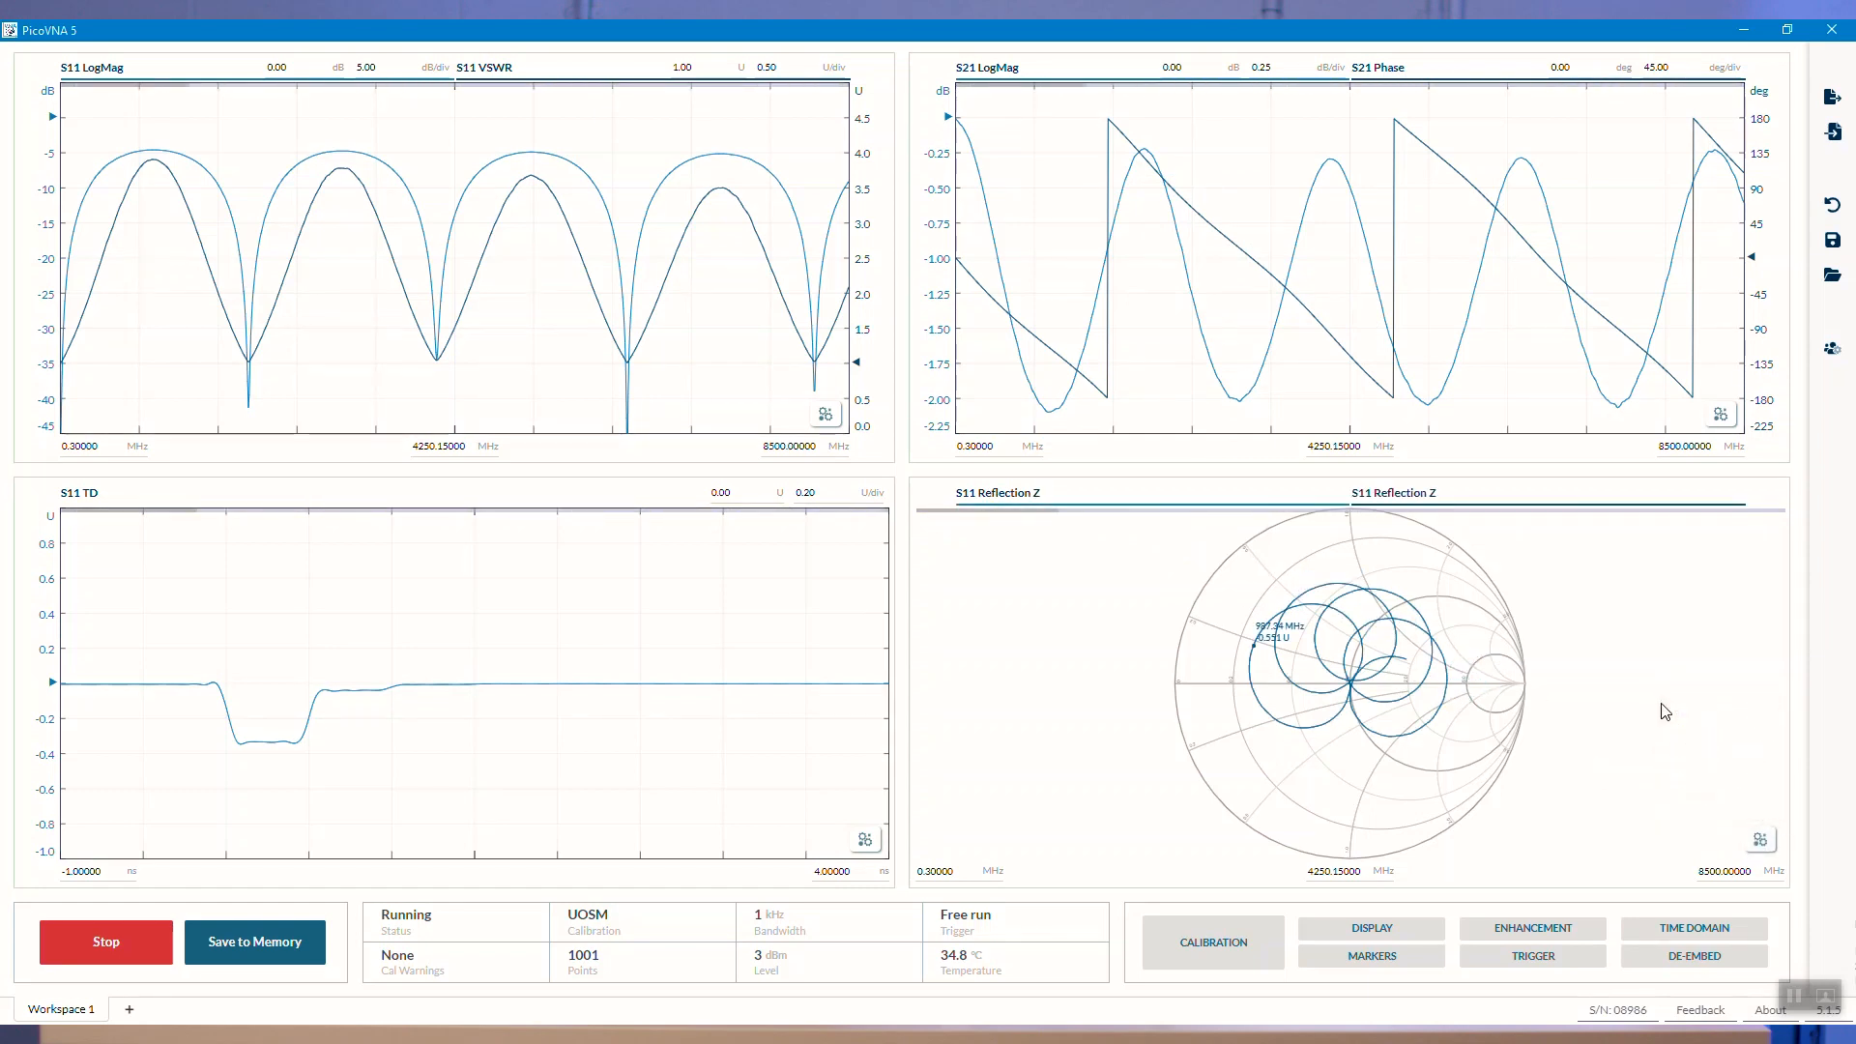
click(1393, 492)
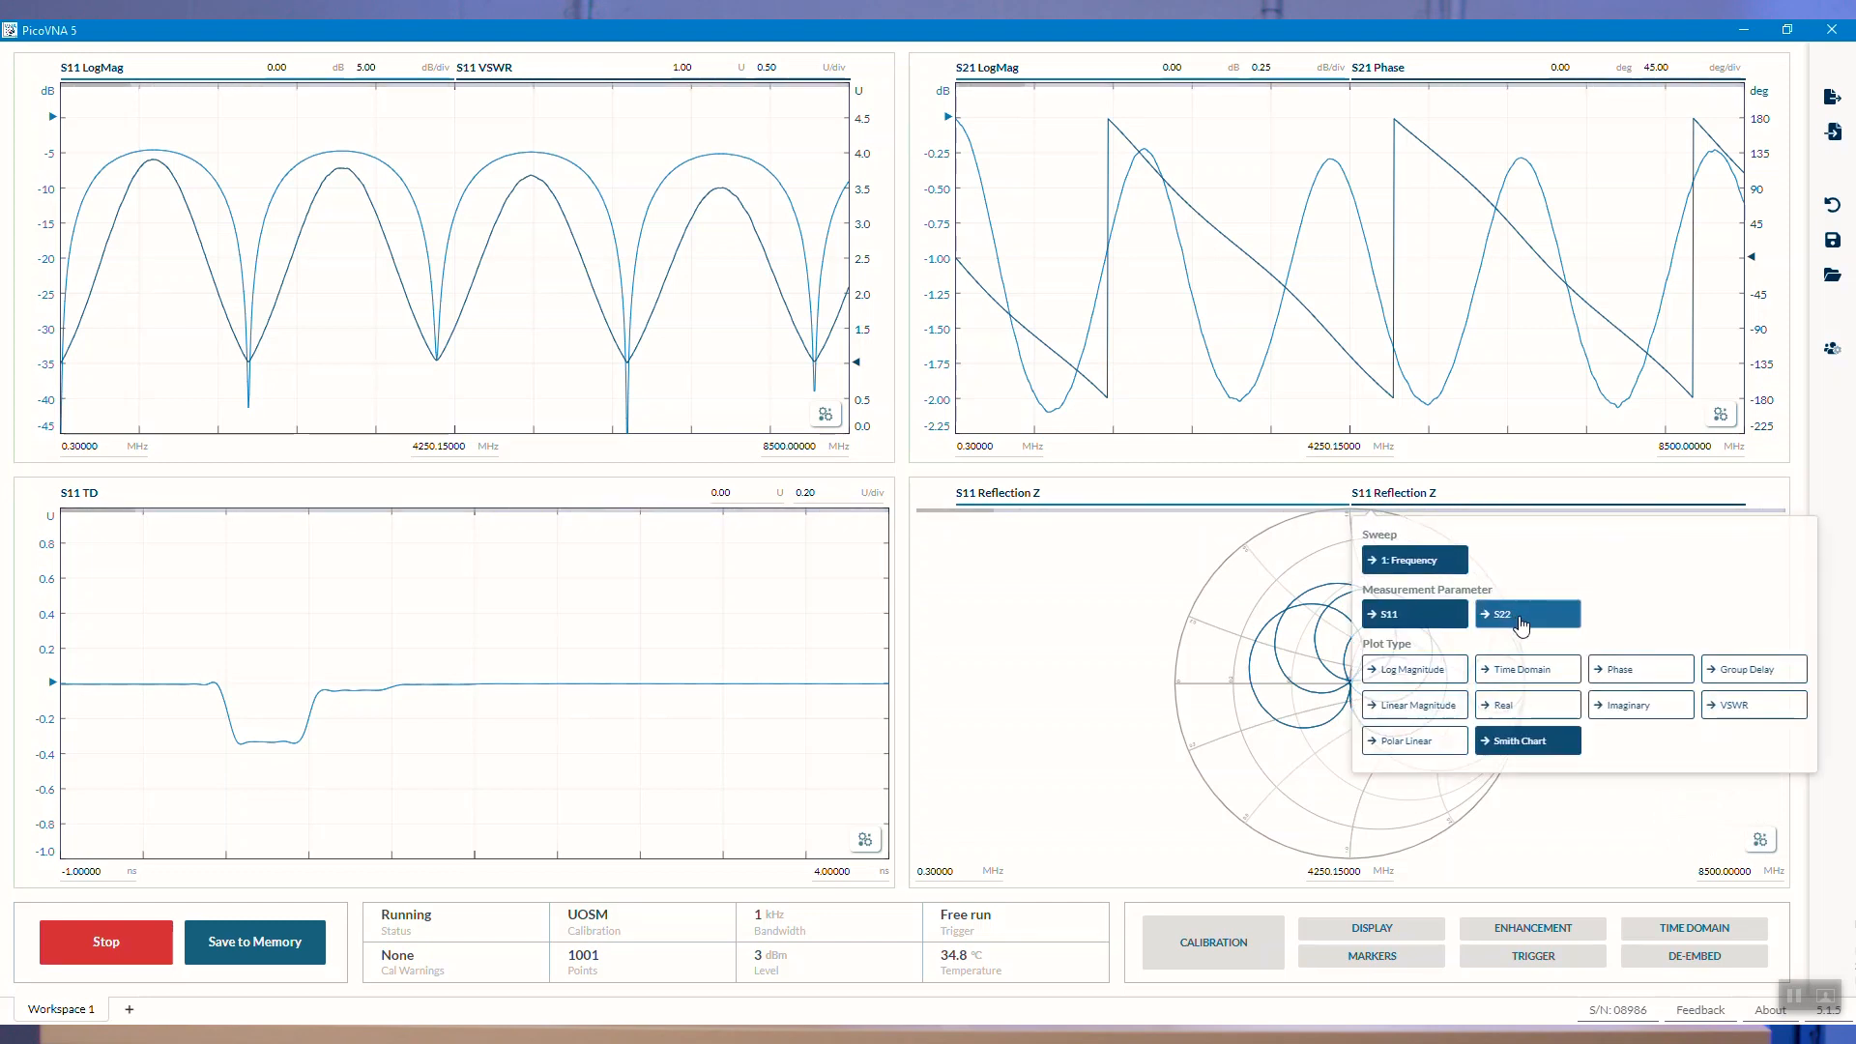
click(1527, 613)
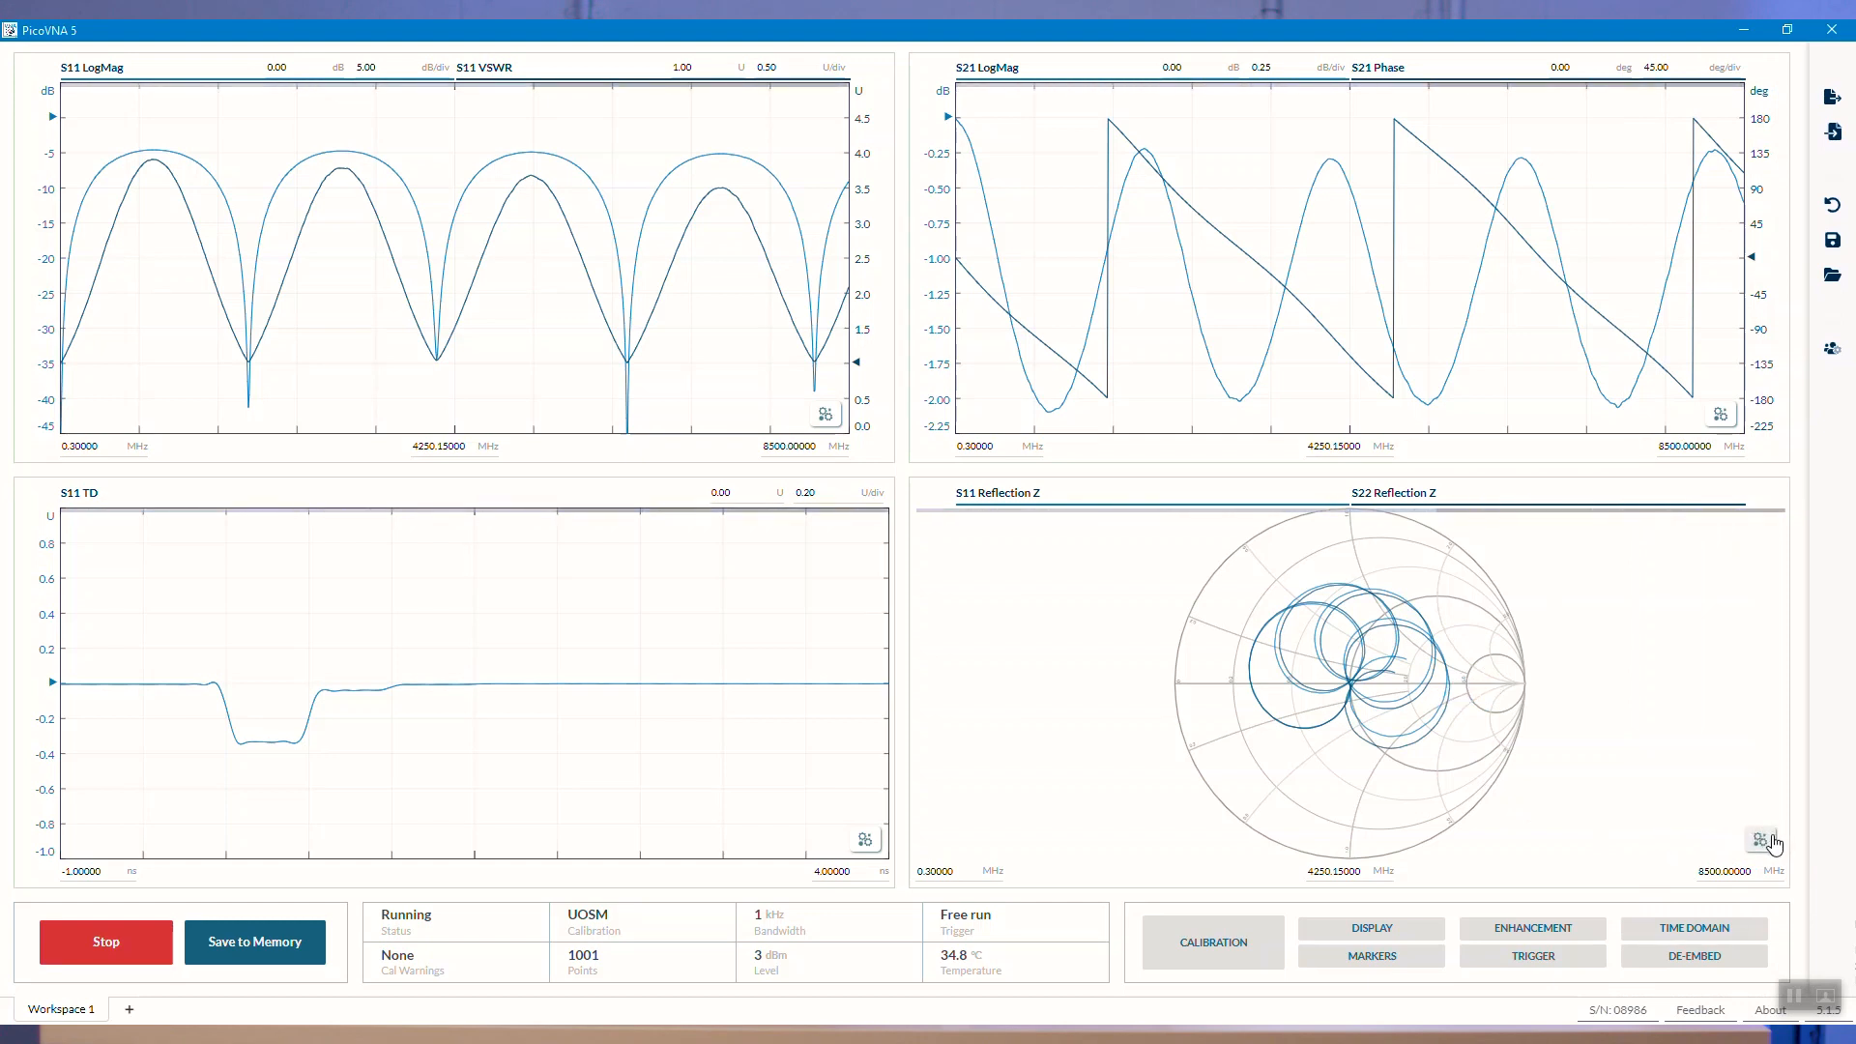
click(1763, 840)
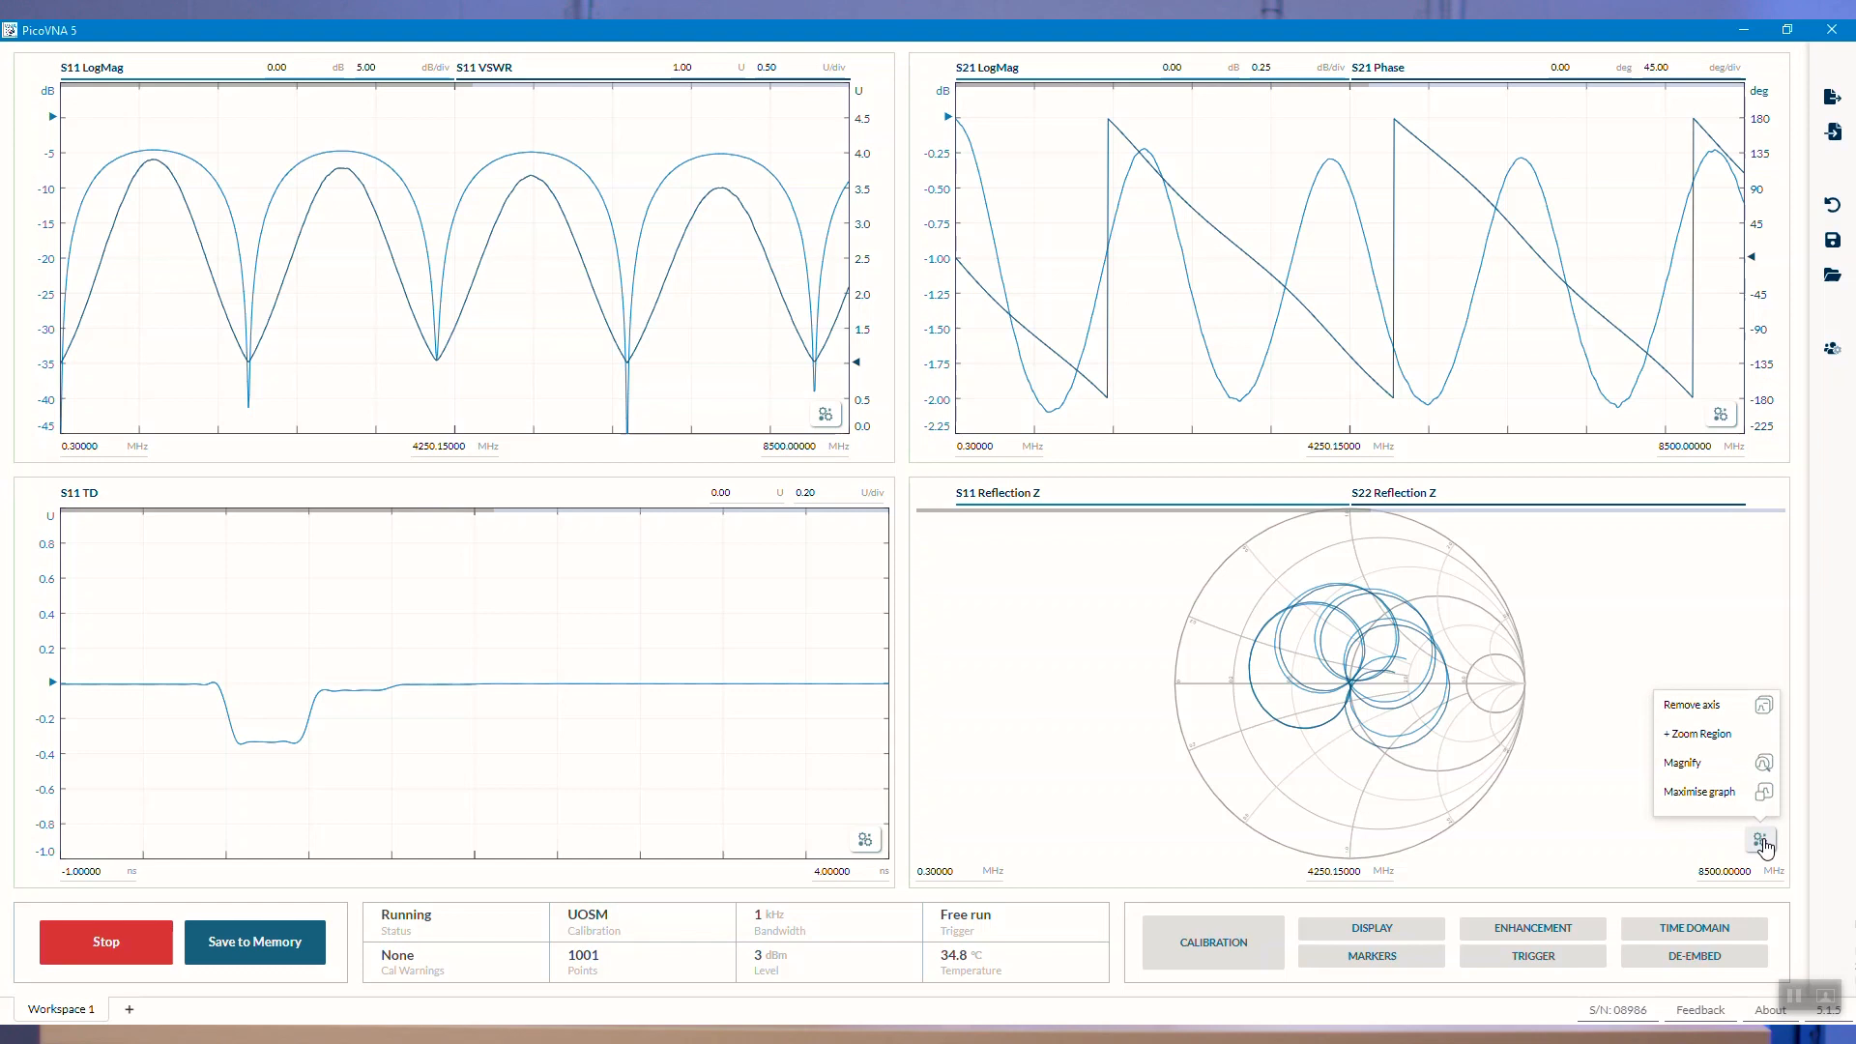
mouse_move(1701, 791)
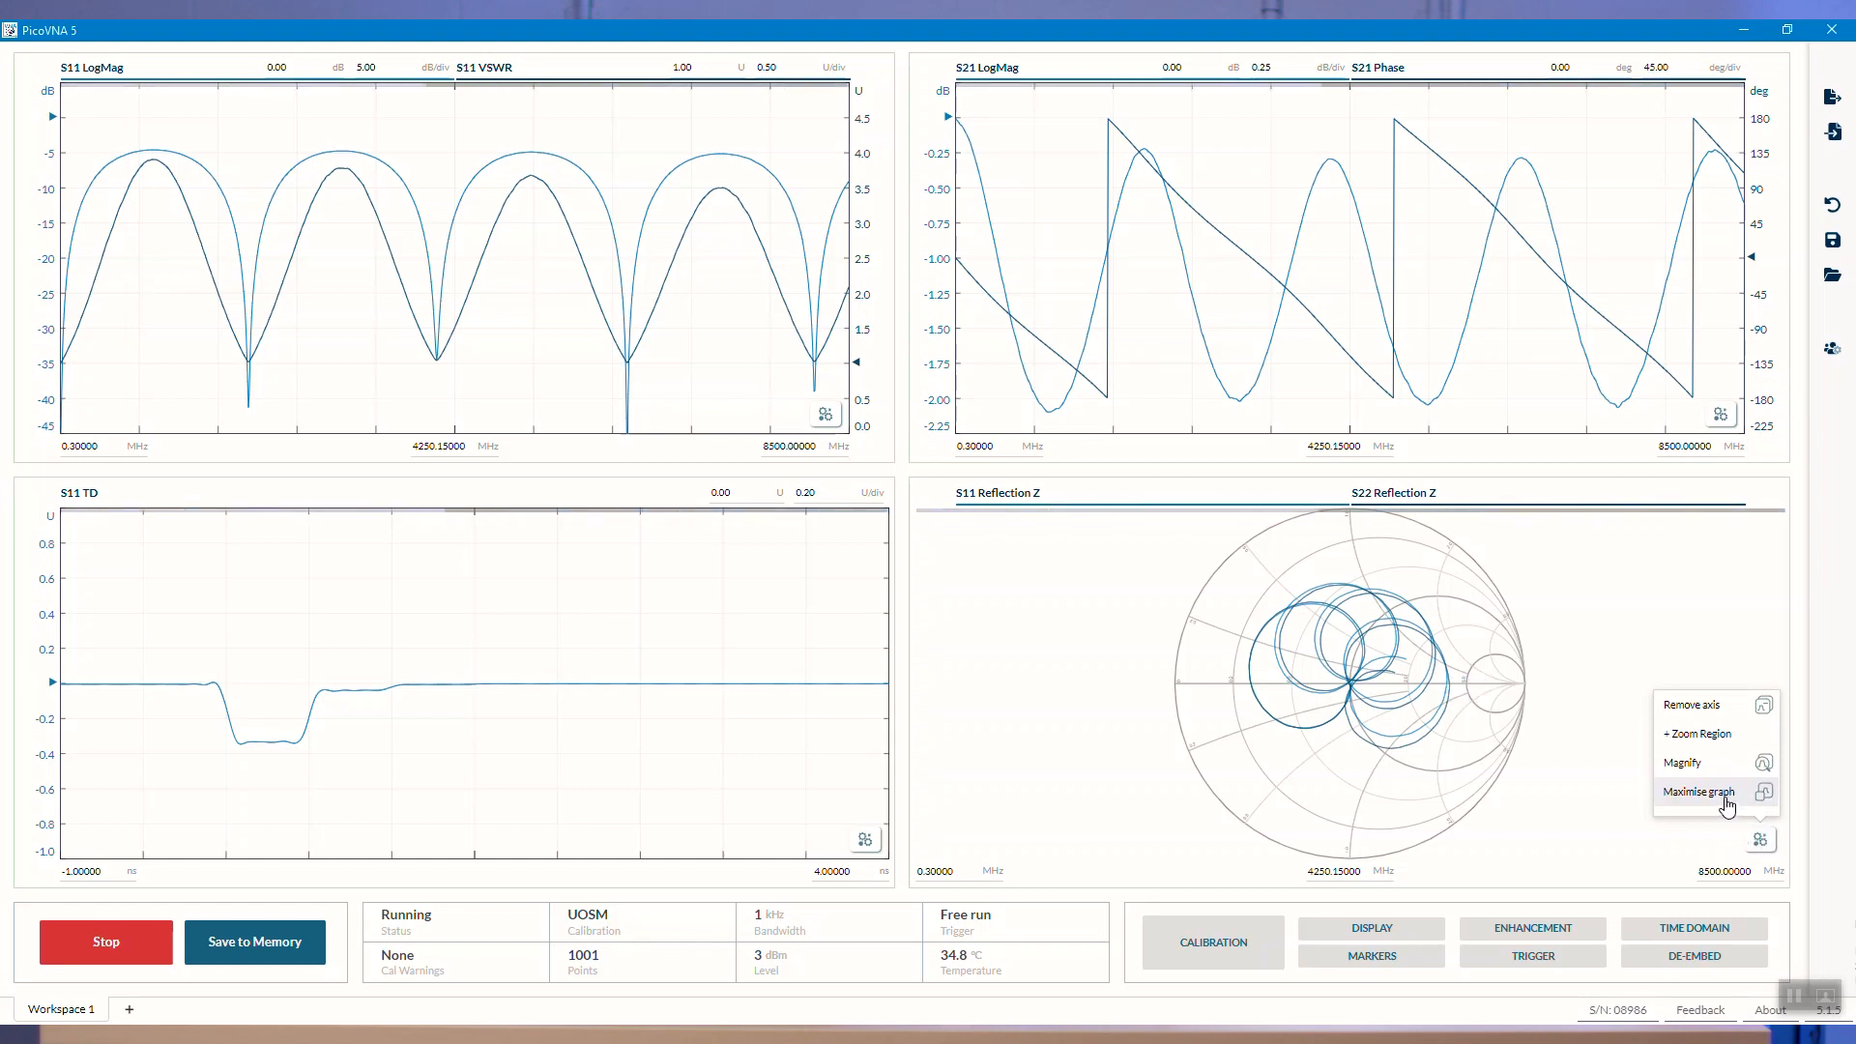
click(1698, 791)
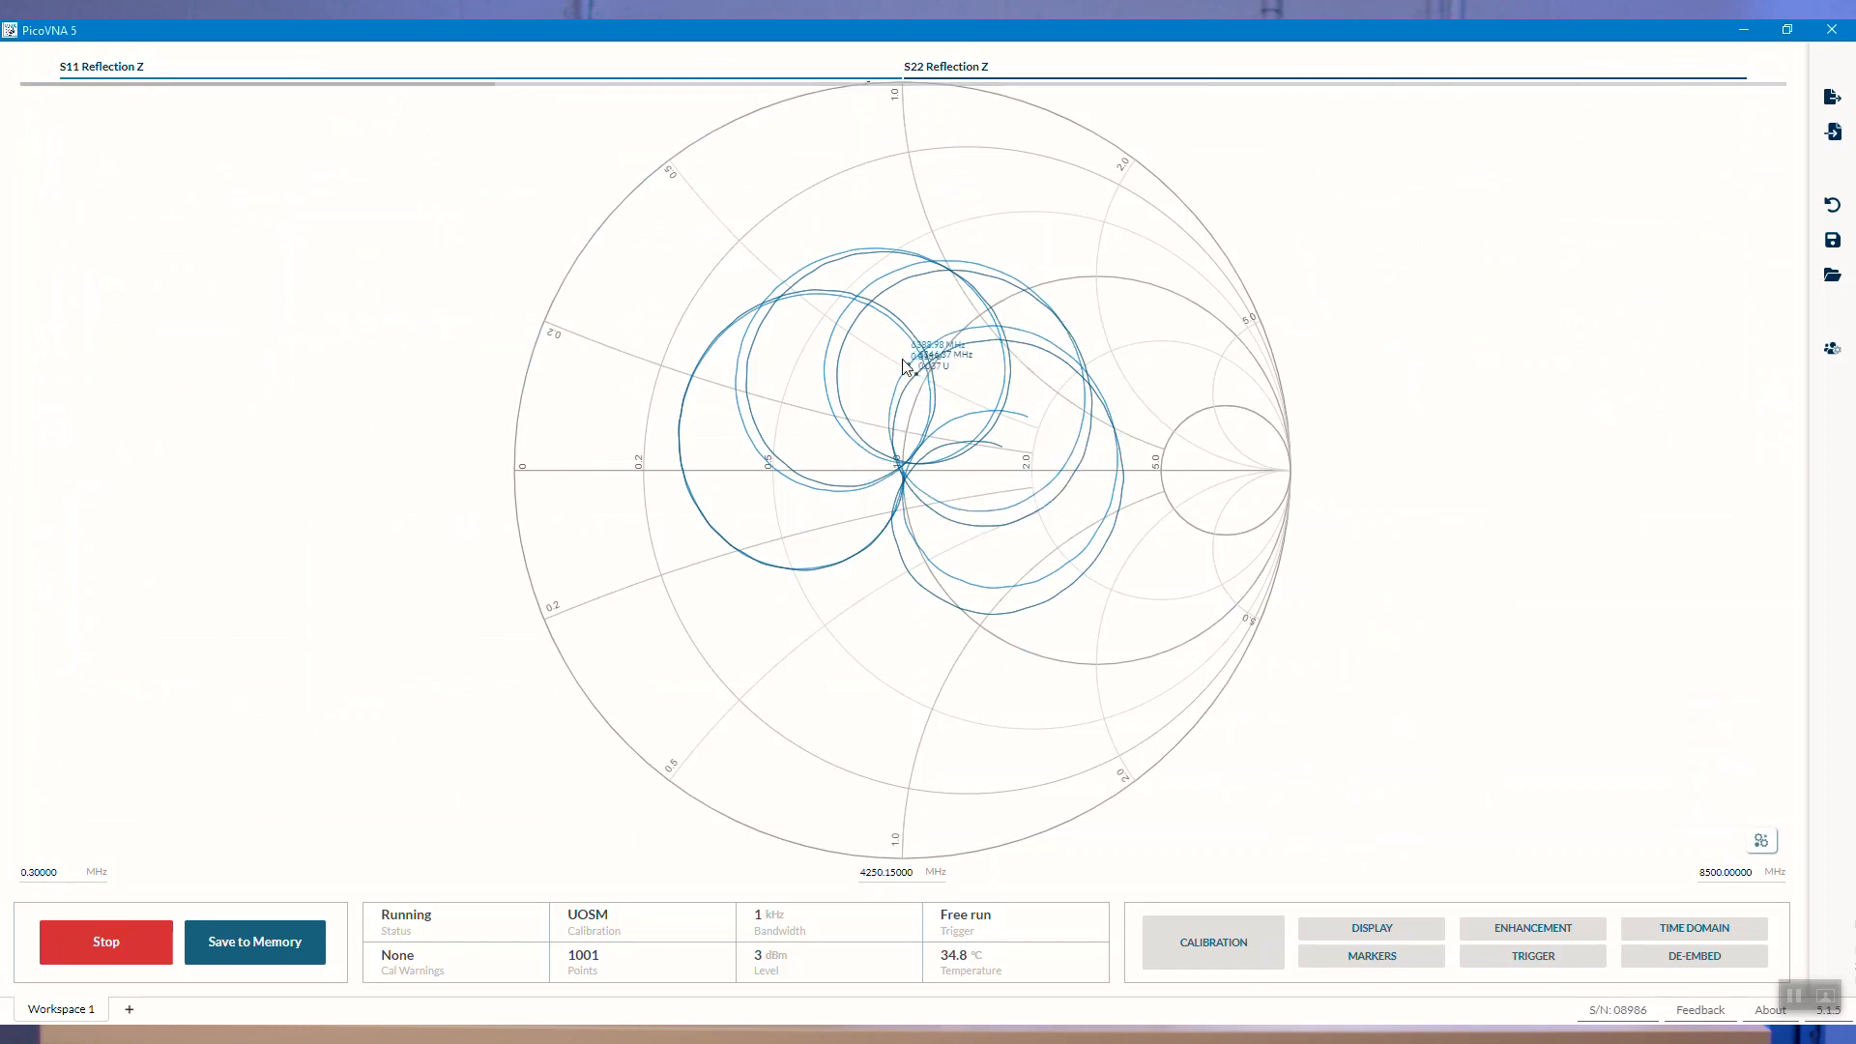
mouse_move(913, 521)
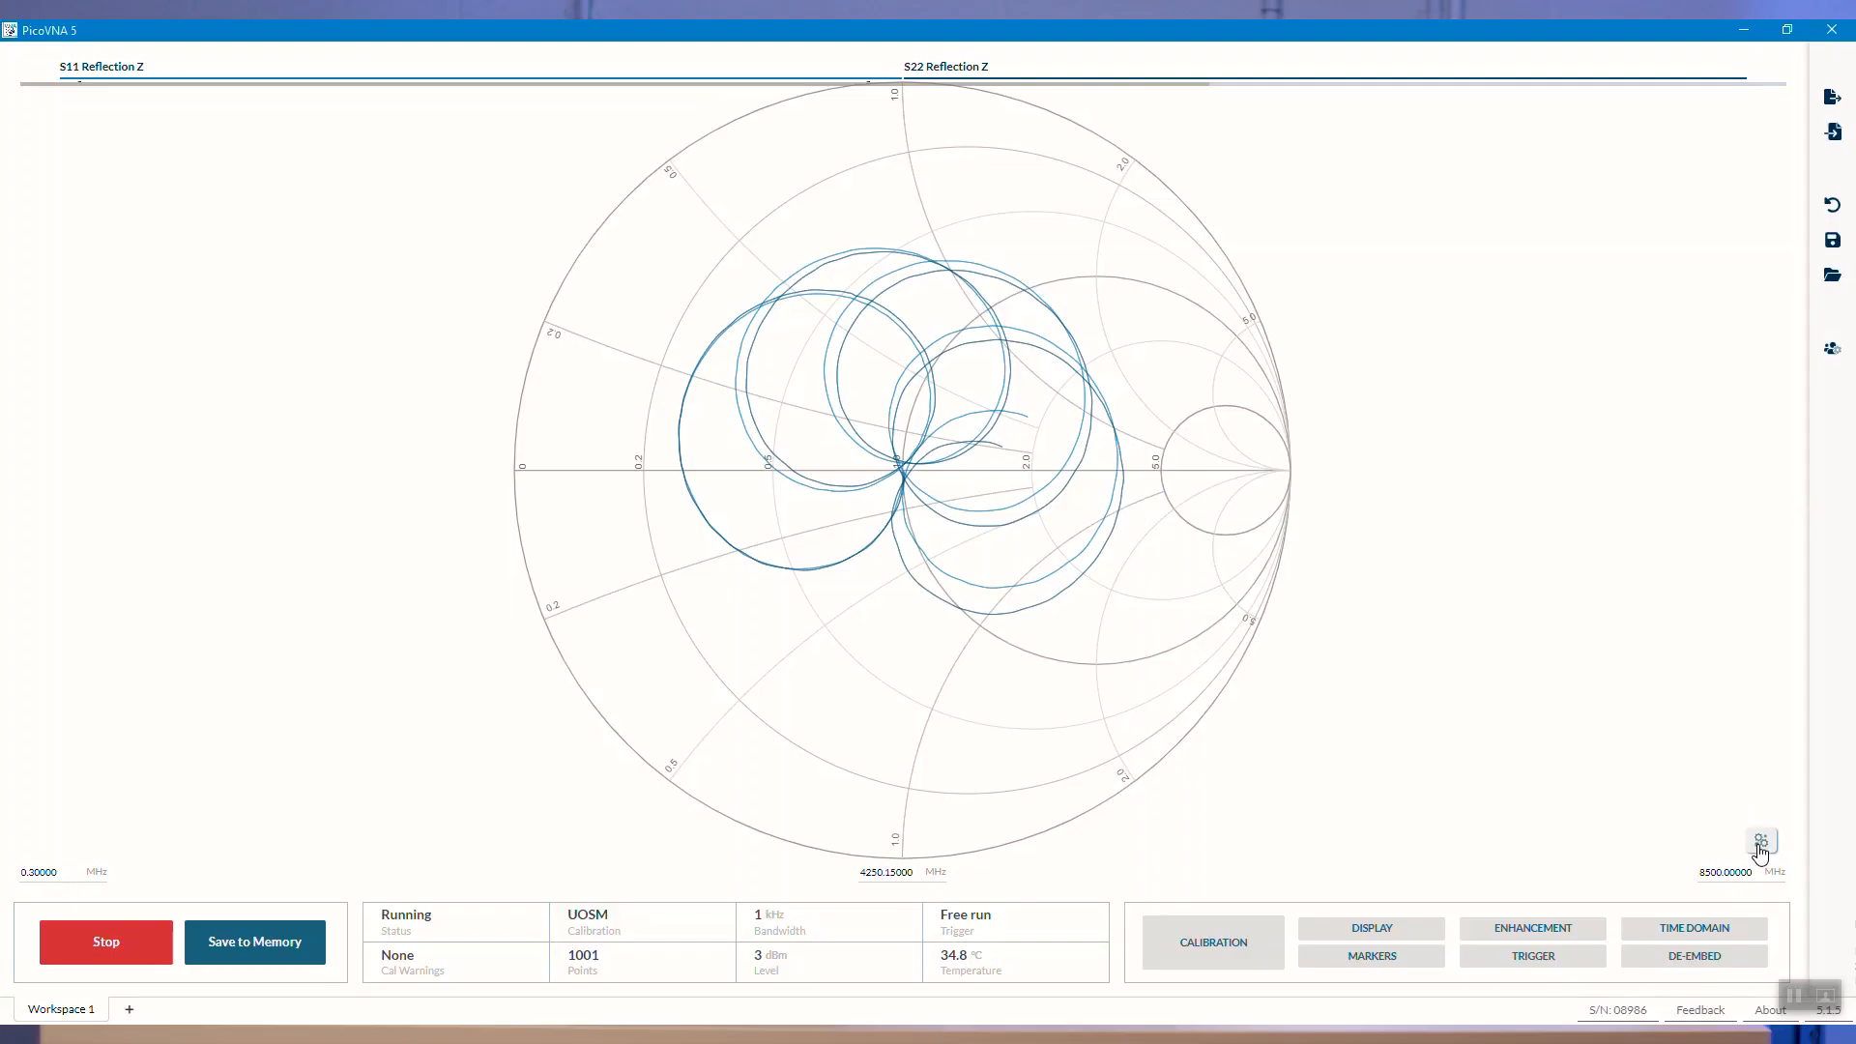
click(1761, 842)
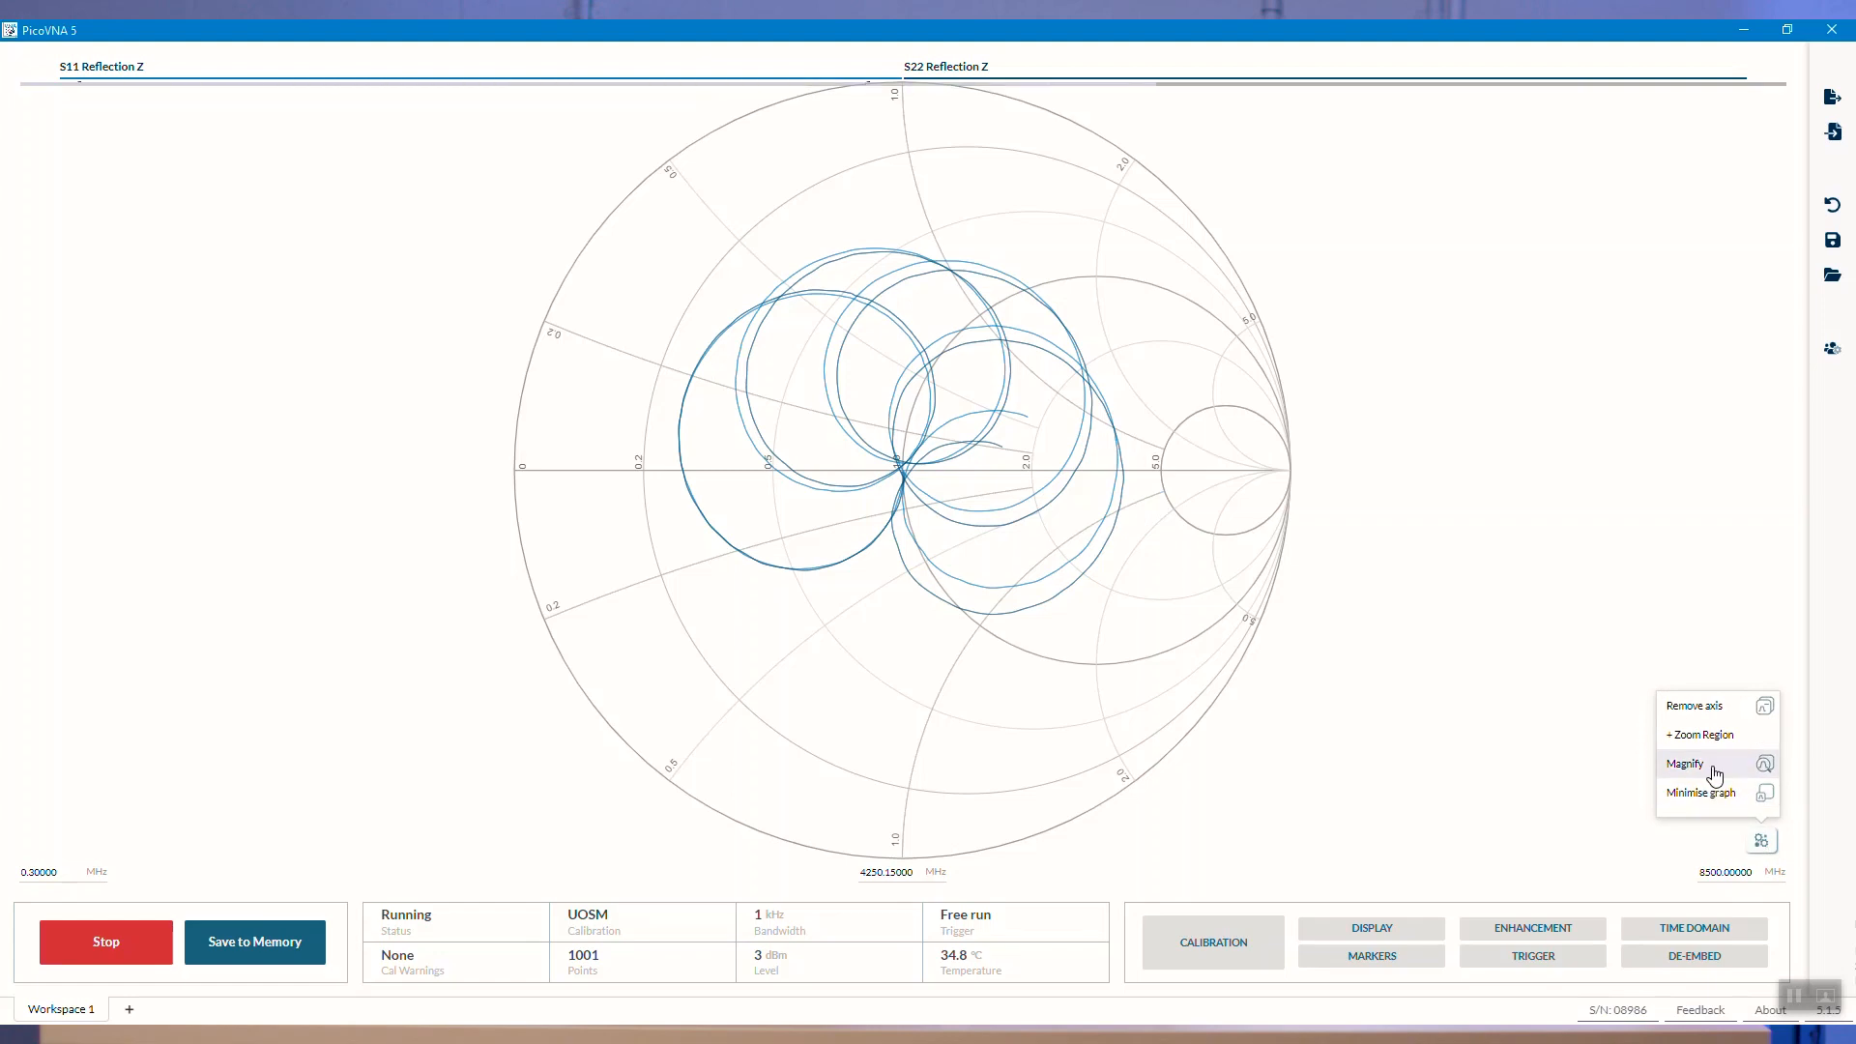
mouse_move(1713, 733)
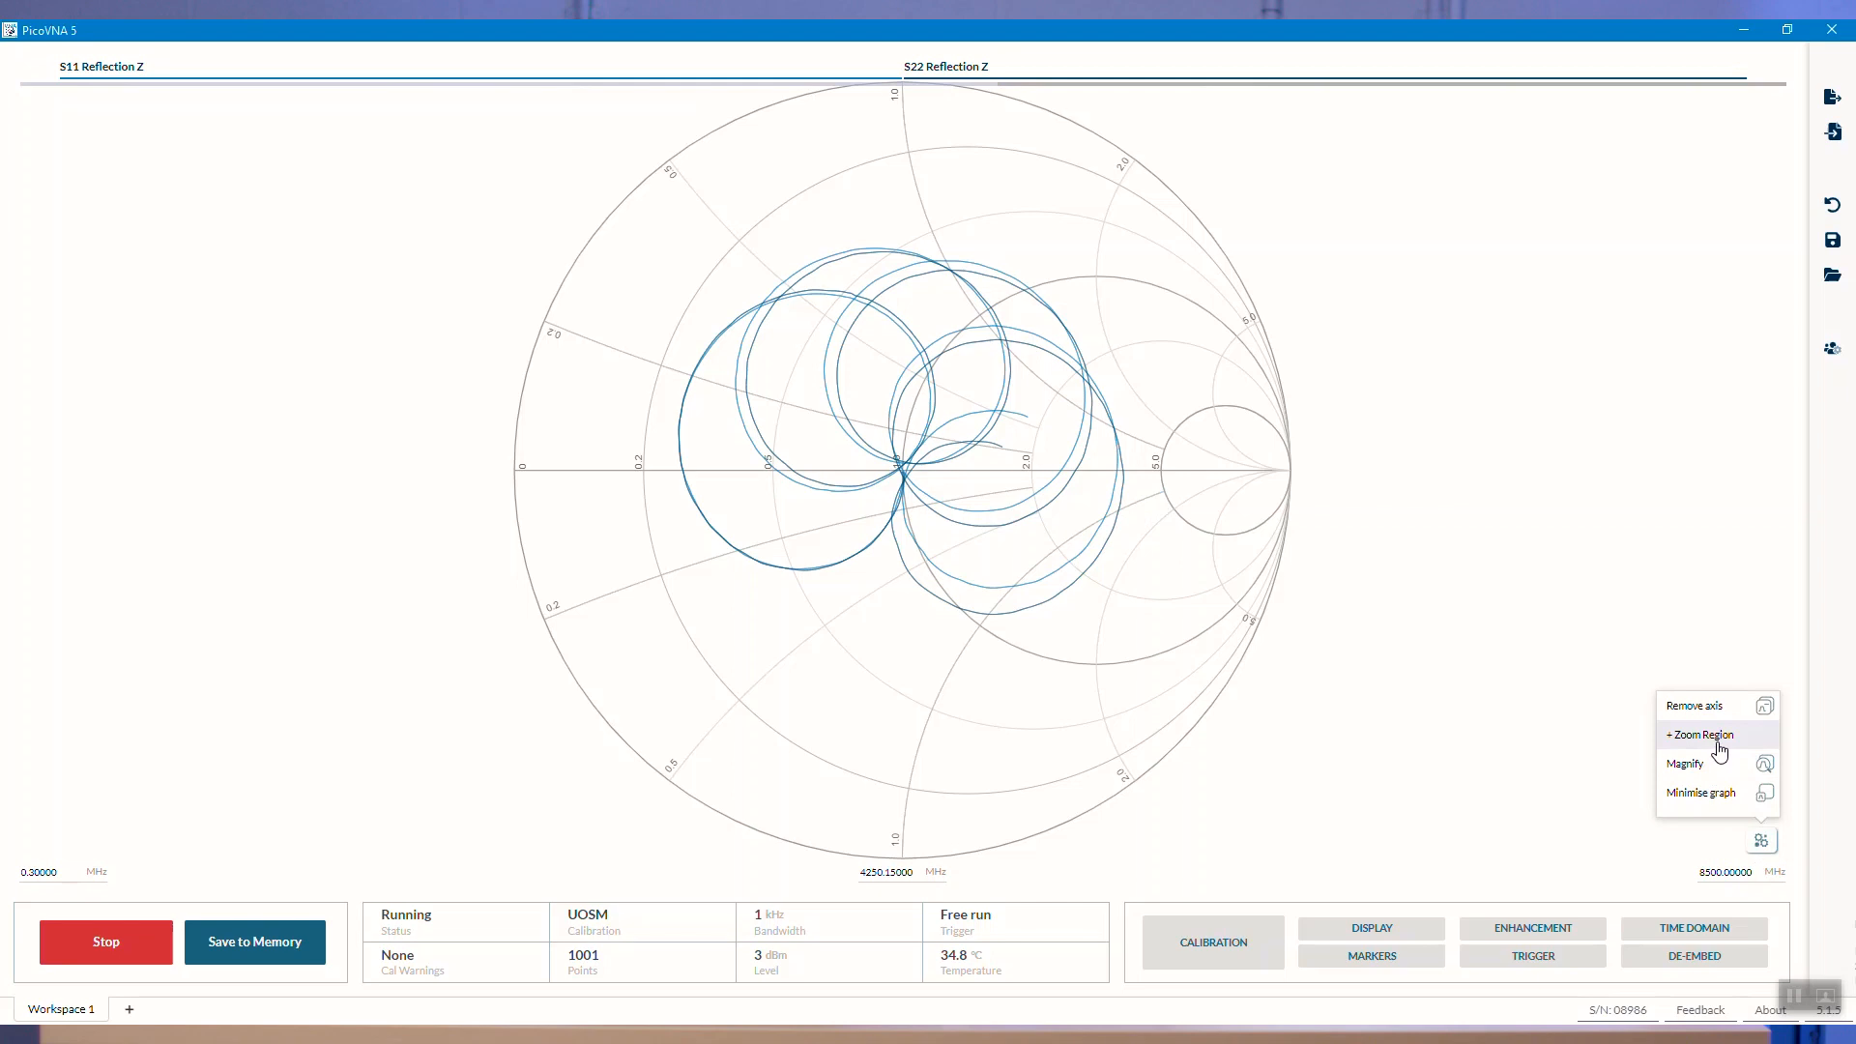
mouse_move(1708, 766)
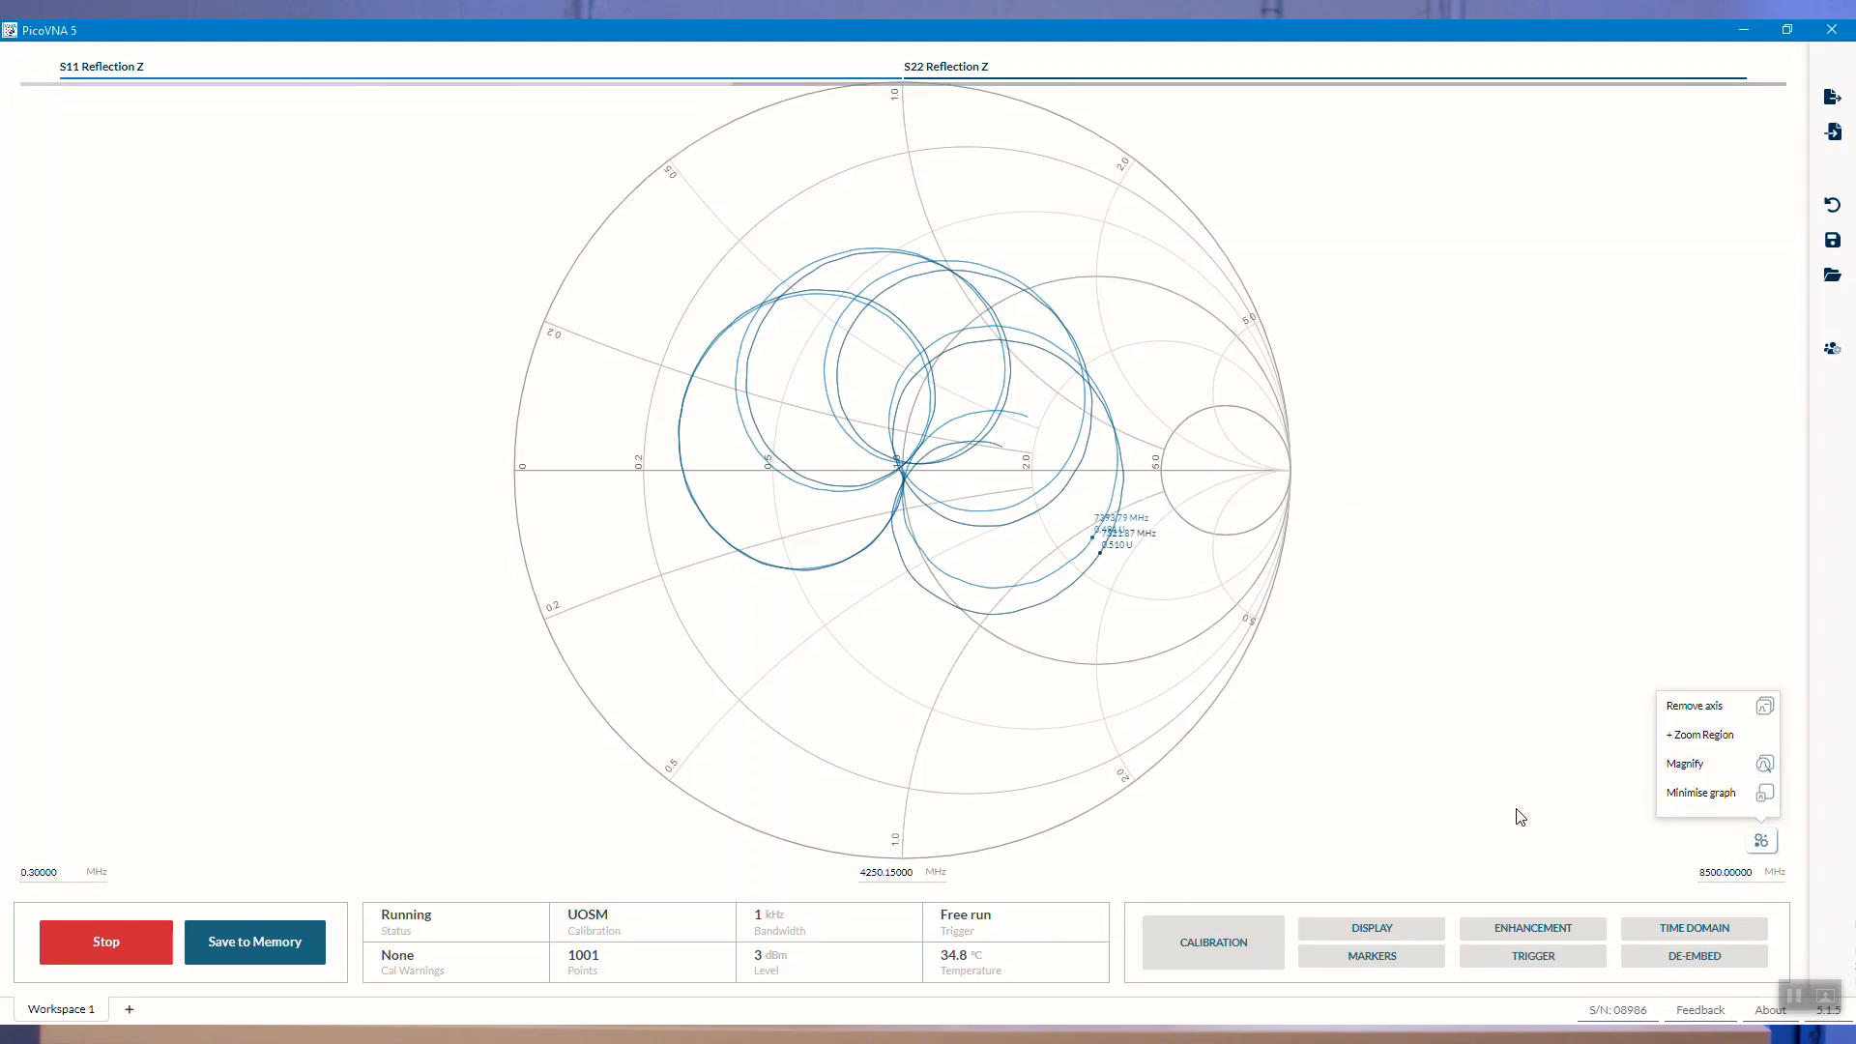
click(1568, 222)
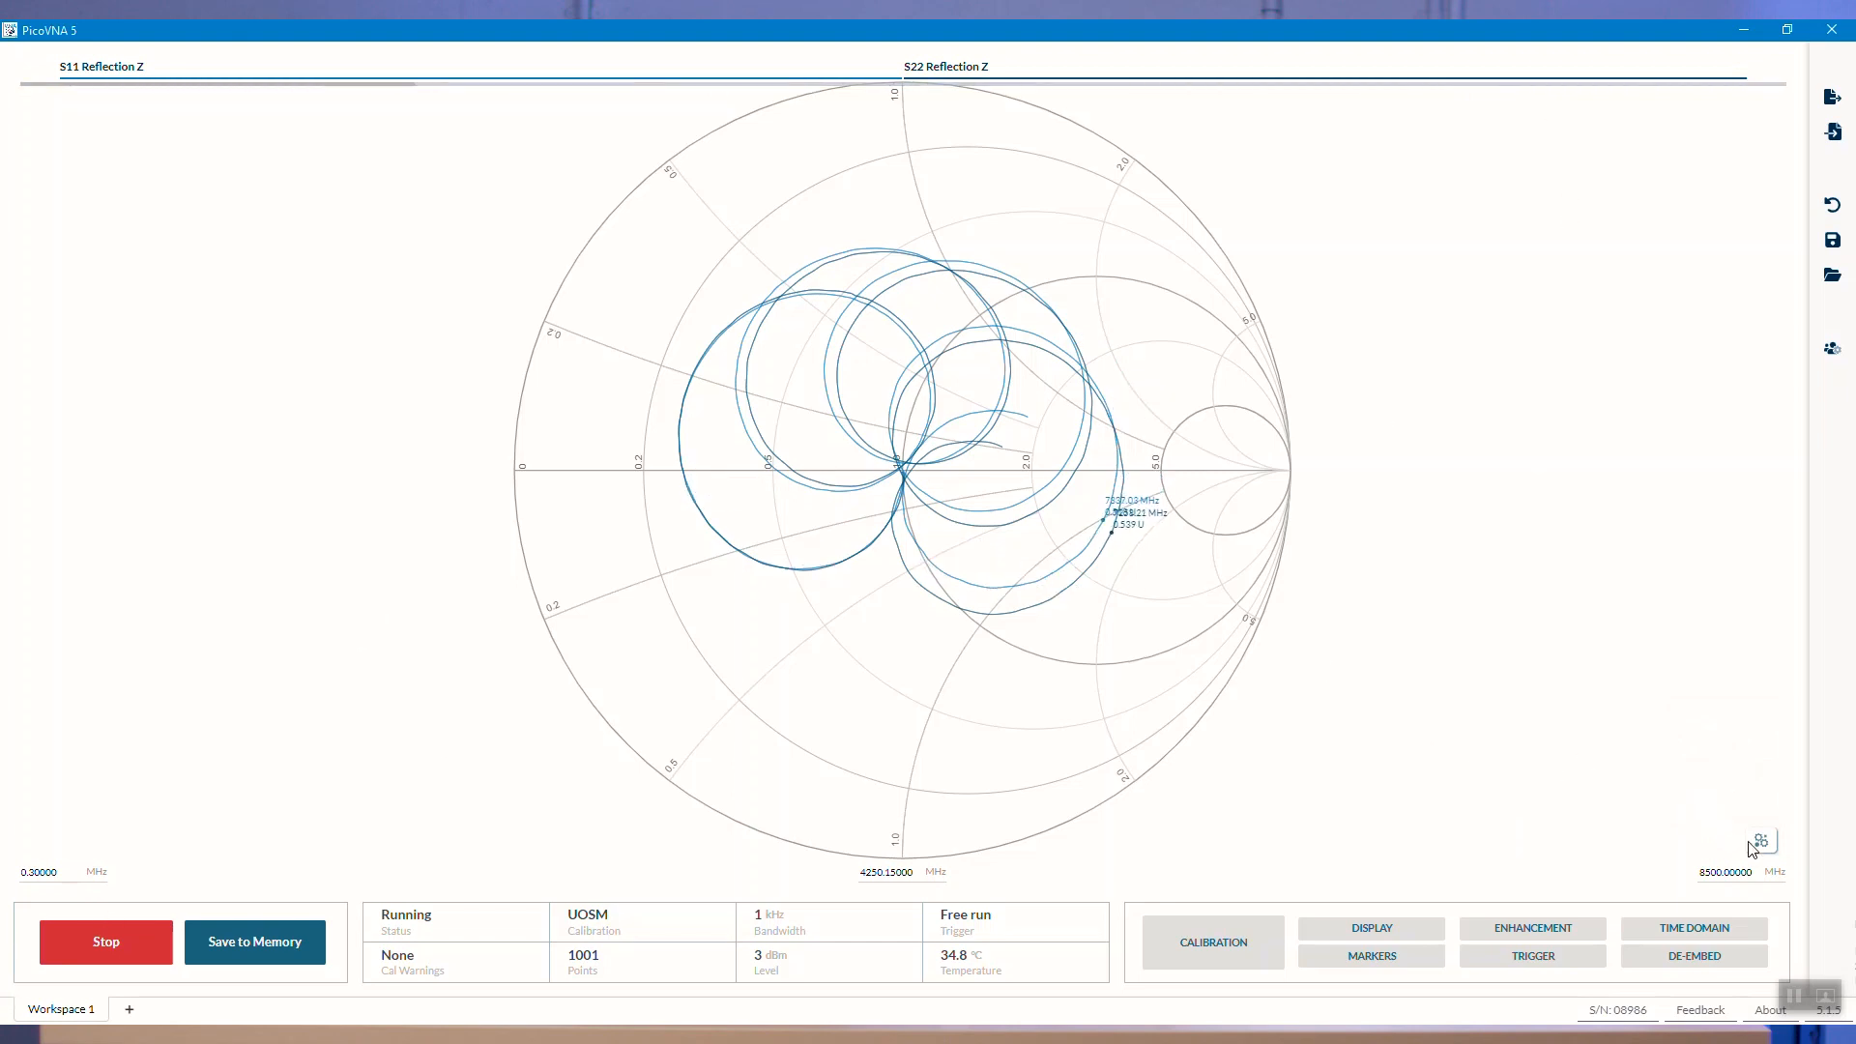
click(1761, 840)
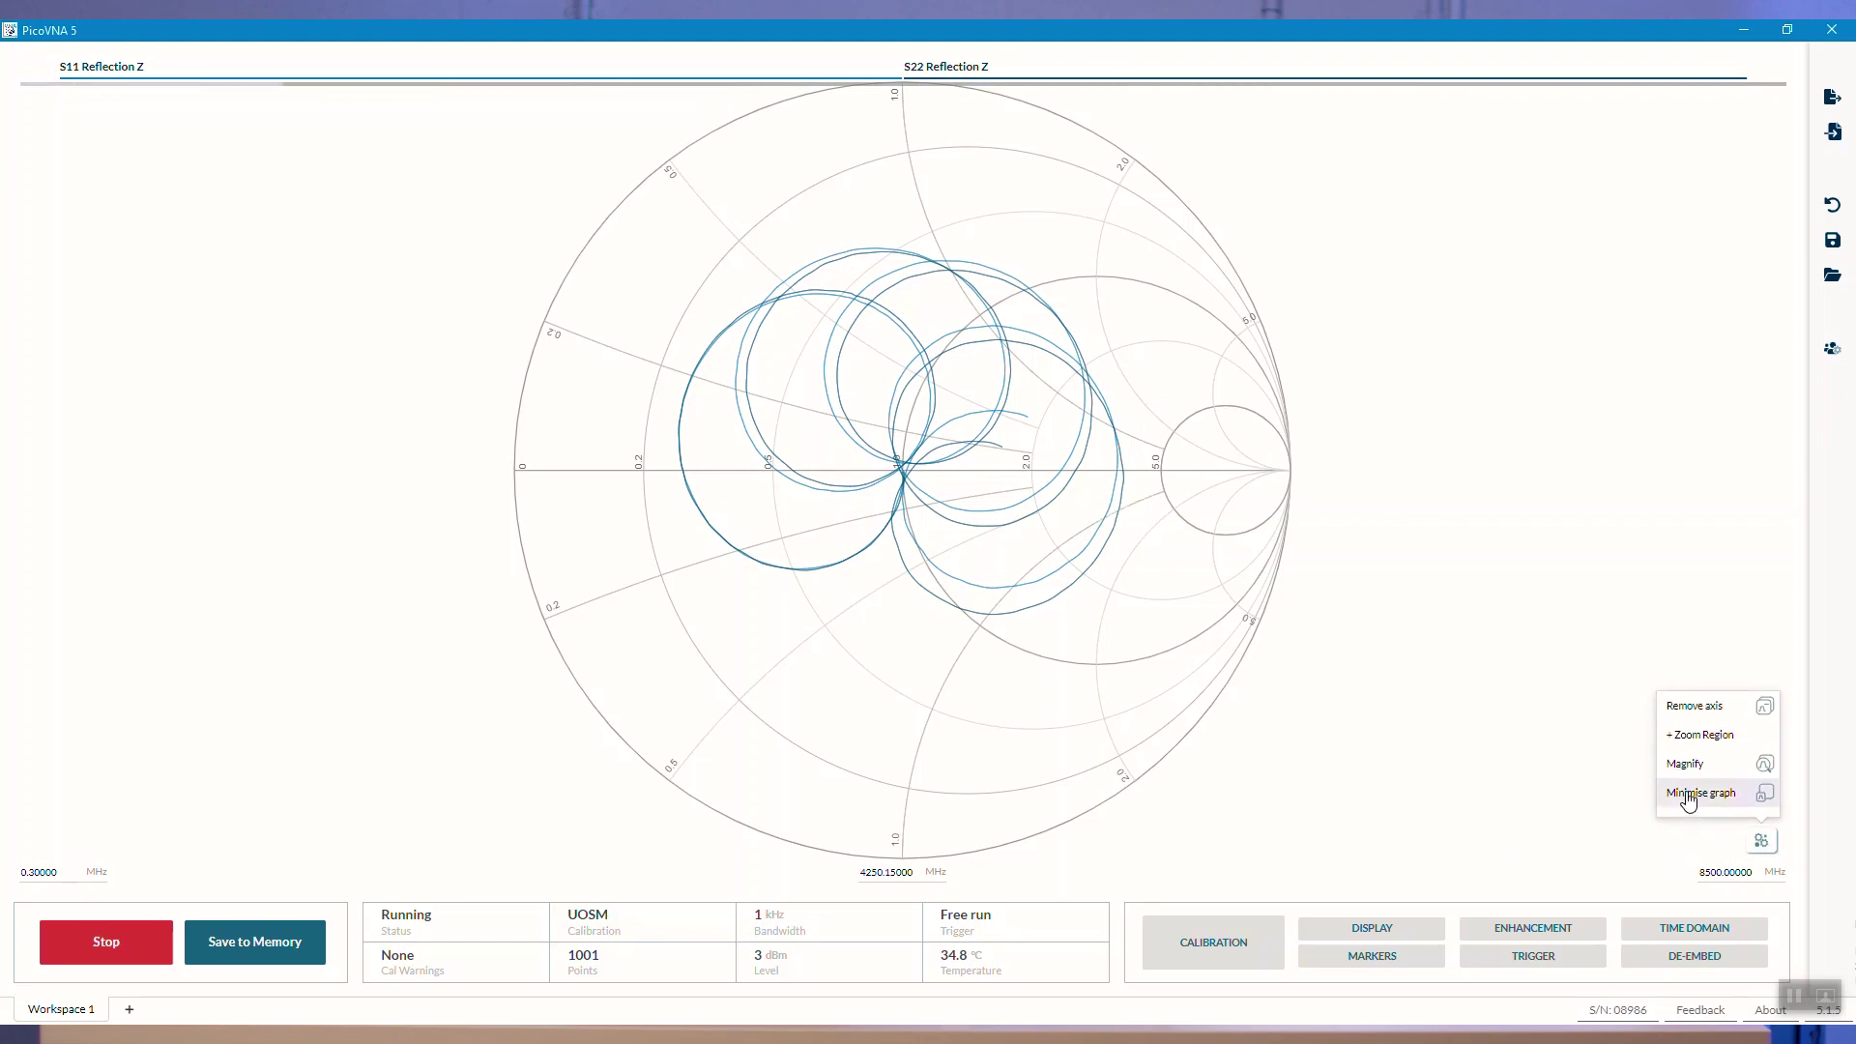
click(1703, 791)
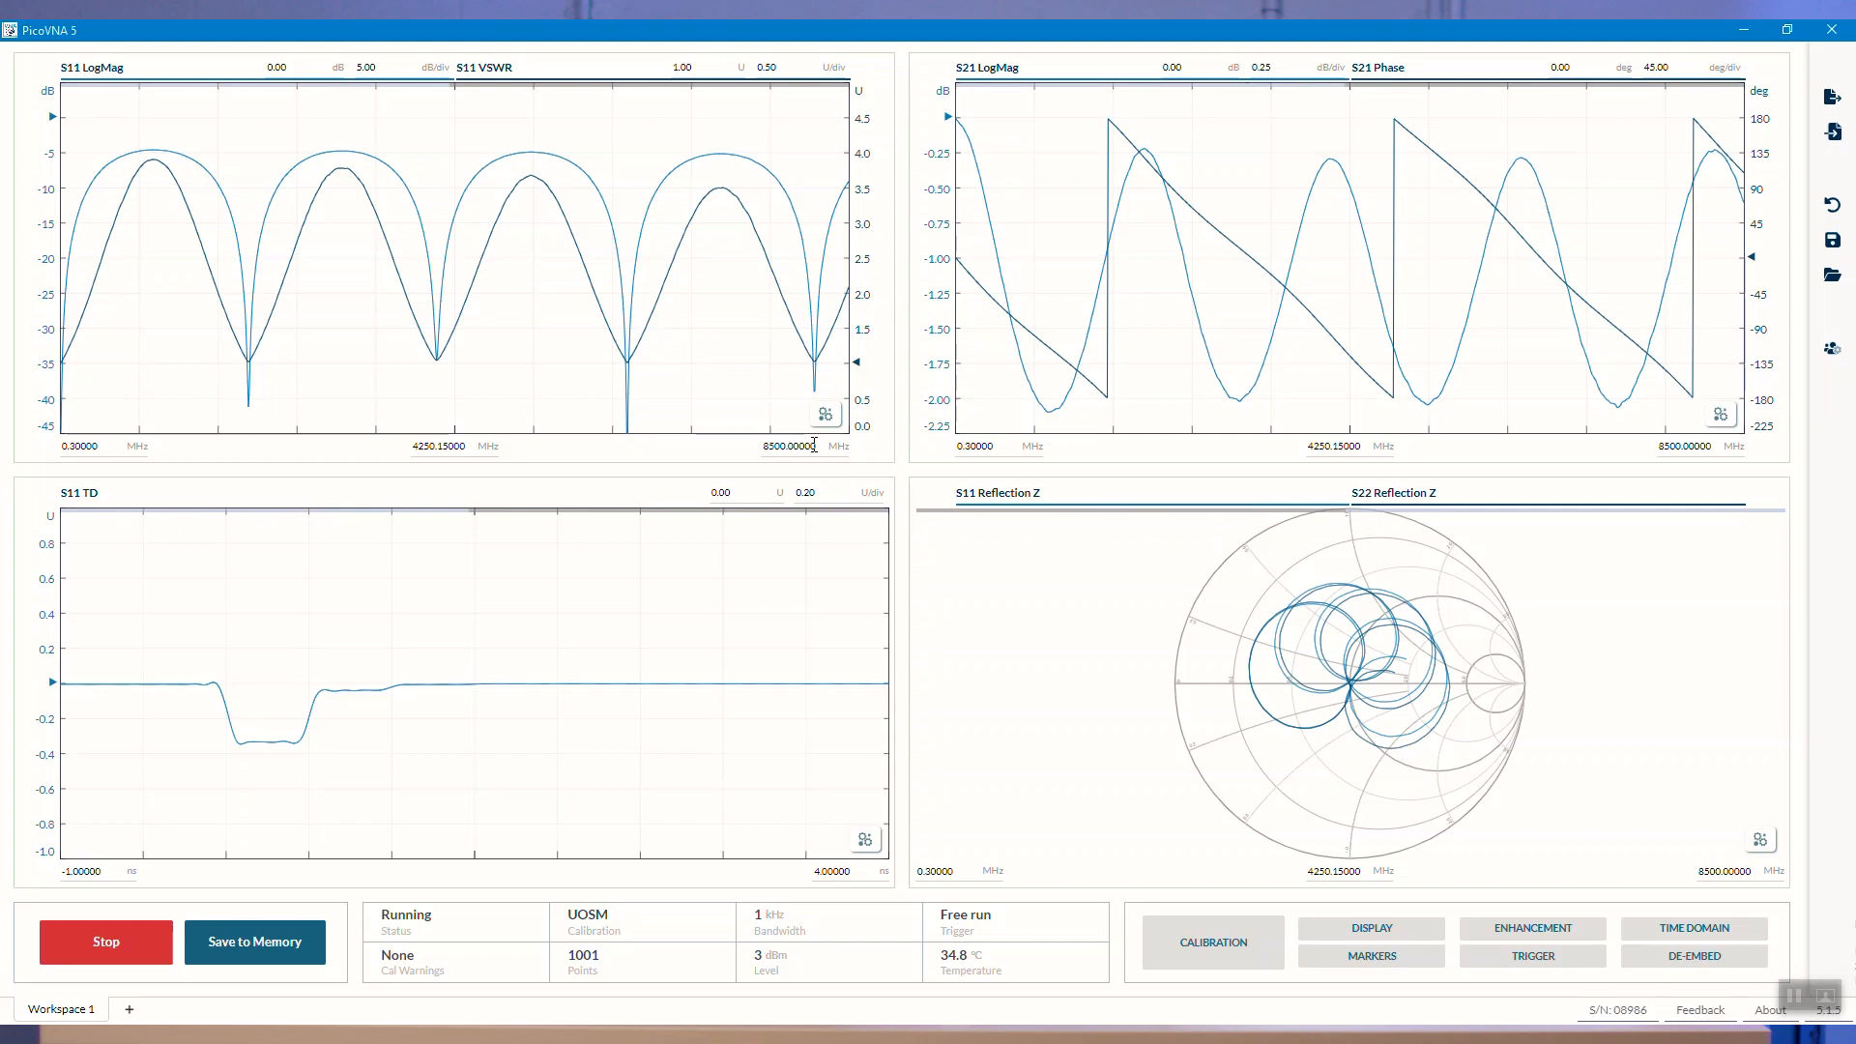
- Set the sweep stop to 6 GHz and start to 4 GHz, checking centre/span
click(788, 447)
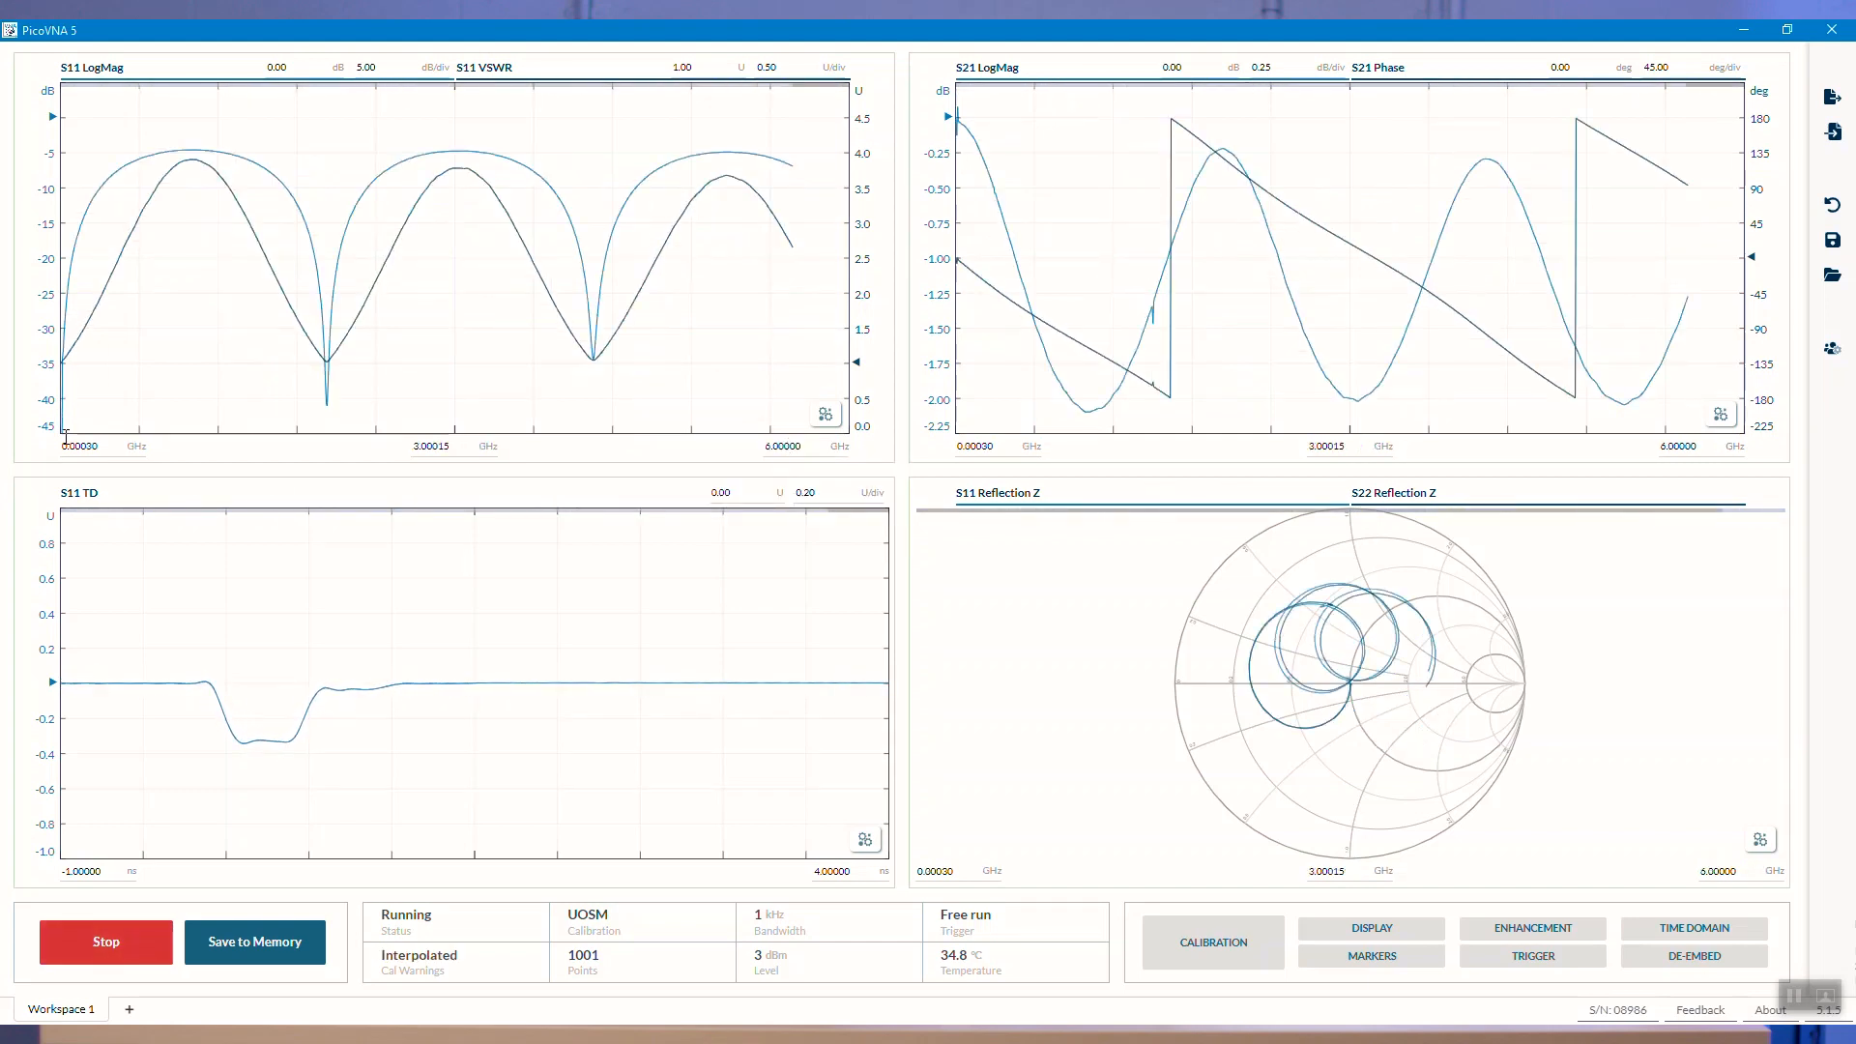
click(80, 447)
text(4.00000)
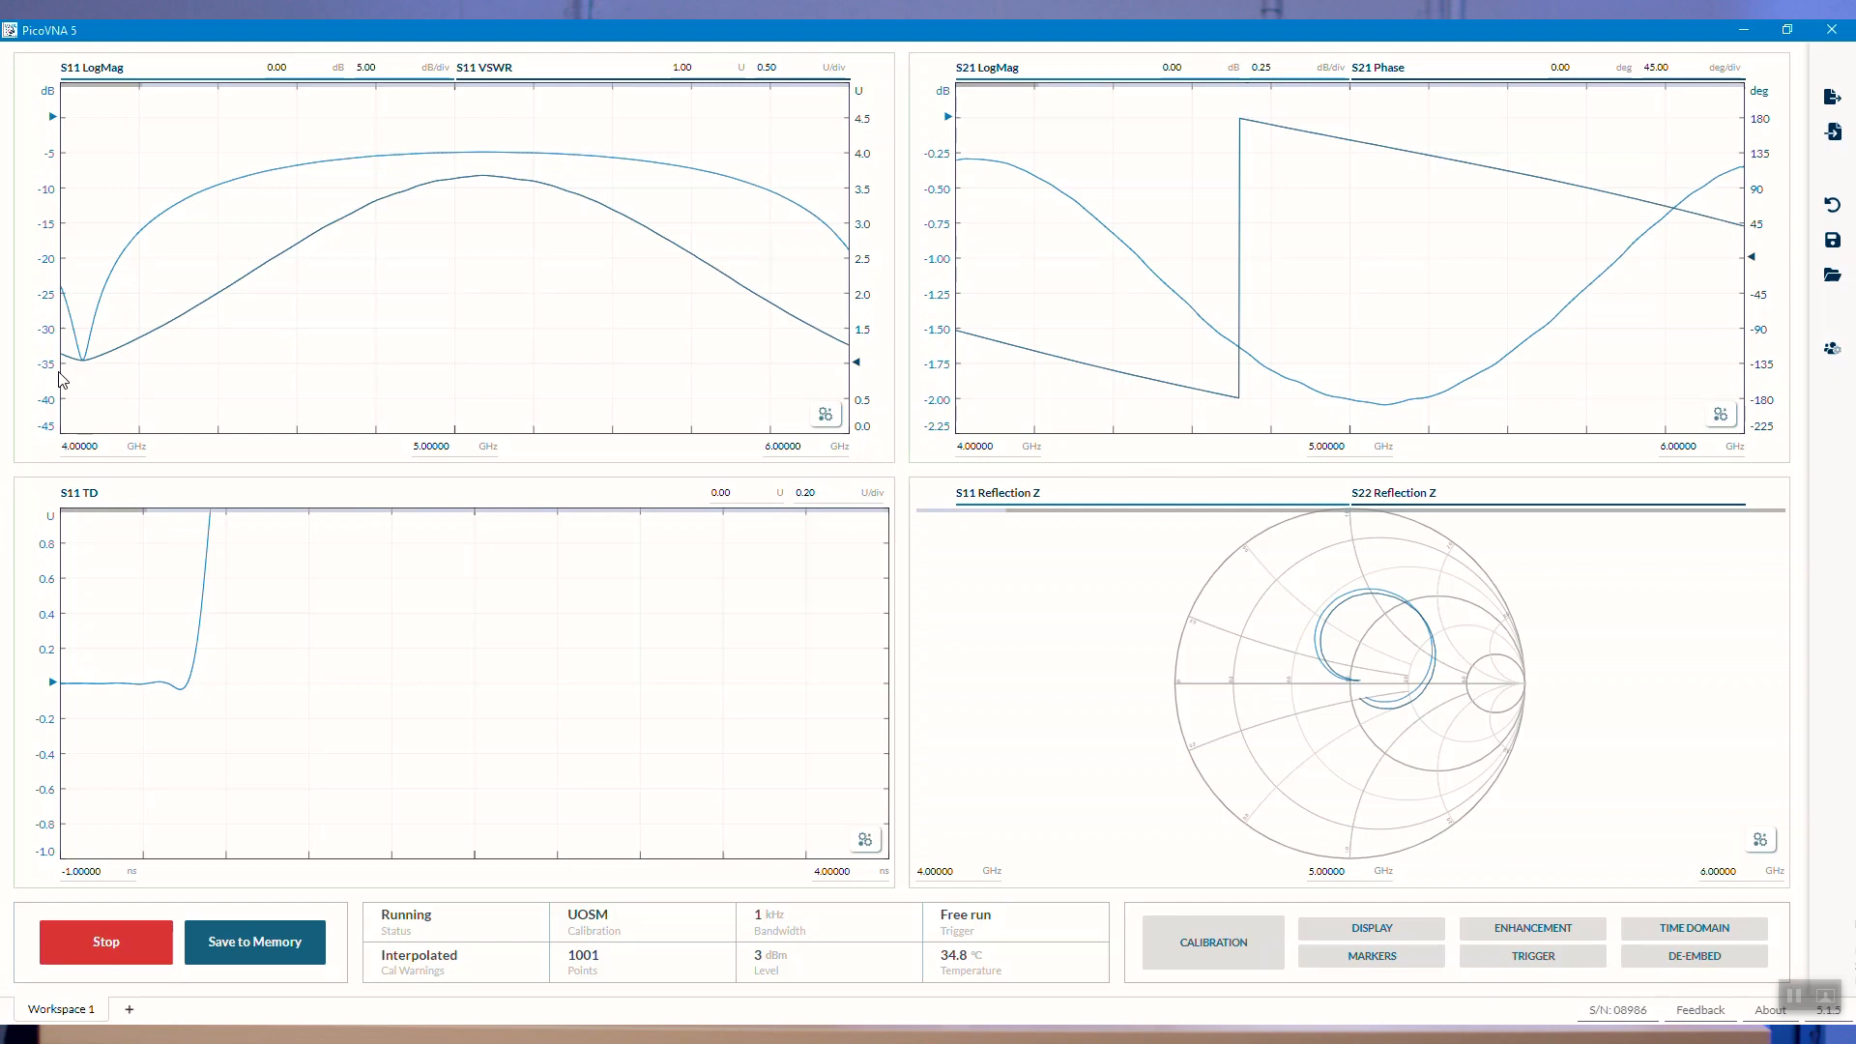
mouse_move(60, 401)
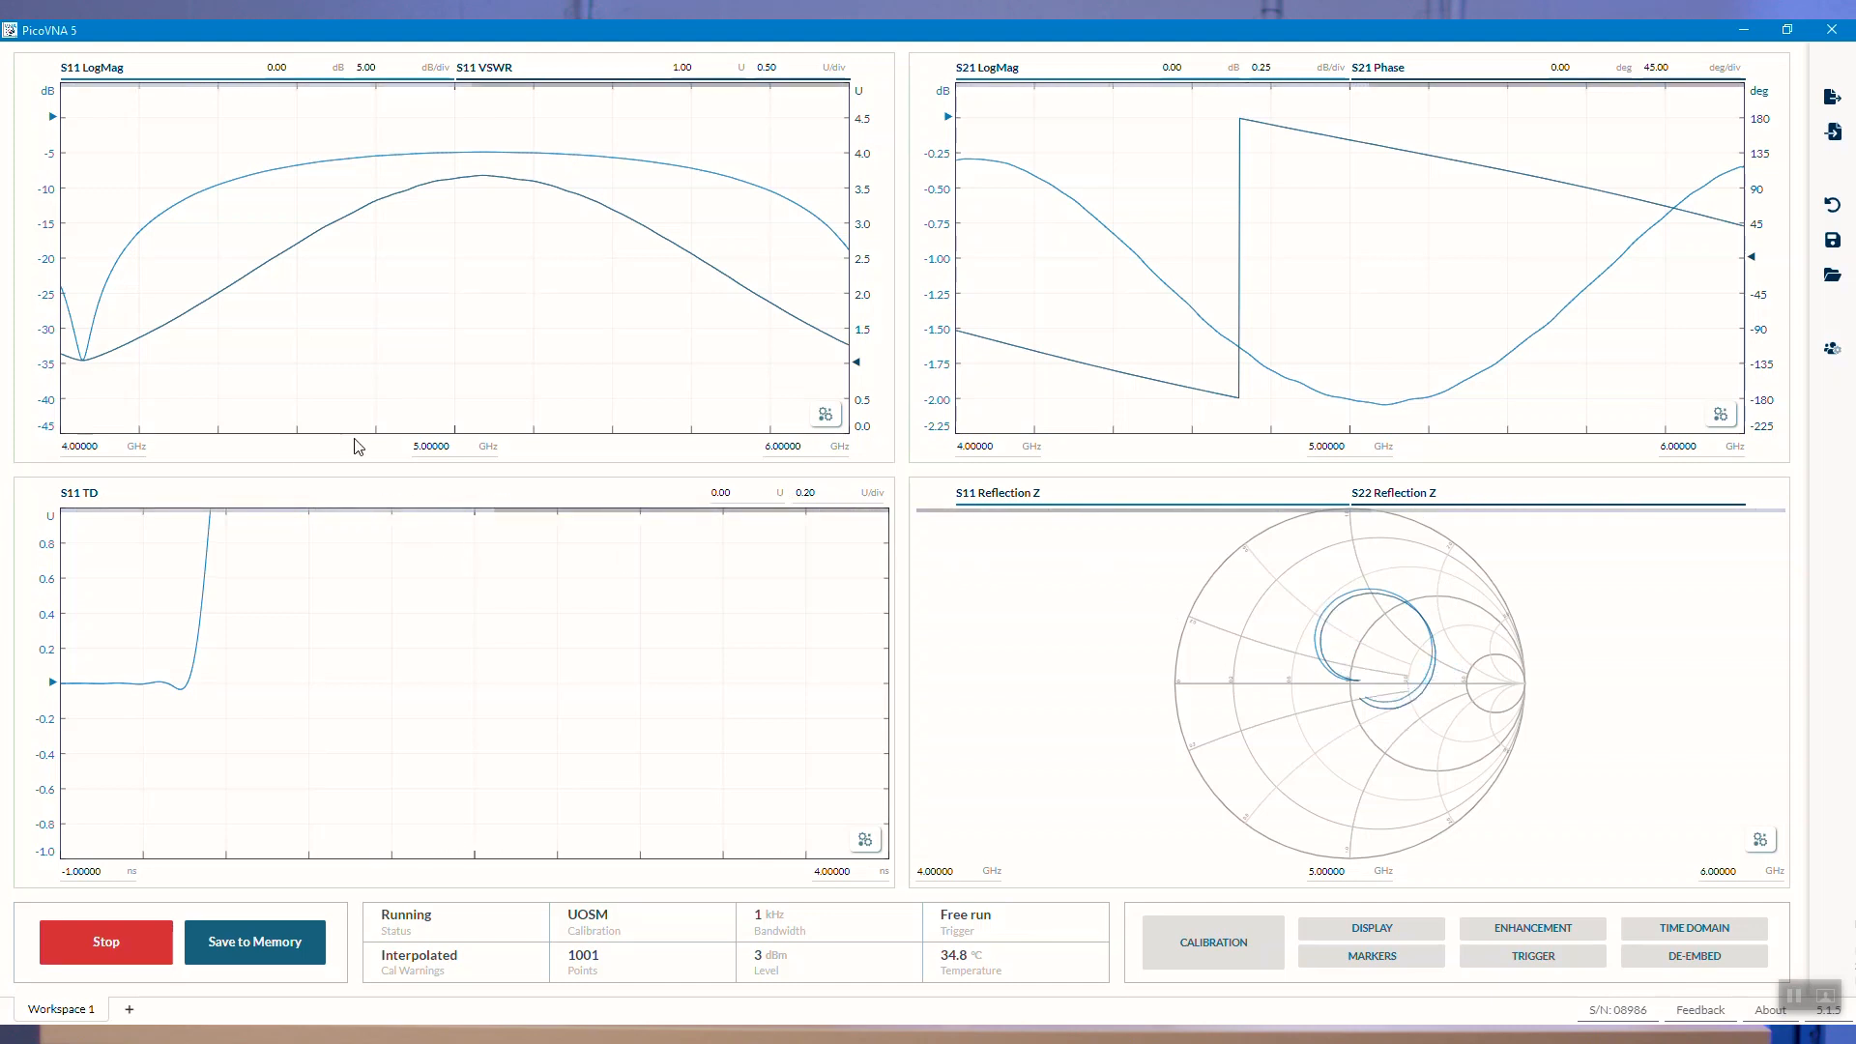
click(449, 446)
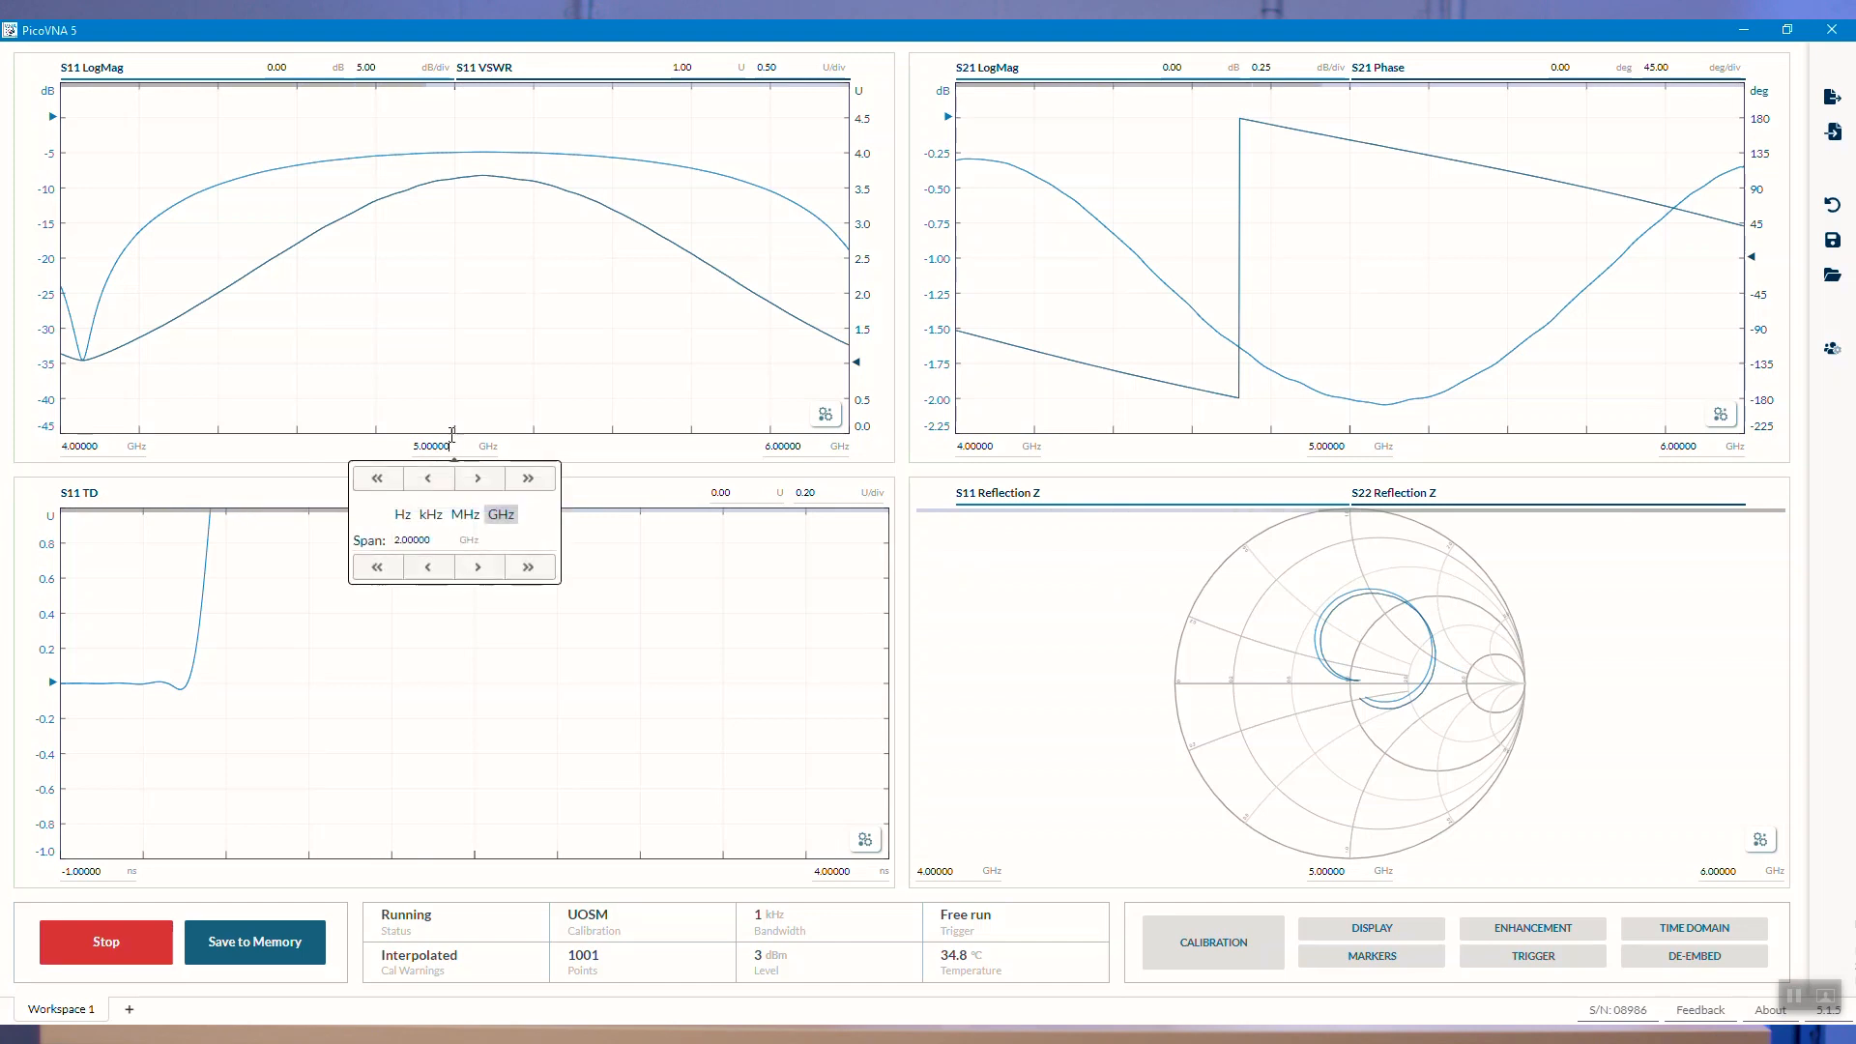